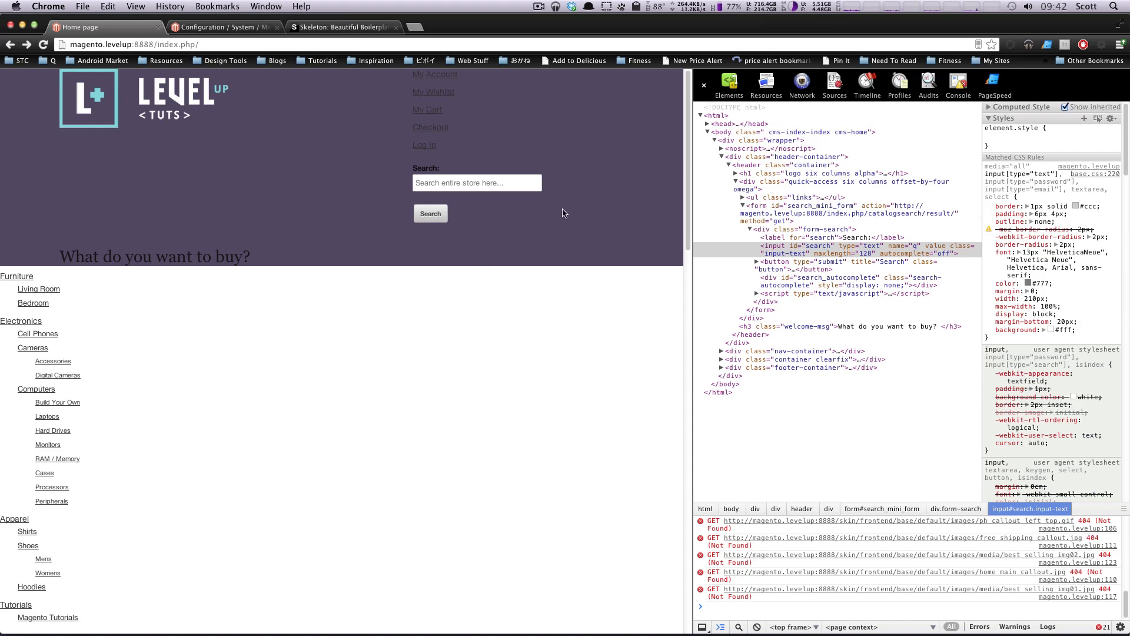
pyautogui.moveTo(402, 304)
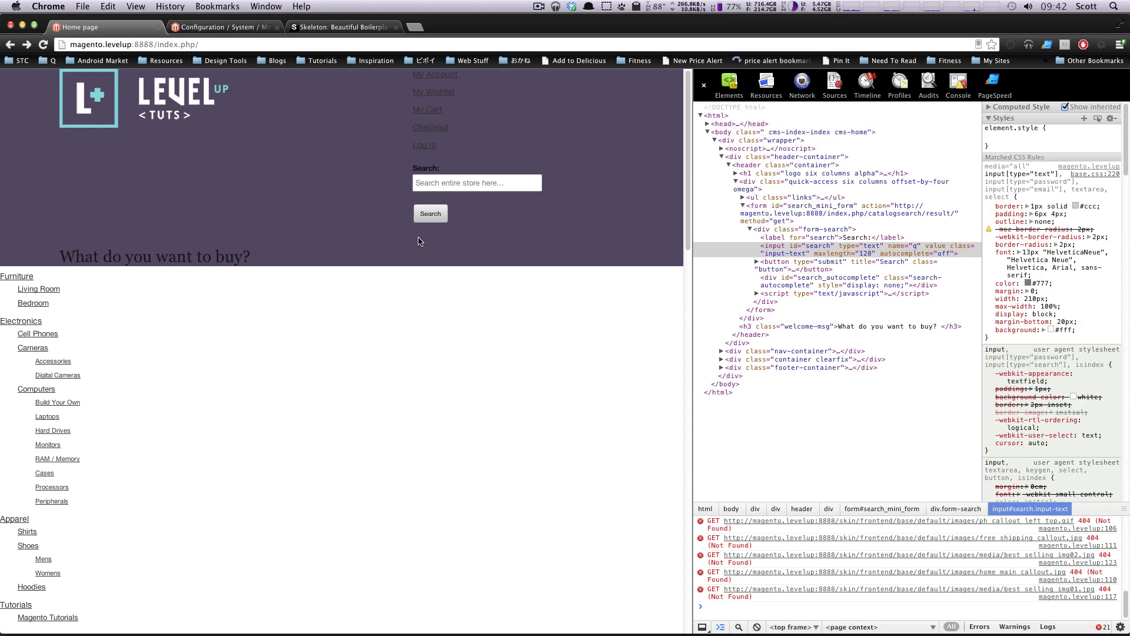
pyautogui.moveTo(222, 203)
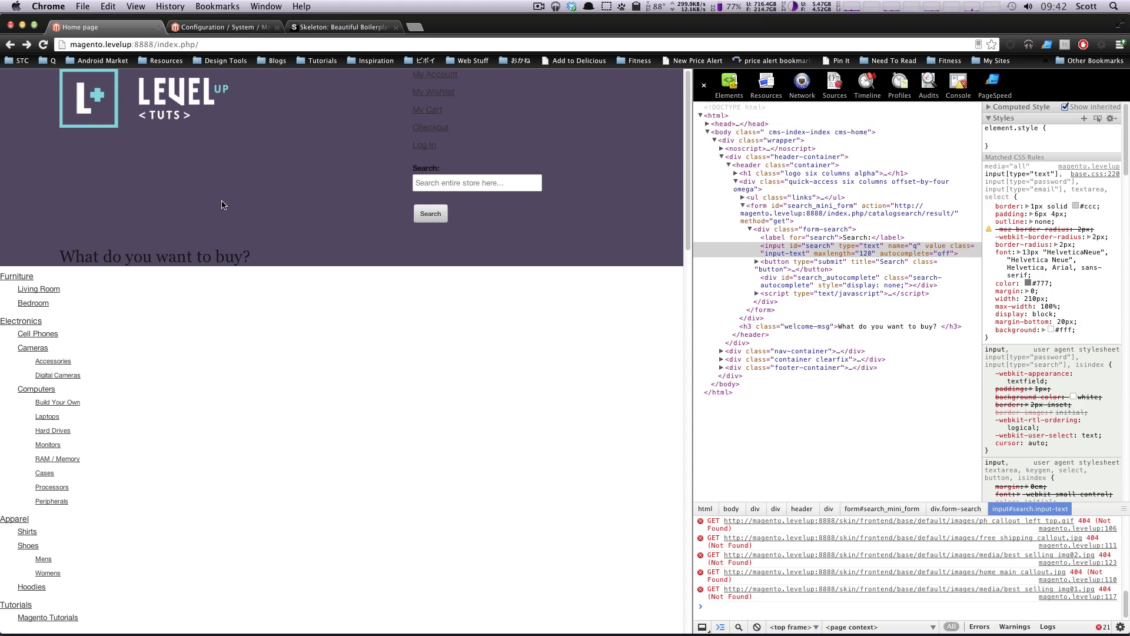
pyautogui.moveTo(249, 160)
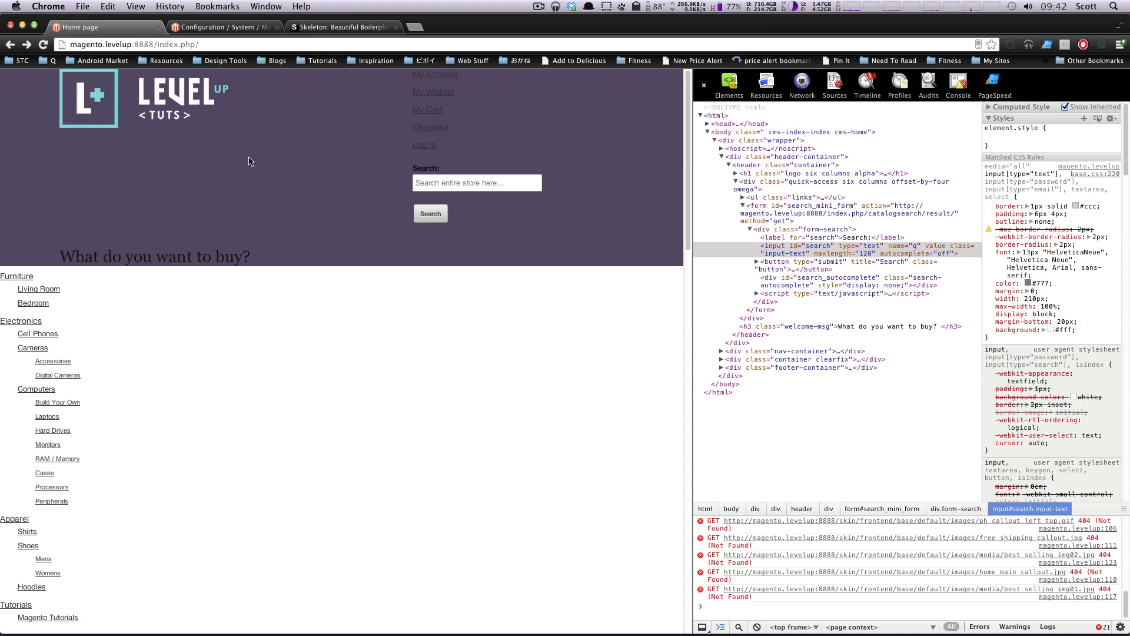
# Step: Bring up the header template and styles.css stylesheet in Sublime Text 2
pyautogui.click(476, 182)
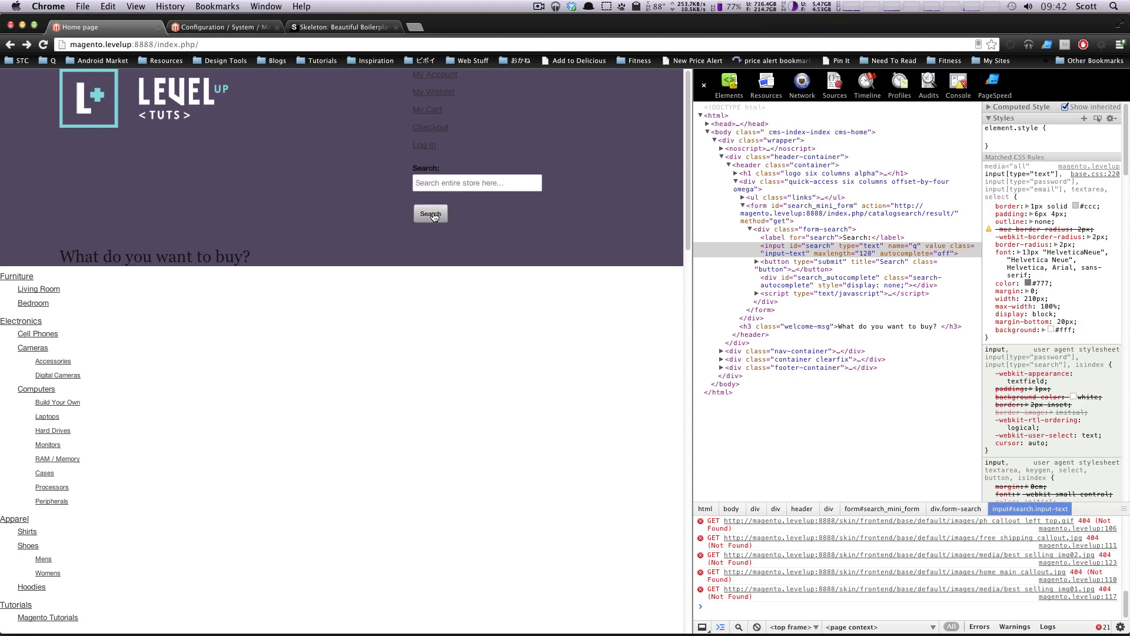
pyautogui.moveTo(587, 174)
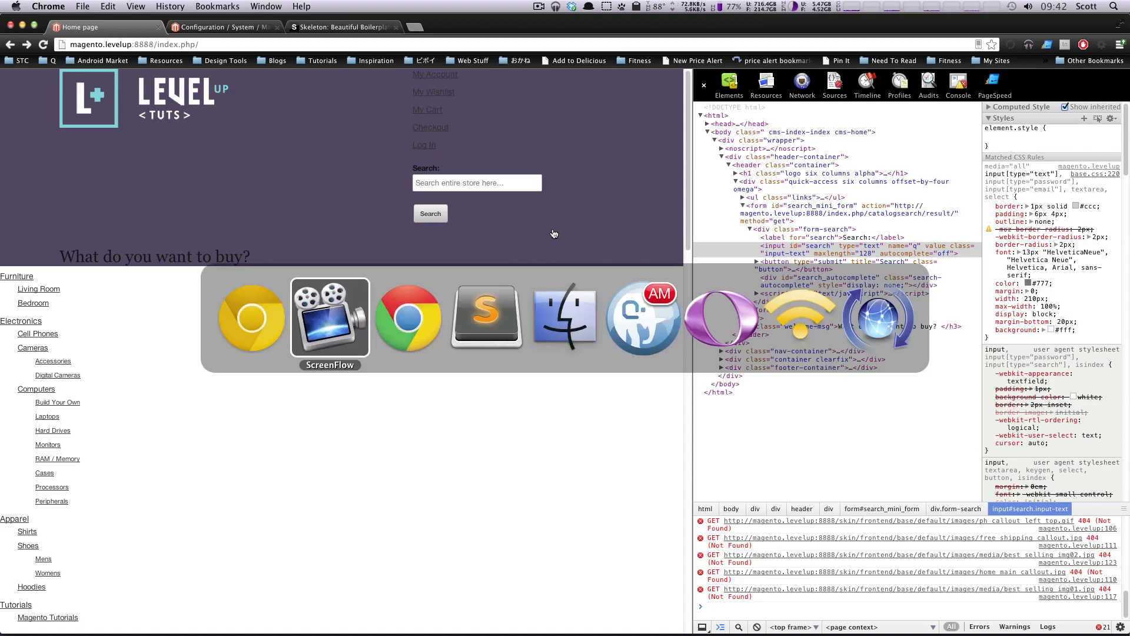
pyautogui.click(485, 317)
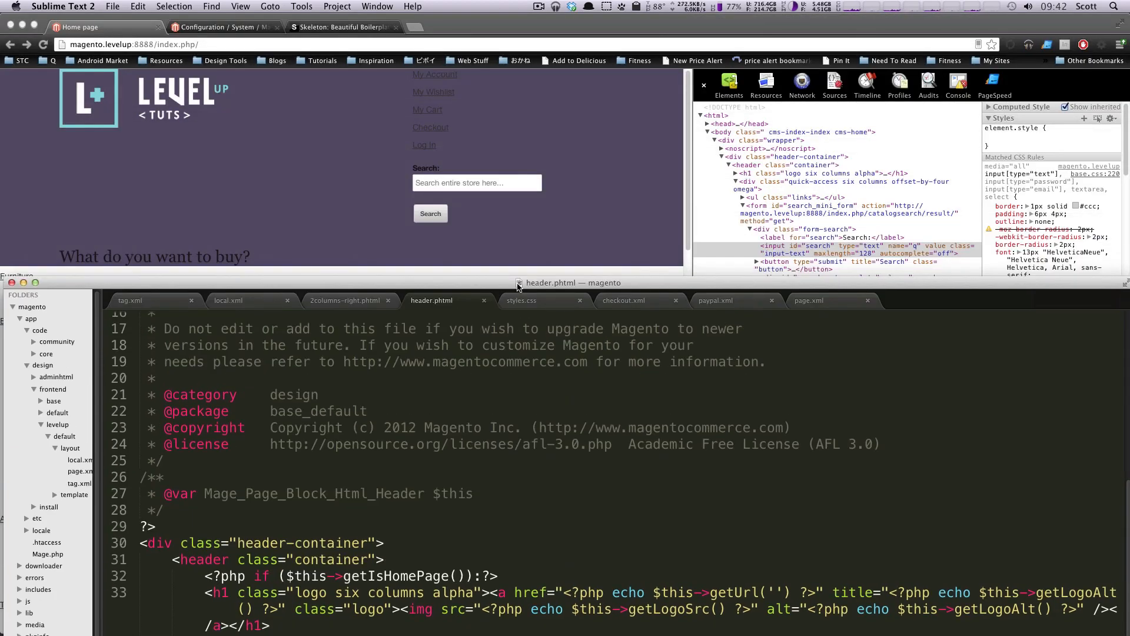
pyautogui.moveTo(555, 311)
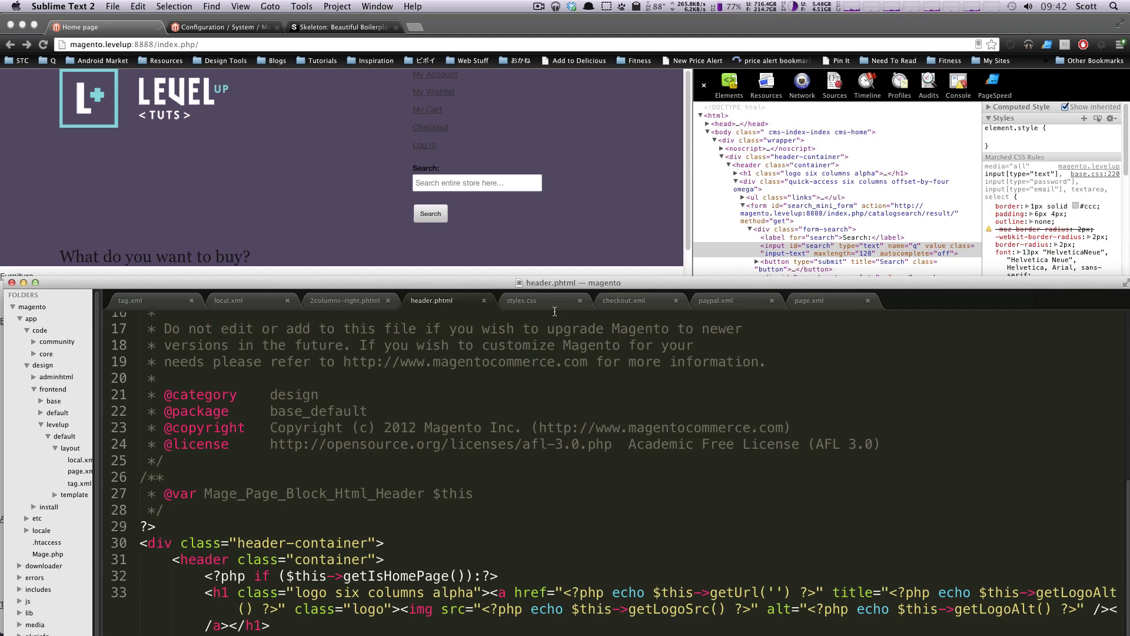
pyautogui.click(520, 300)
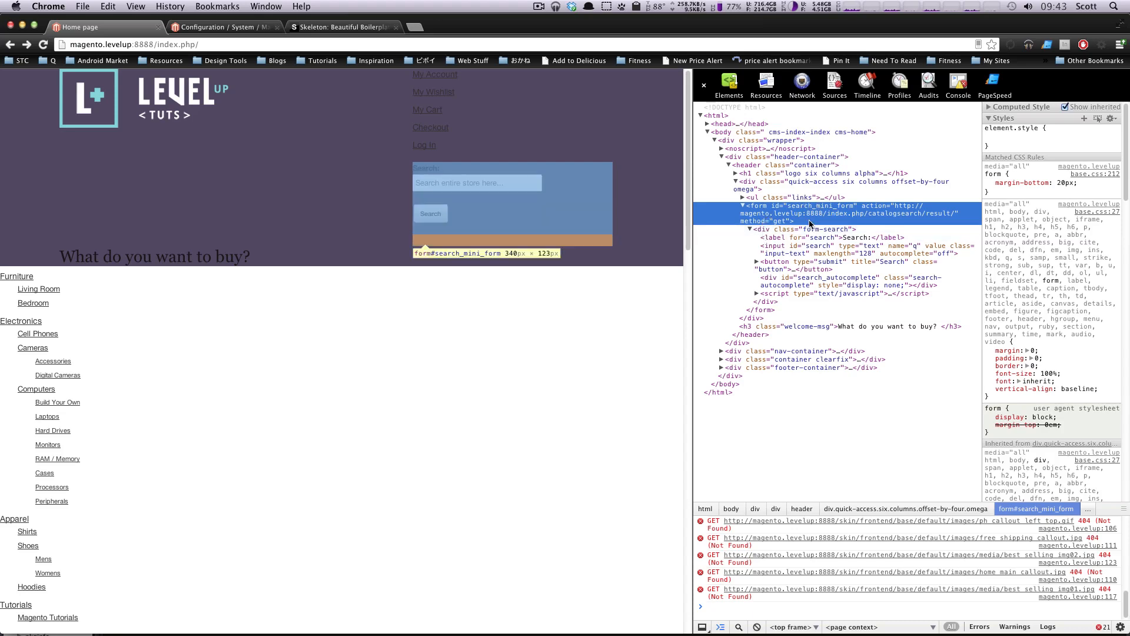
# Step: Inspect the form-search wrapper, Search label, text input and quick-access container in DevTools
pyautogui.click(801, 230)
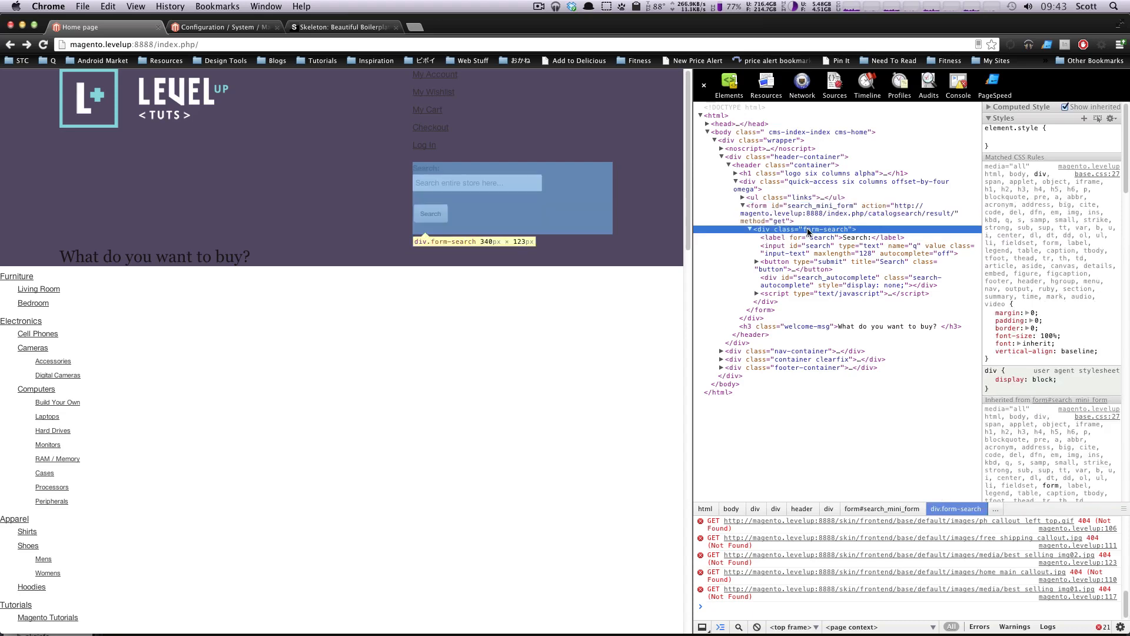
pyautogui.click(839, 237)
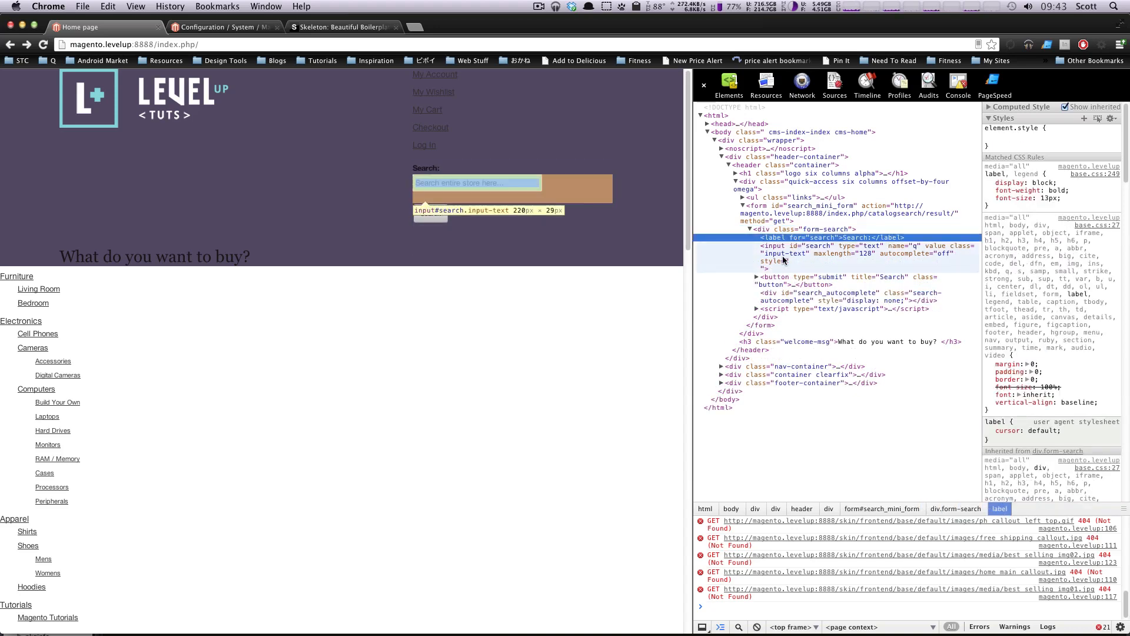
pyautogui.click(817, 253)
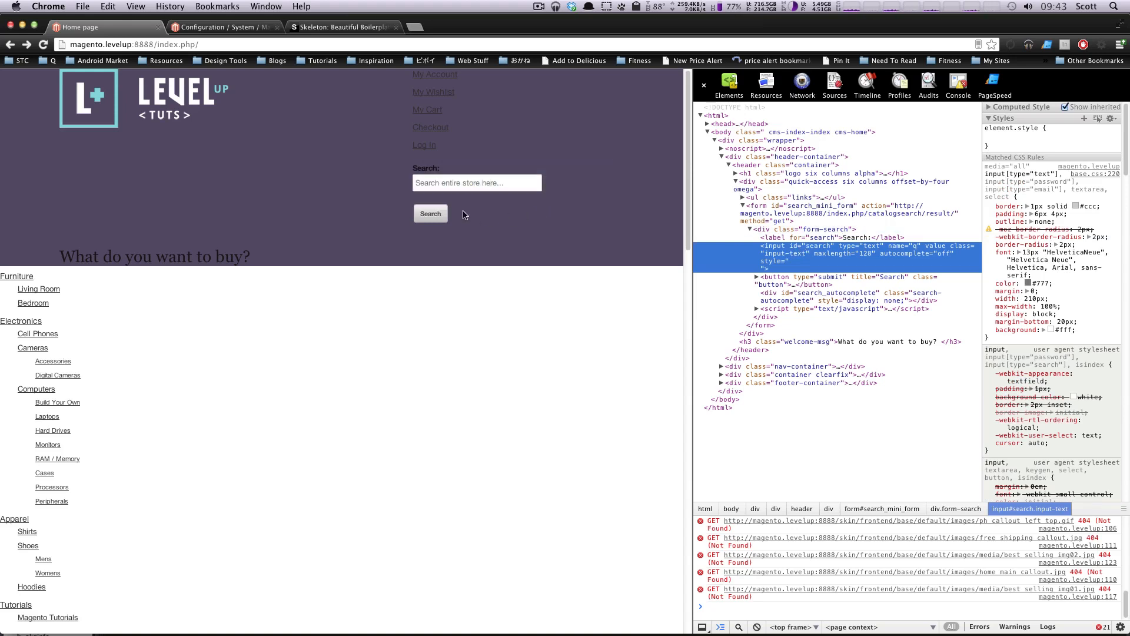
pyautogui.moveTo(899, 245)
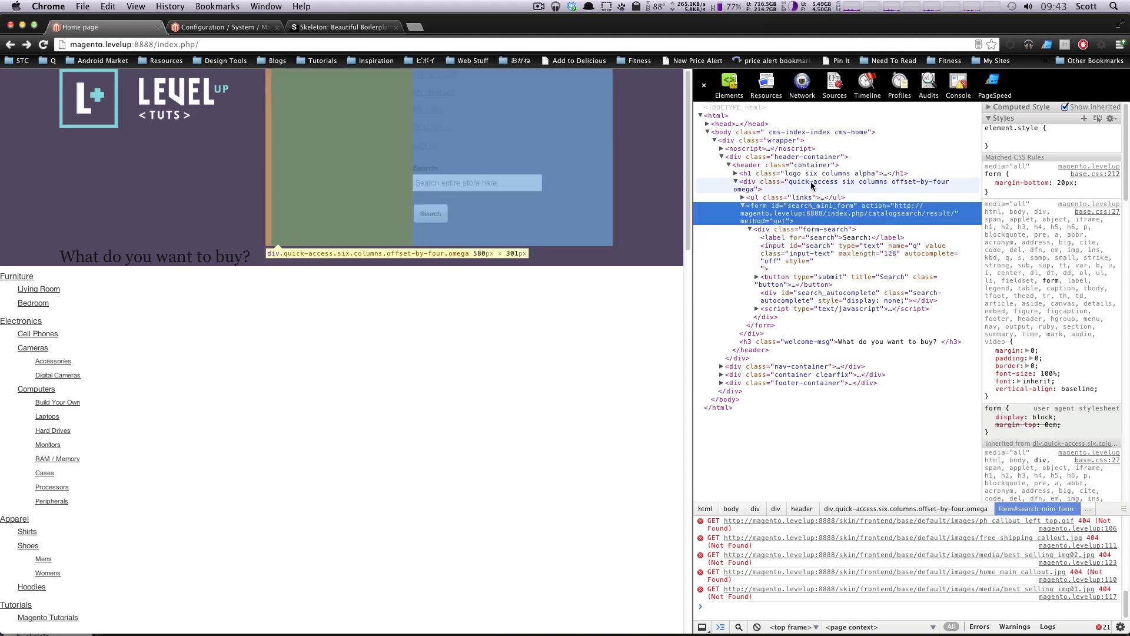
pyautogui.click(849, 185)
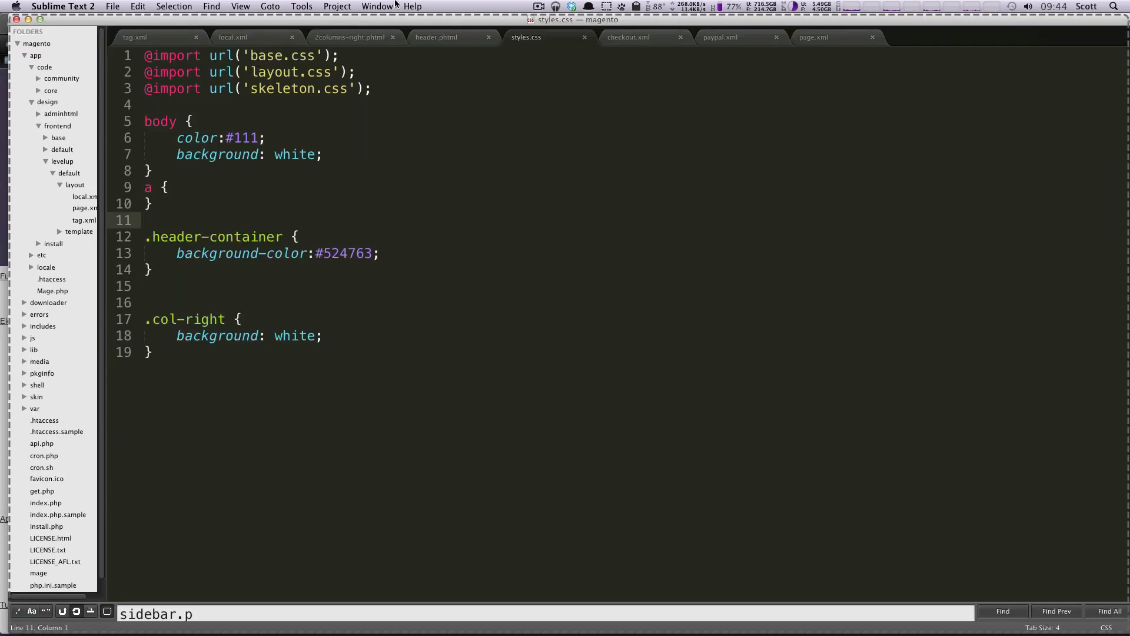
# Step: Add a /* Search Bar */ comment and a .quick-access selector below the header-container rule
pyautogui.click(148, 269)
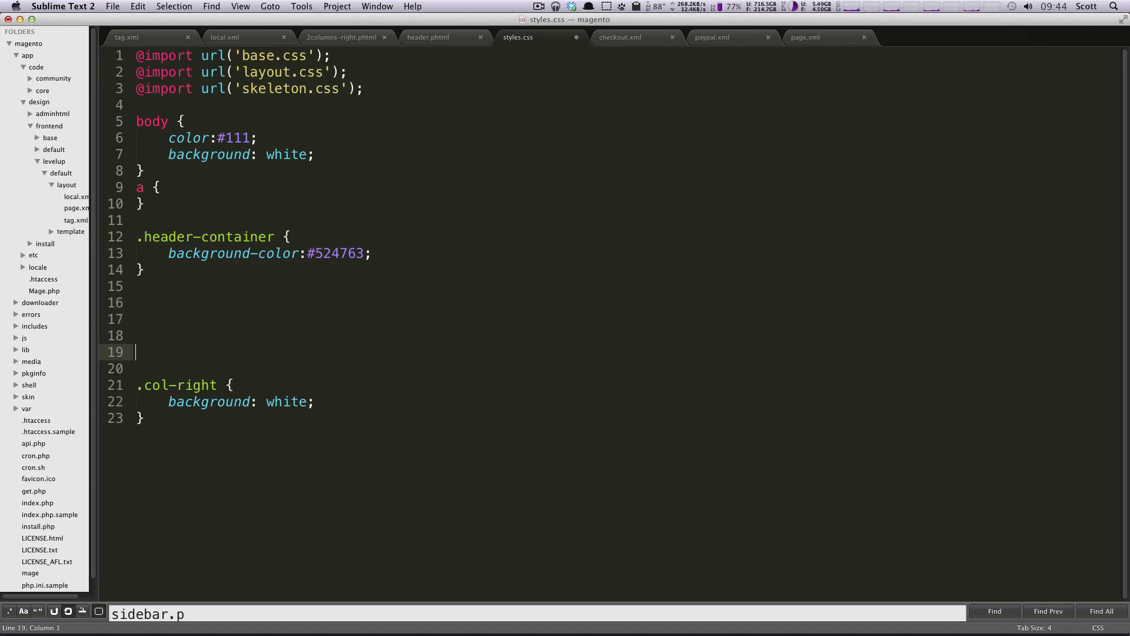
pyautogui.write('.quick-access')
pyautogui.click(548, 286)
pyautogui.write('/')
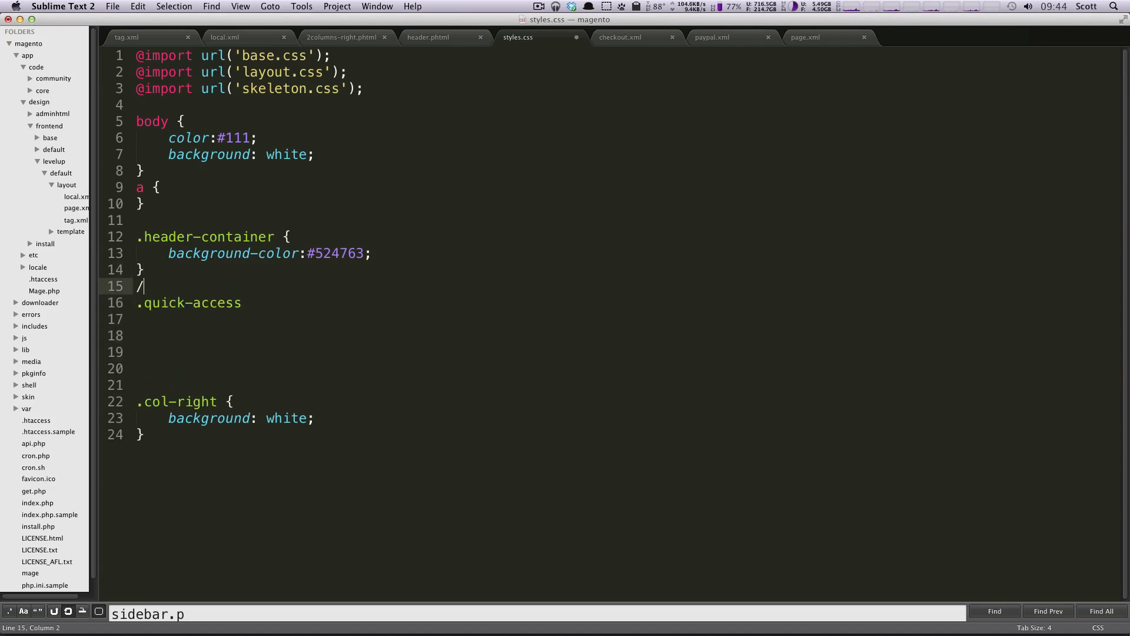
pyautogui.write('* Search B')
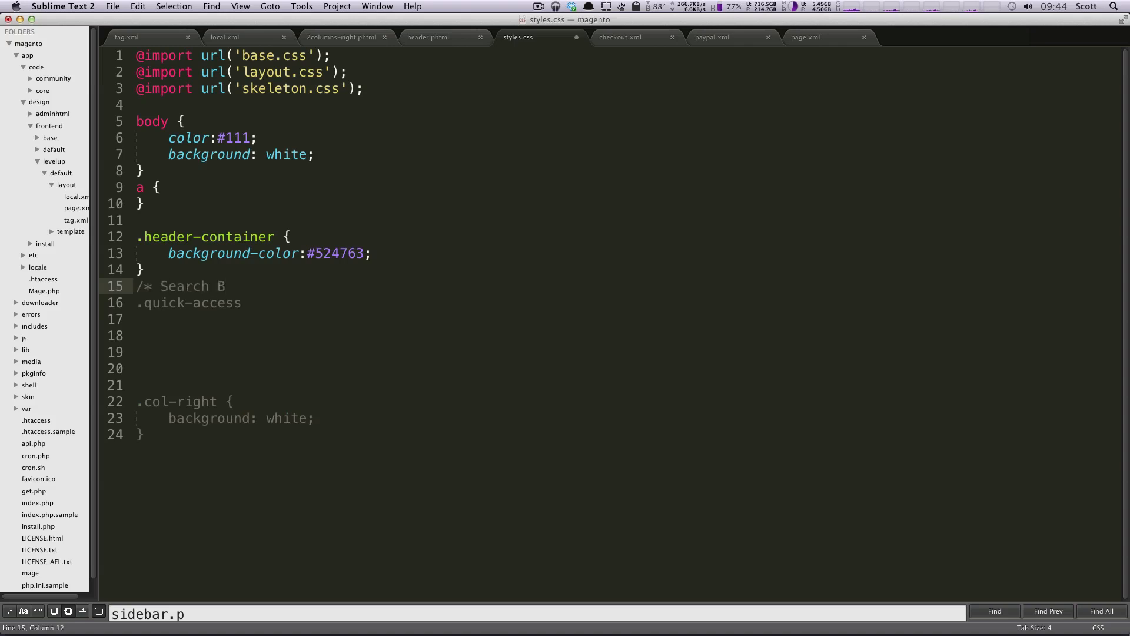
pyautogui.write('ar *')
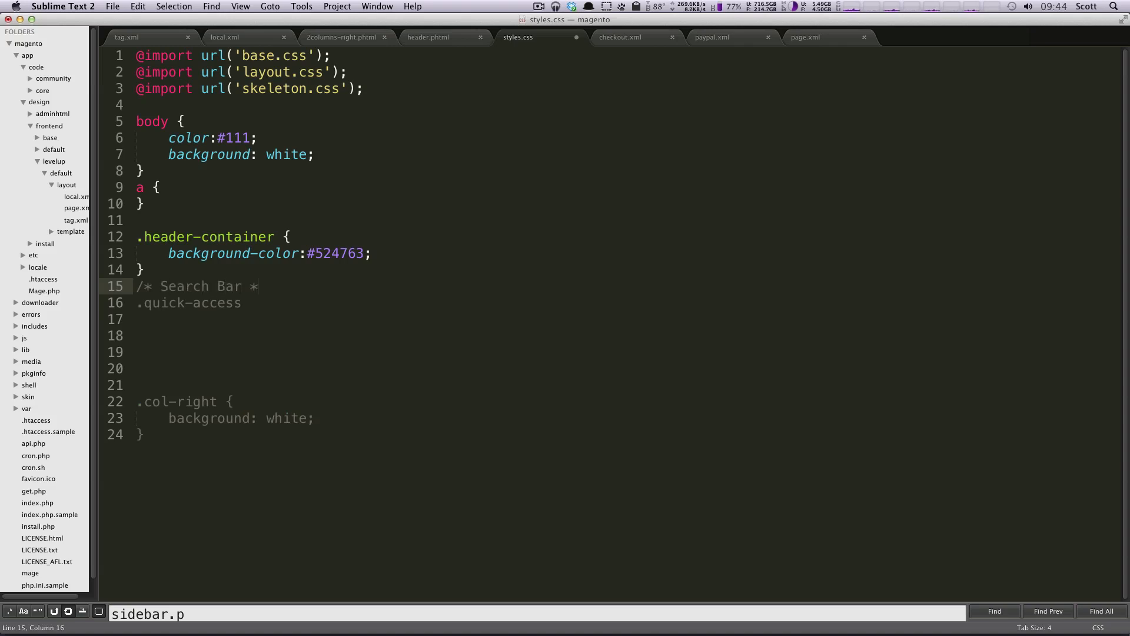
pyautogui.write('/')
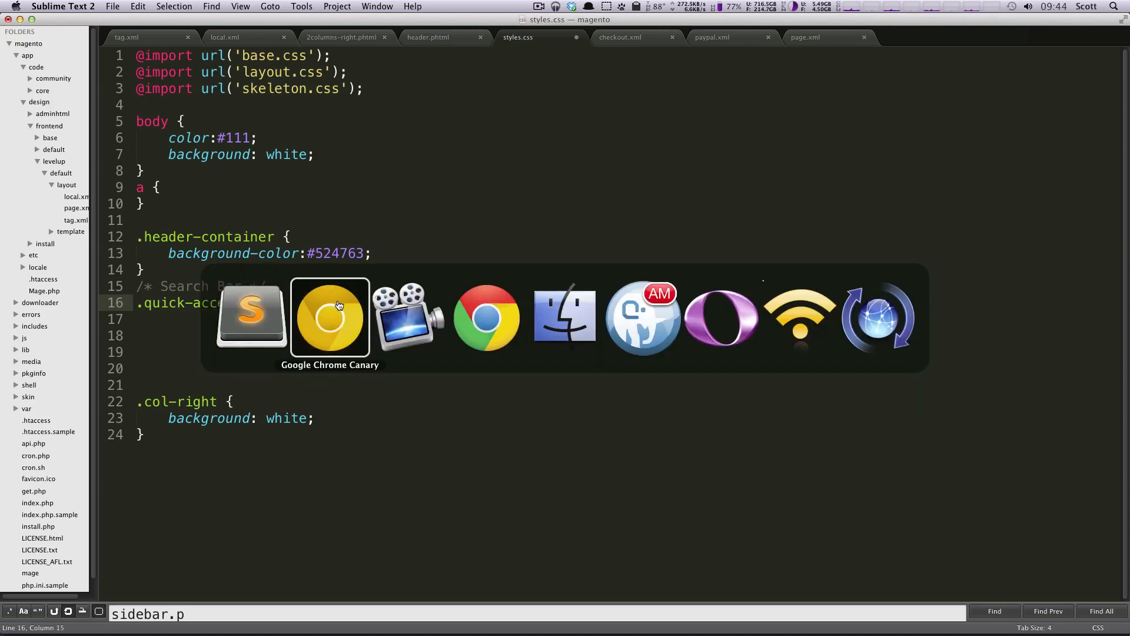
# Step: Recheck the quick-access and form-search class names in DevTools Elements
pyautogui.click(330, 316)
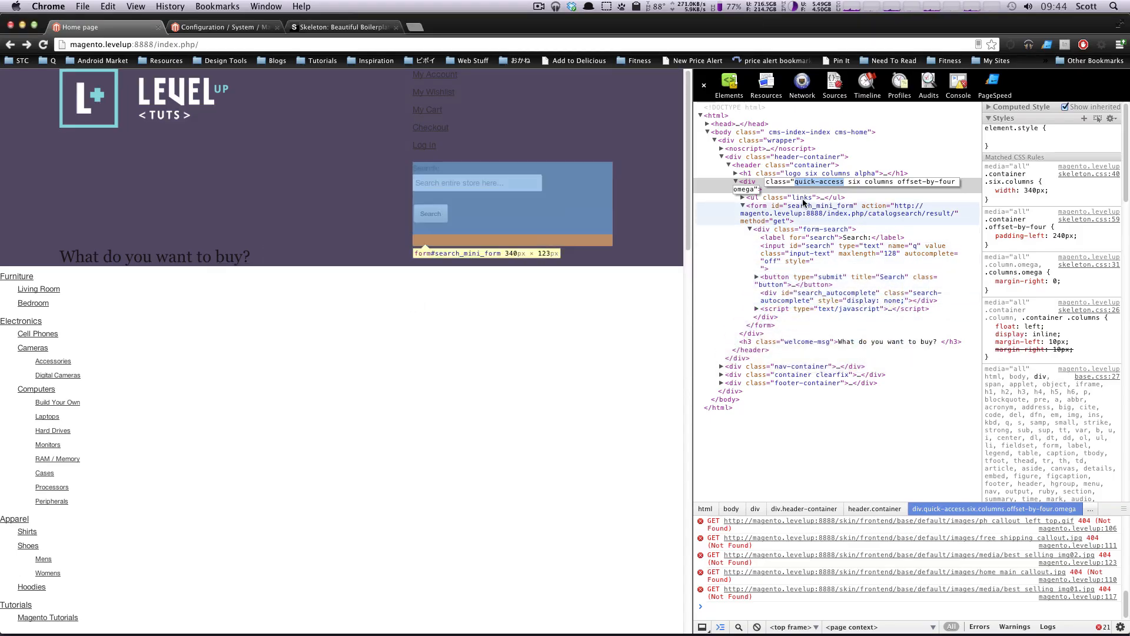
pyautogui.moveTo(879, 222)
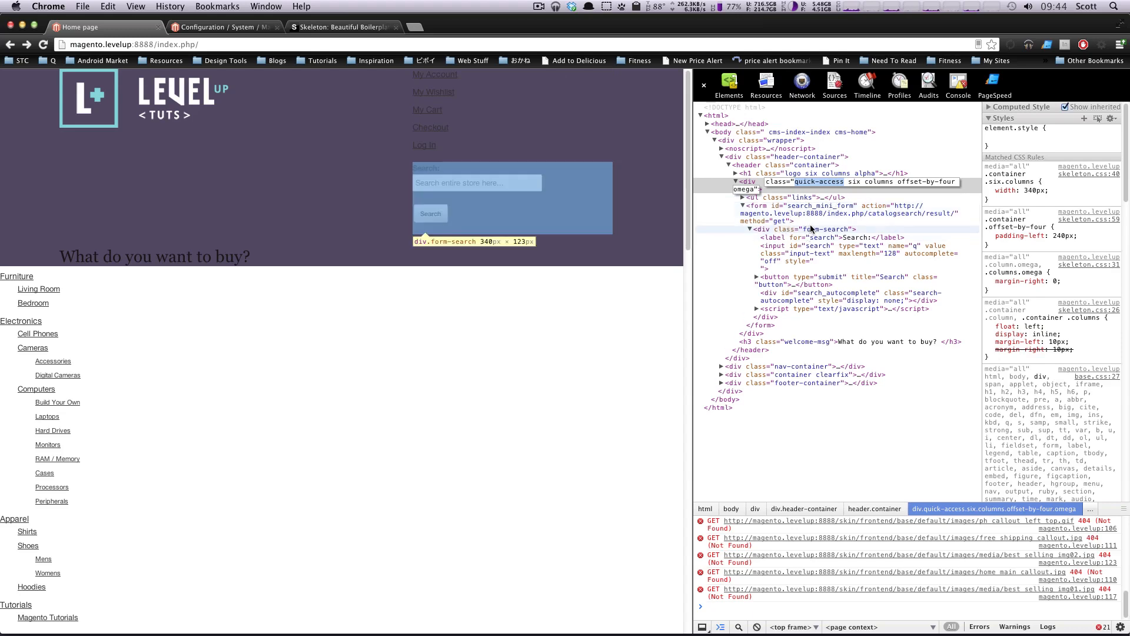
pyautogui.click(814, 229)
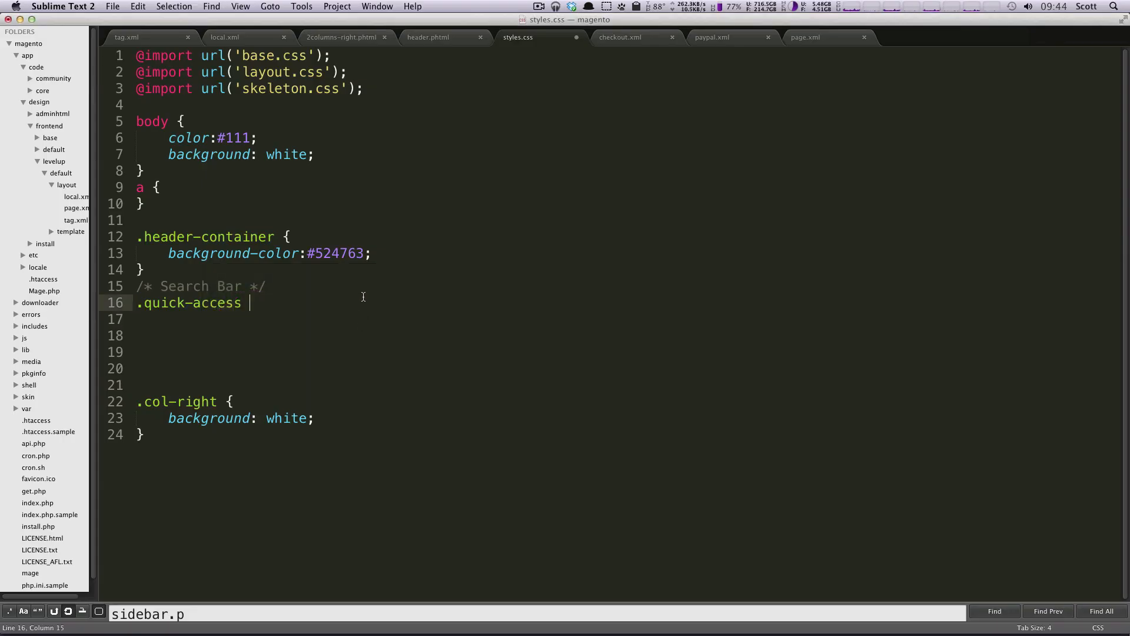
# Step: Write a .quick-access .form-search label rule with display: none
pyautogui.write('.form-search')
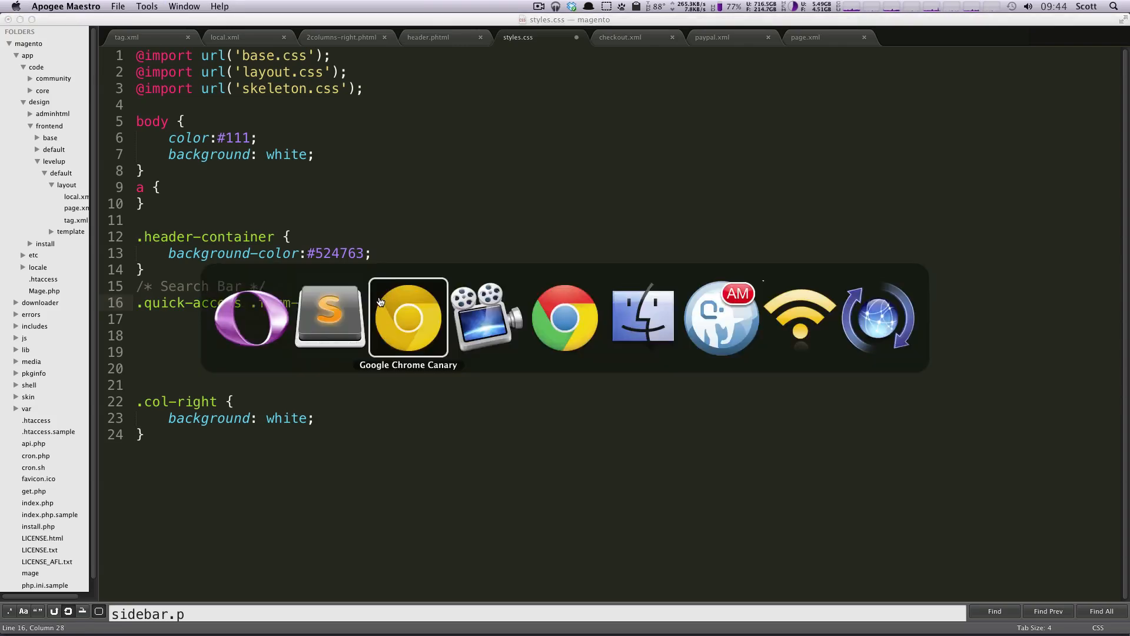
pyautogui.click(408, 315)
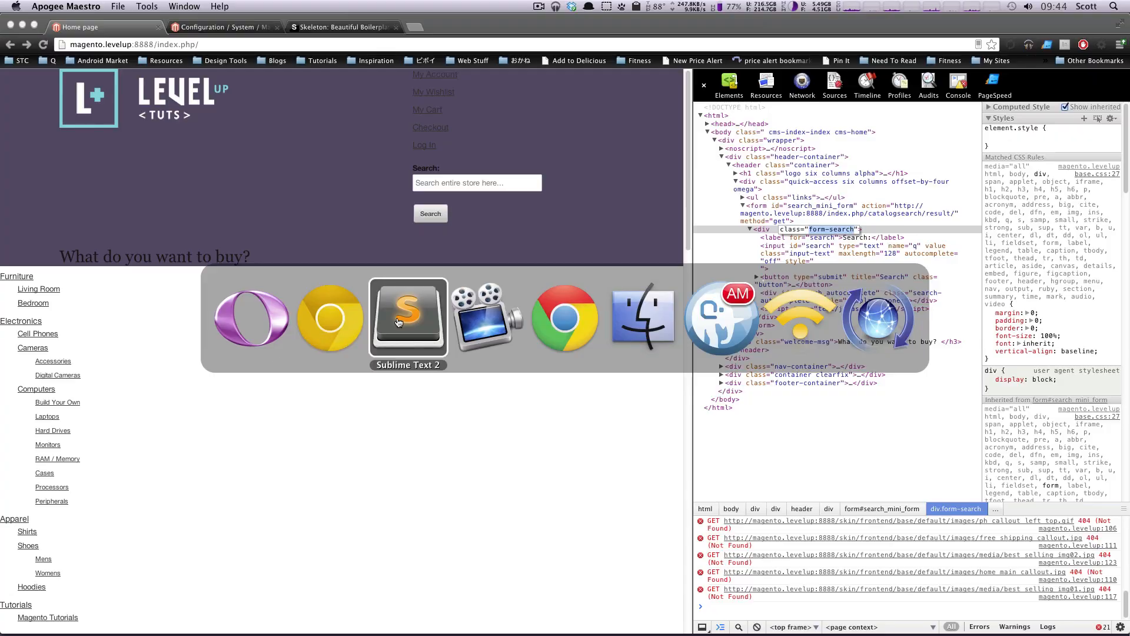
pyautogui.click(408, 319)
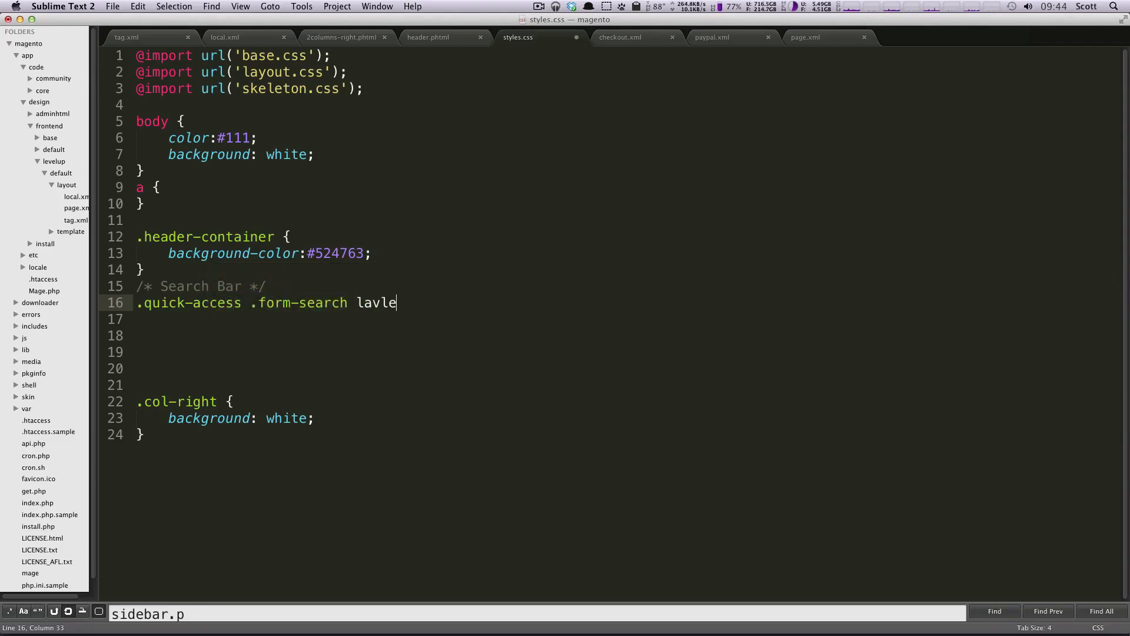
pyautogui.write('lable')
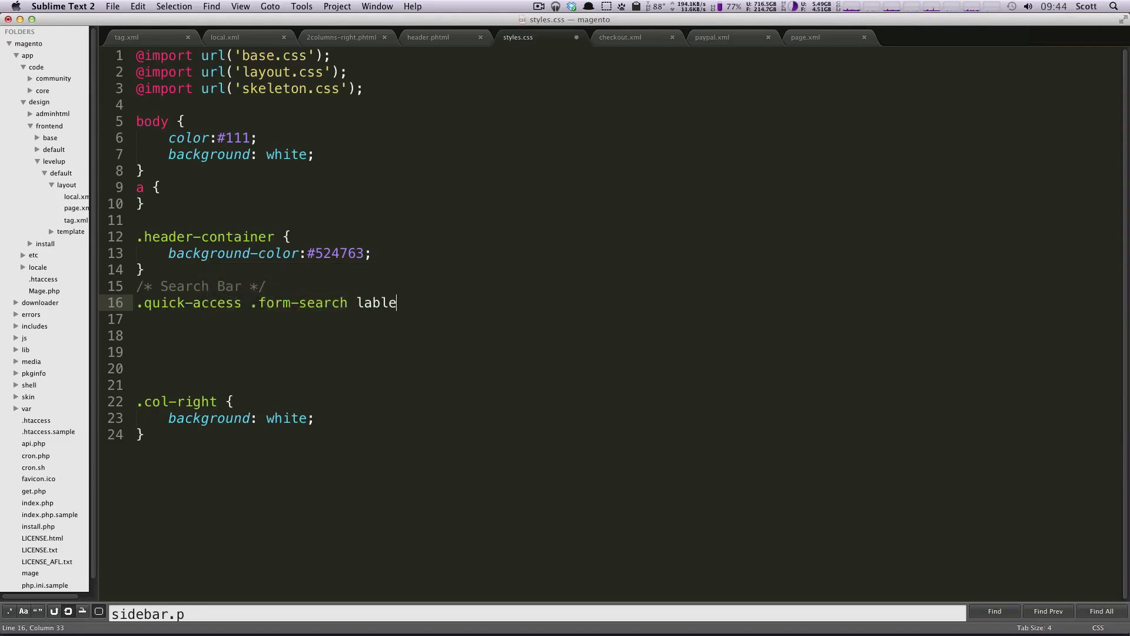
pyautogui.write('label {}')
pyautogui.click(548, 319)
pyautogui.write('display:')
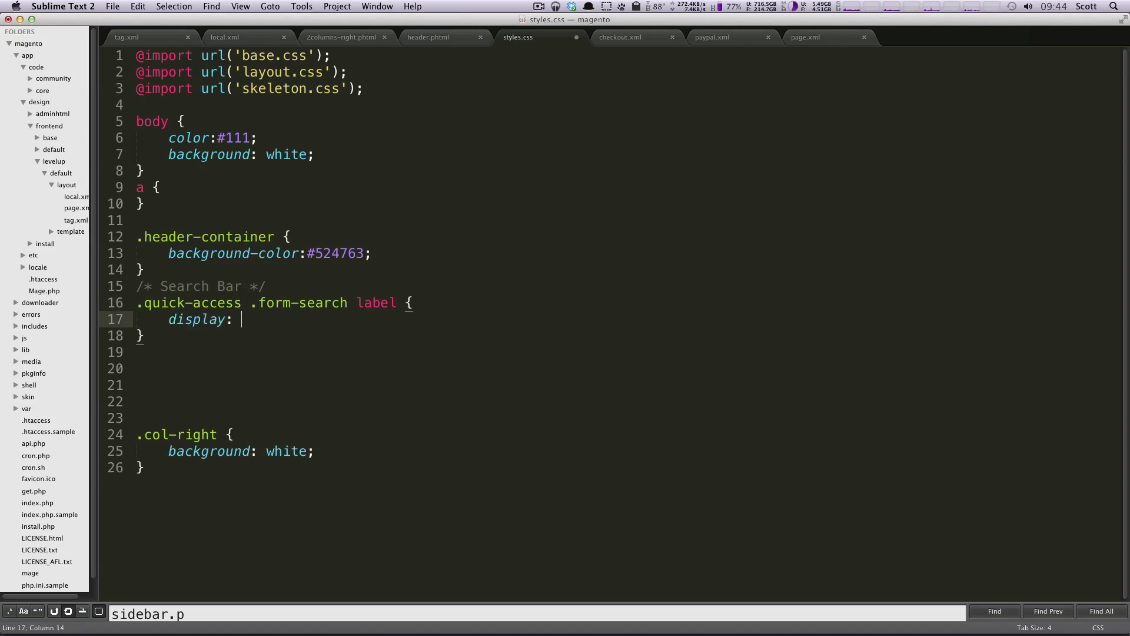
pyautogui.write('none;')
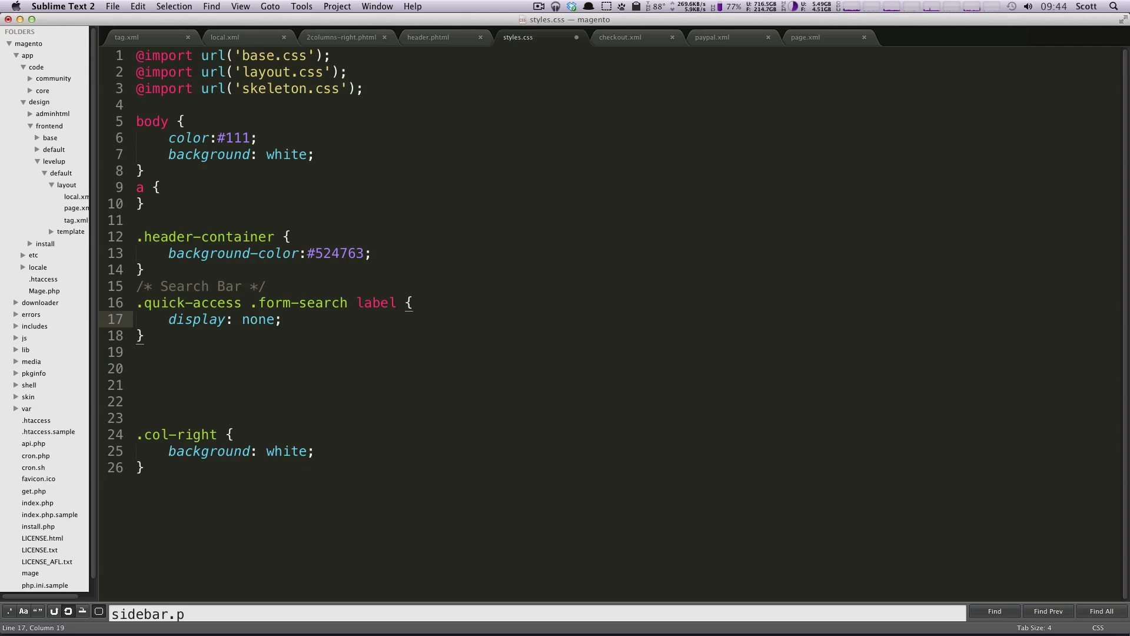
# Step: Write a .quick-access .form-search input.input-text rule with display: inline
pyautogui.write('.')
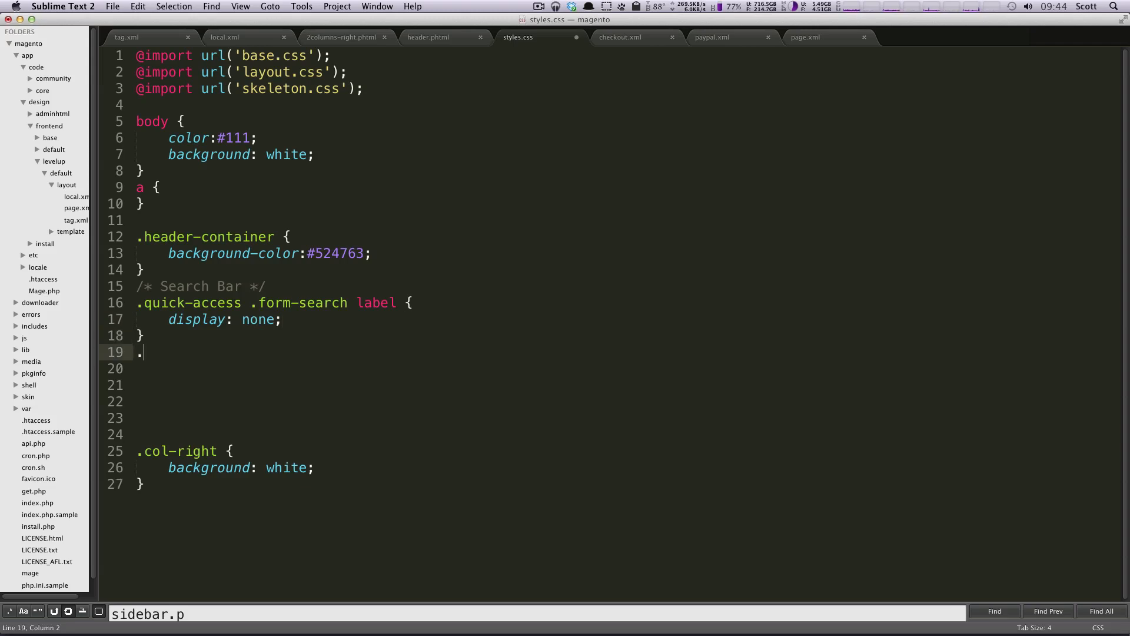
pyautogui.write('quick-access .')
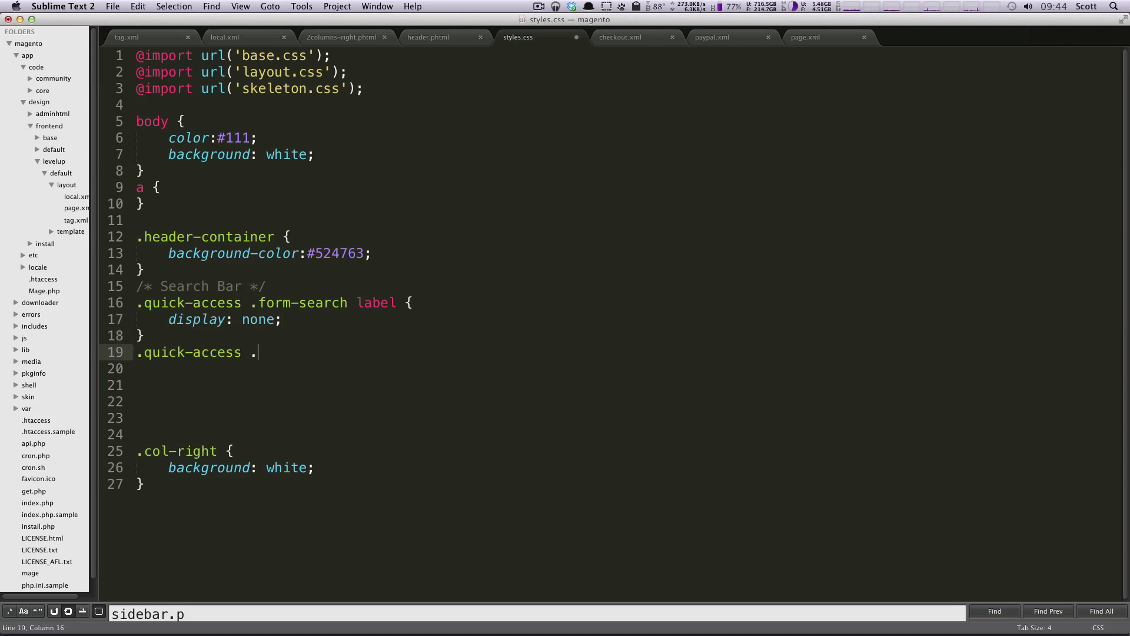
pyautogui.write('form-search')
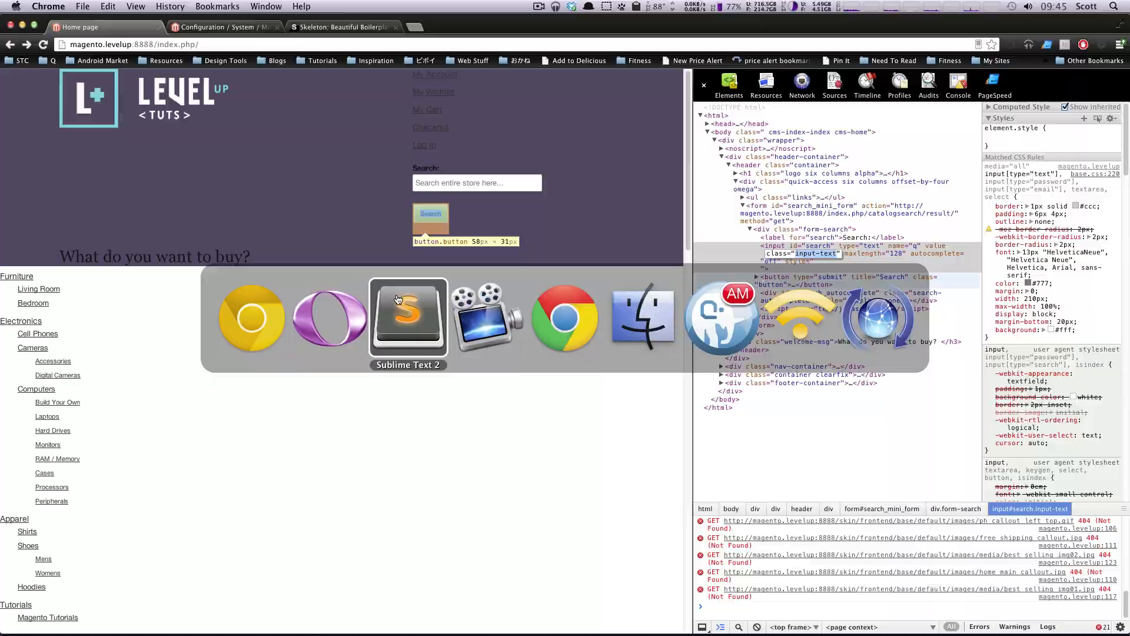
pyautogui.click(408, 316)
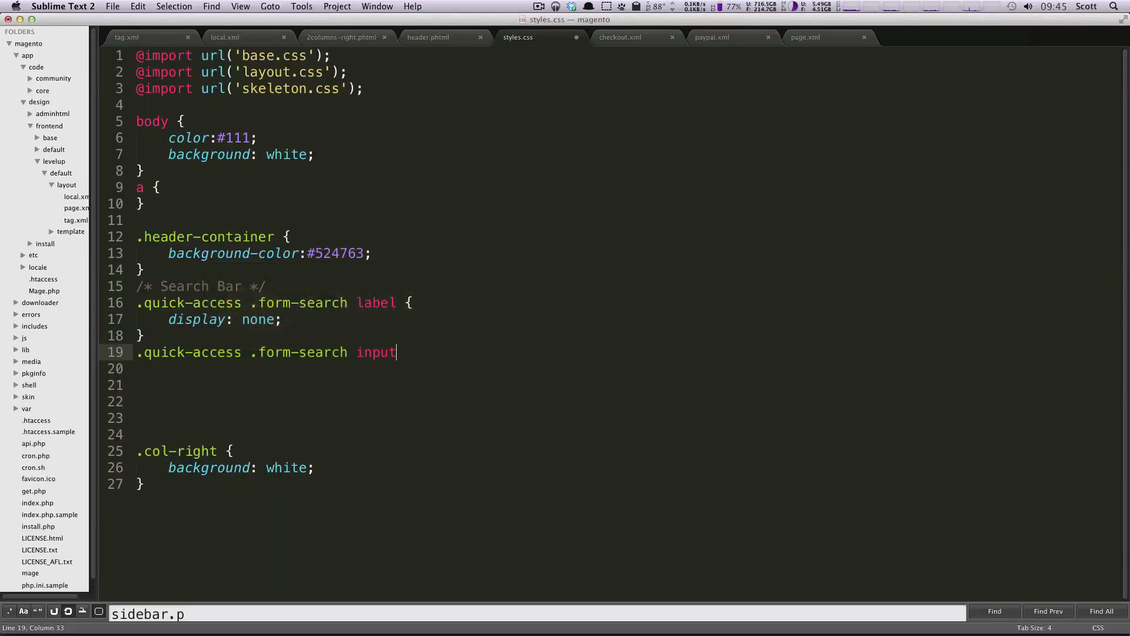
pyautogui.write('.input-text {')
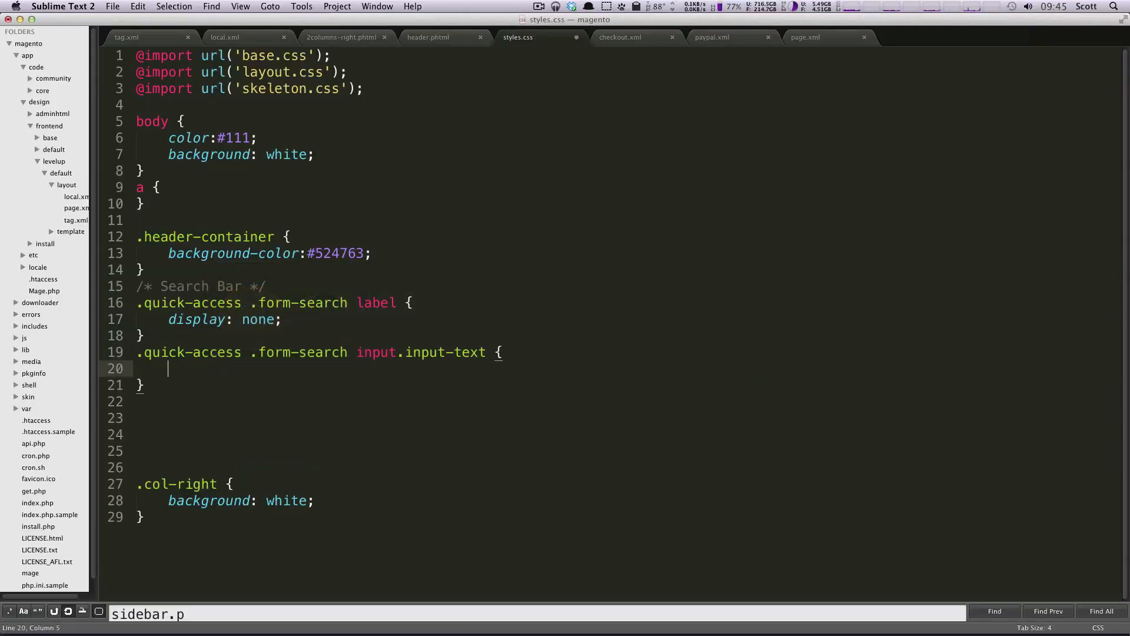
pyautogui.write('display:')
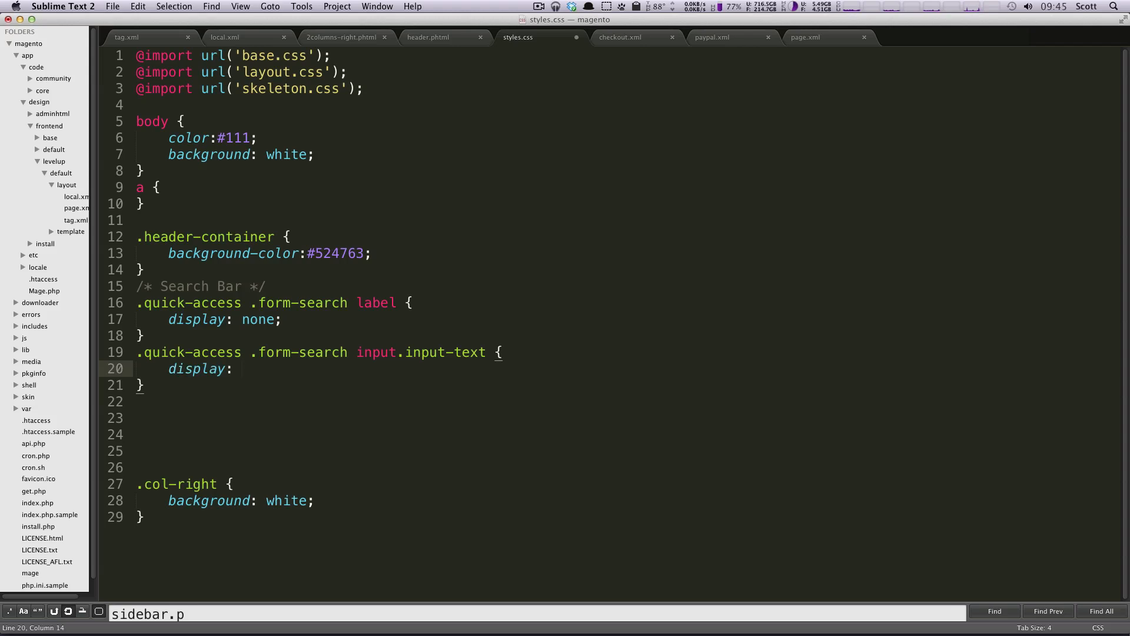
pyautogui.write('inline;')
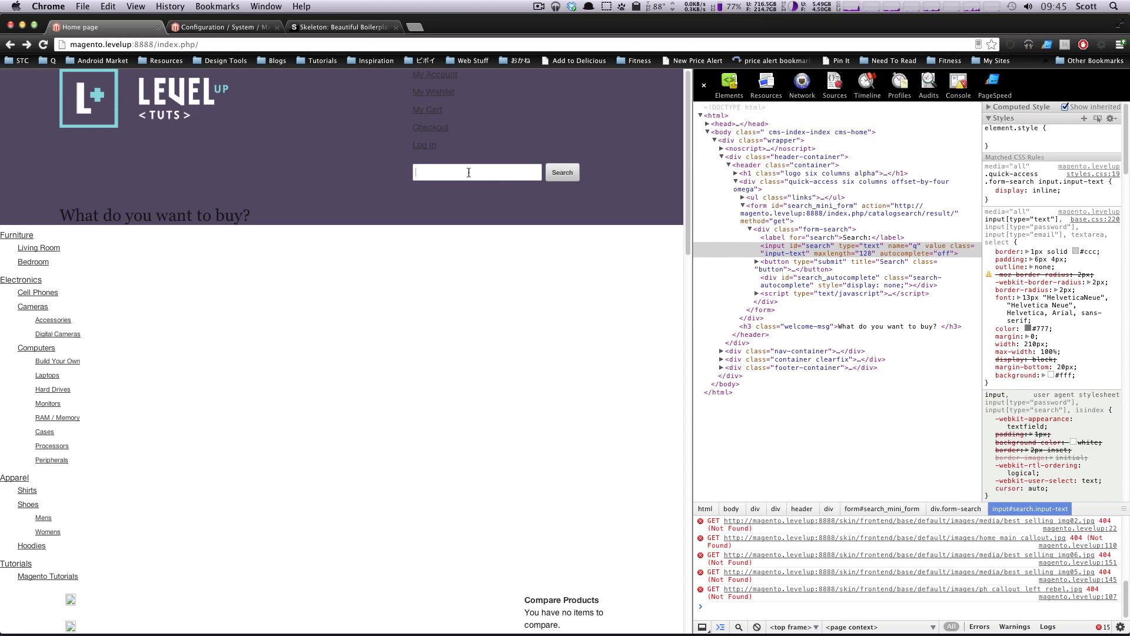
# Step: Inspect the Log In link's markup and select the ul.links quick-access list
pyautogui.rightClick(422, 145)
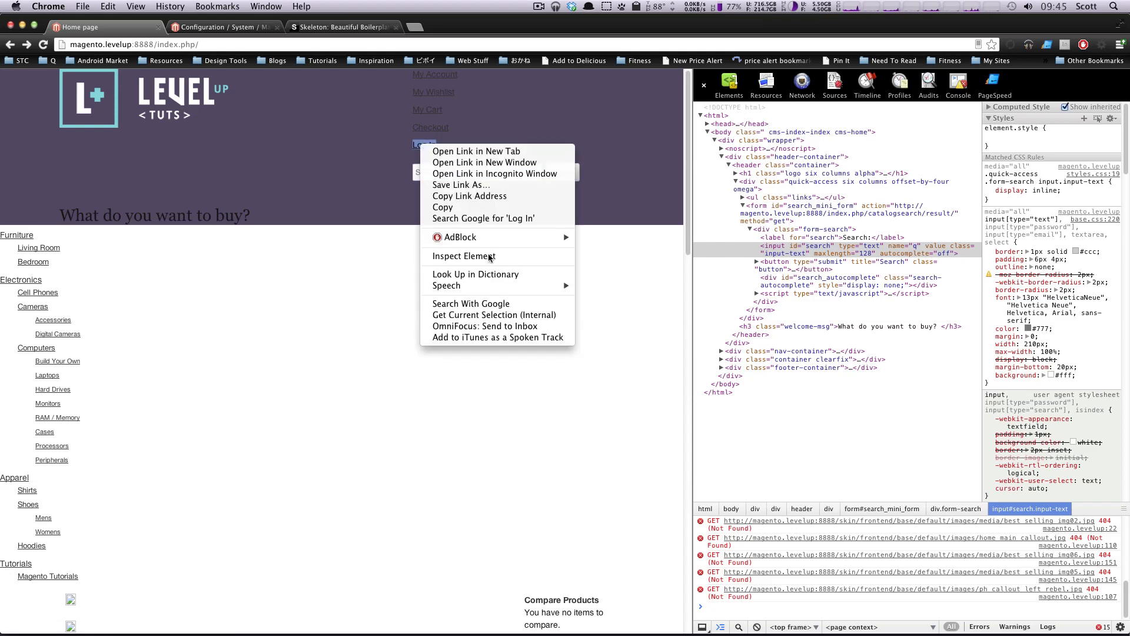
pyautogui.click(464, 255)
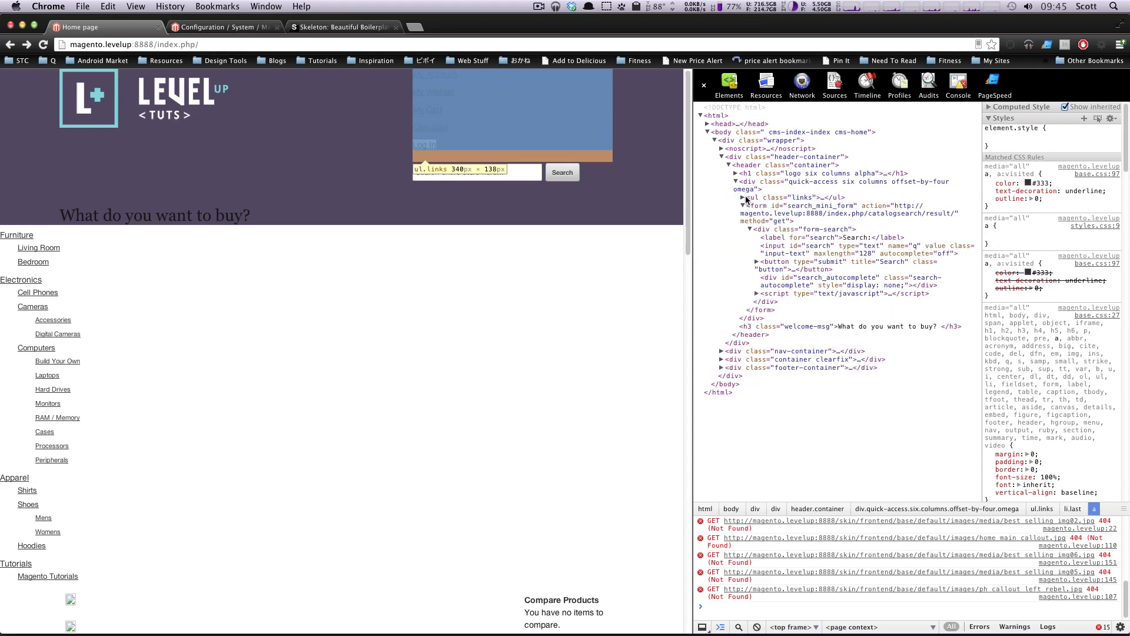
pyautogui.click(781, 197)
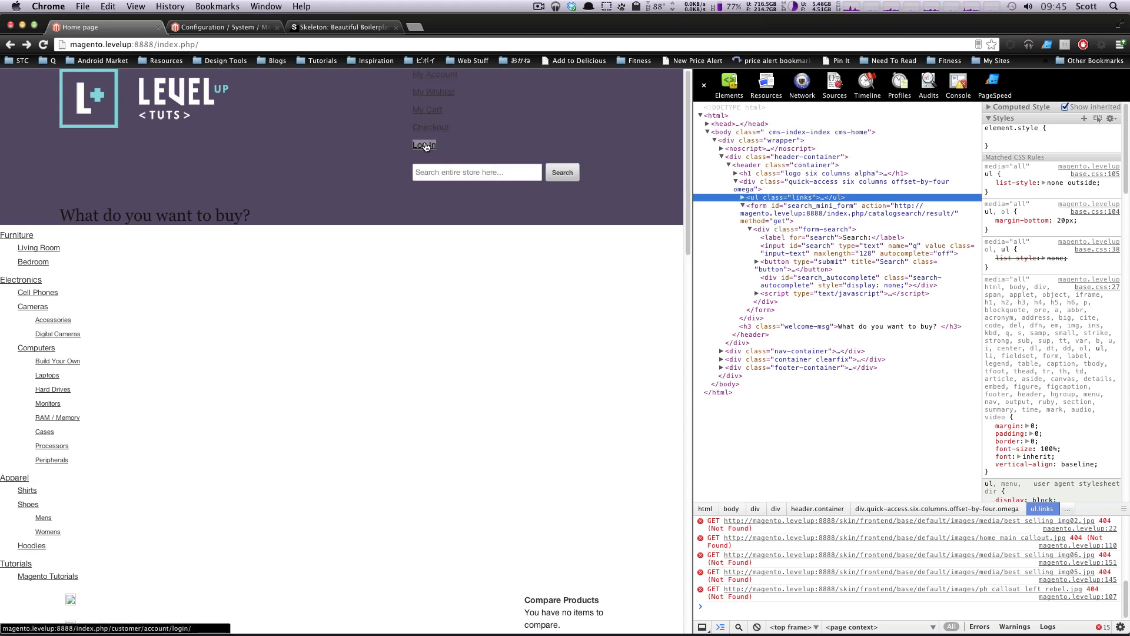
pyautogui.moveTo(423, 145)
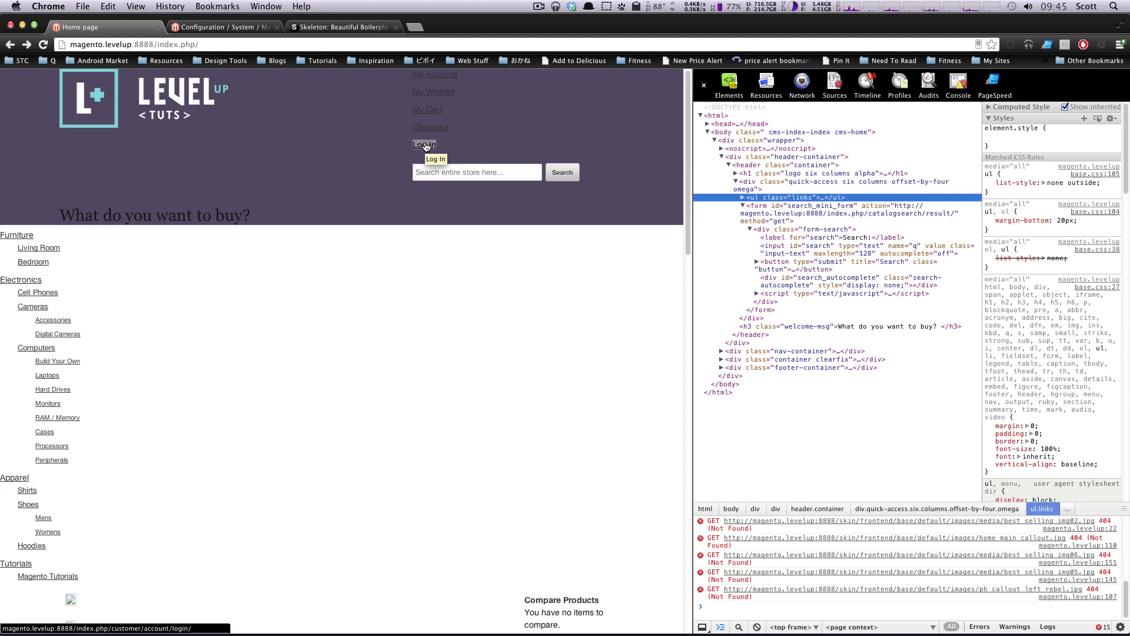
pyautogui.moveTo(636, 192)
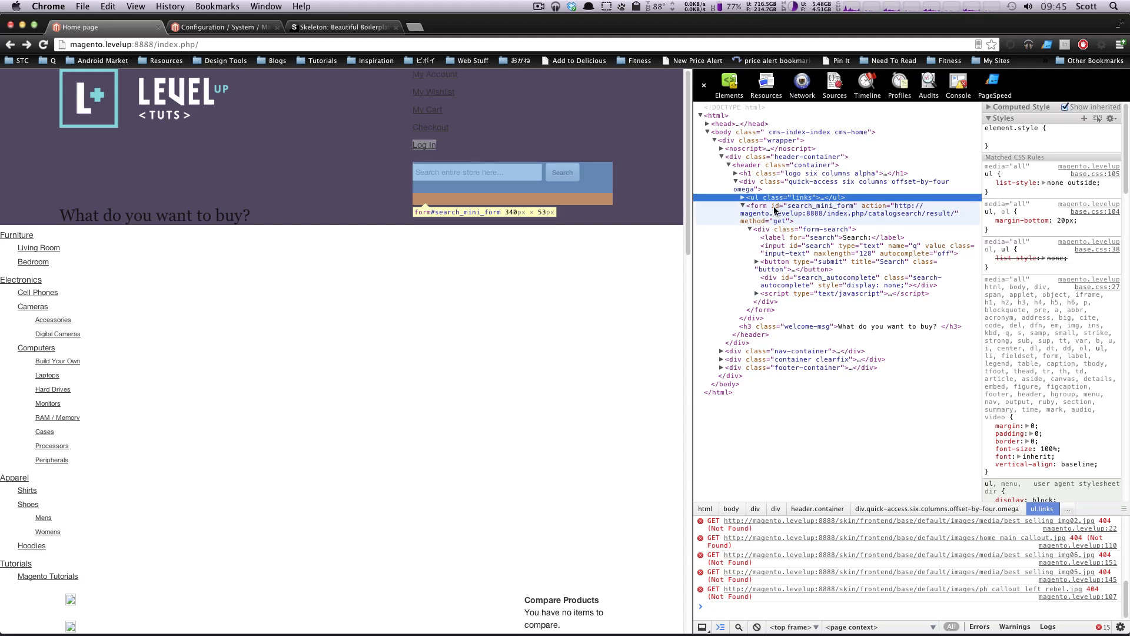
pyautogui.moveTo(1029, 146)
pyautogui.write('display: inline;')
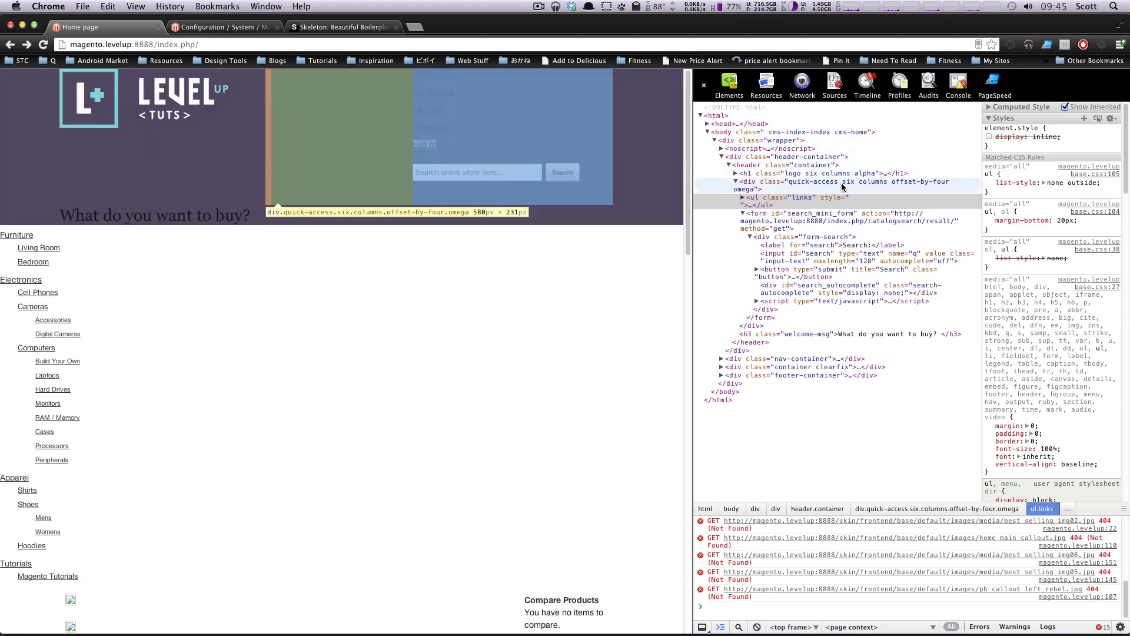
pyautogui.click(741, 198)
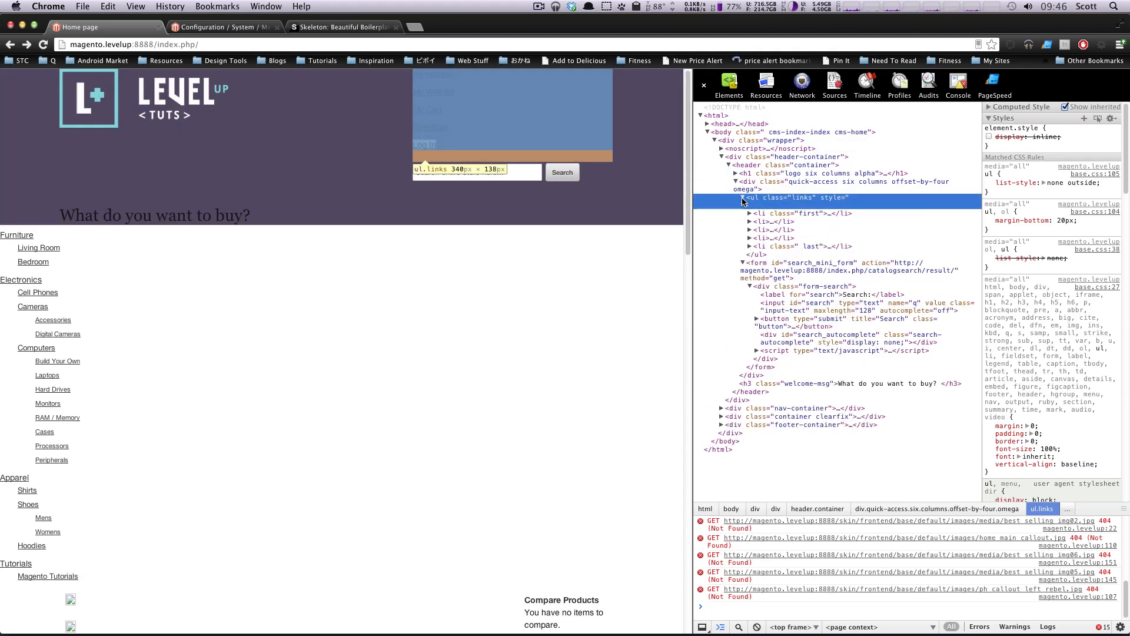
pyautogui.click(774, 221)
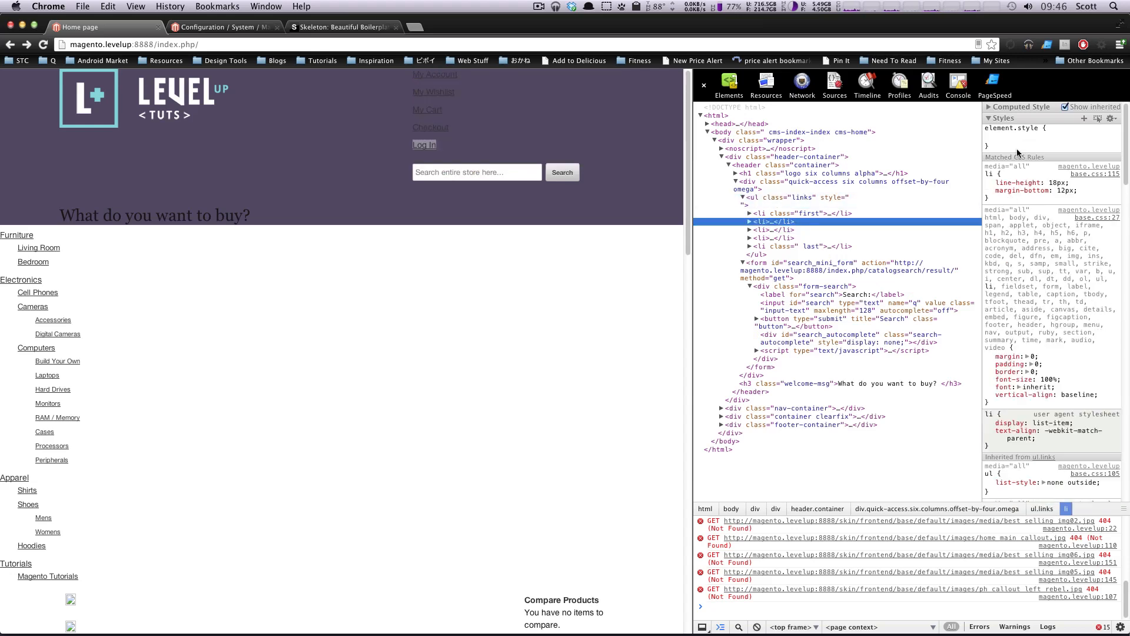
pyautogui.click(784, 213)
pyautogui.write('display: inline;')
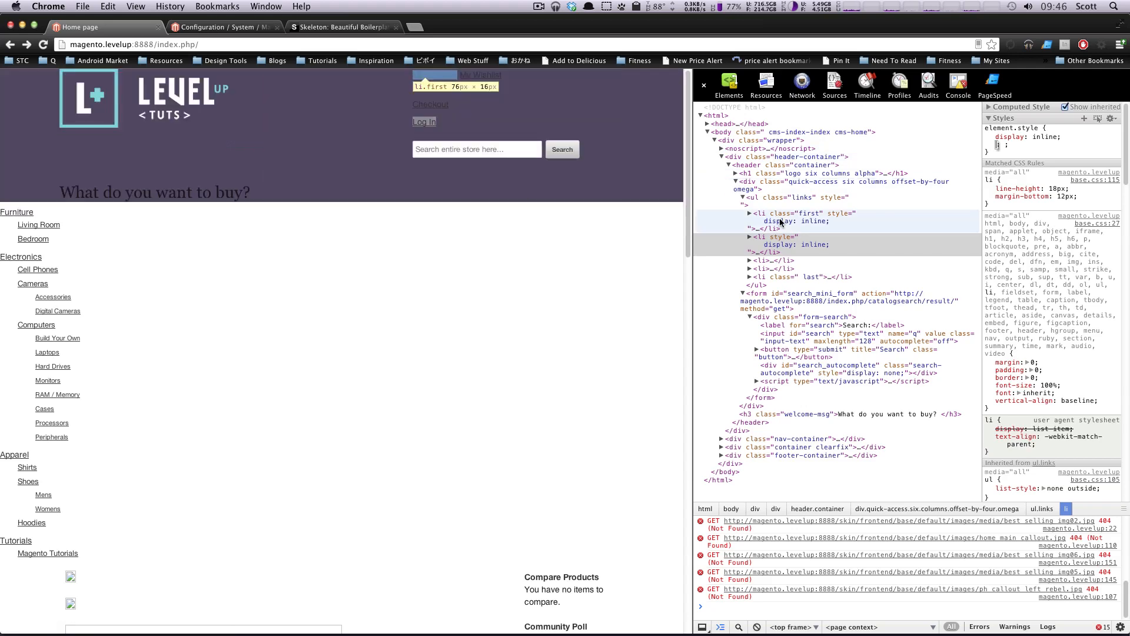
pyautogui.click(807, 213)
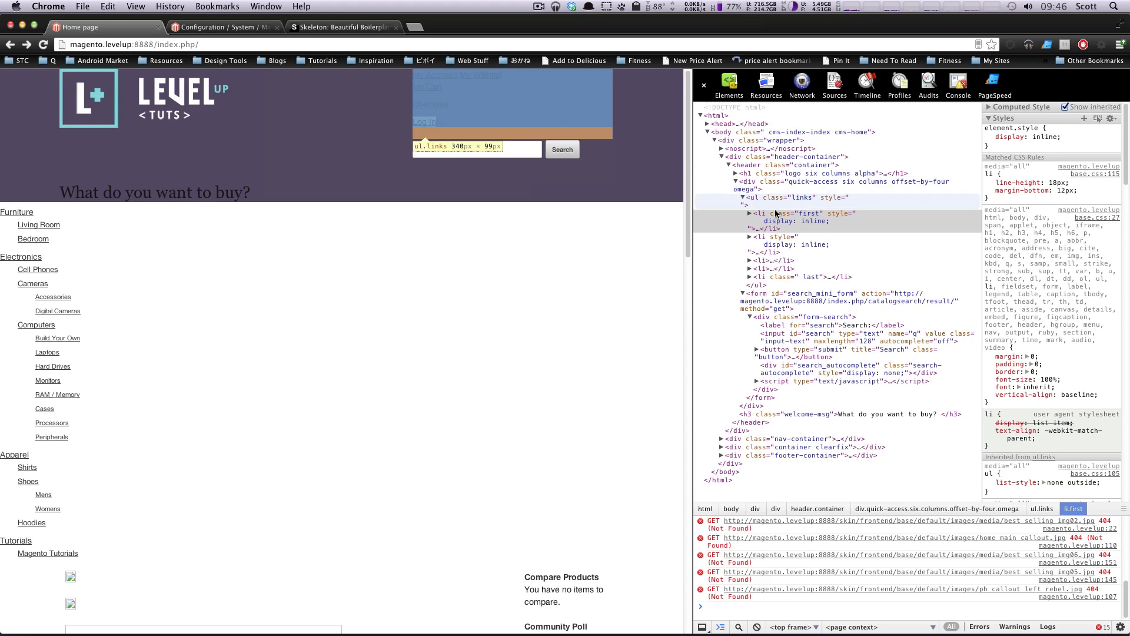
pyautogui.moveTo(433, 75)
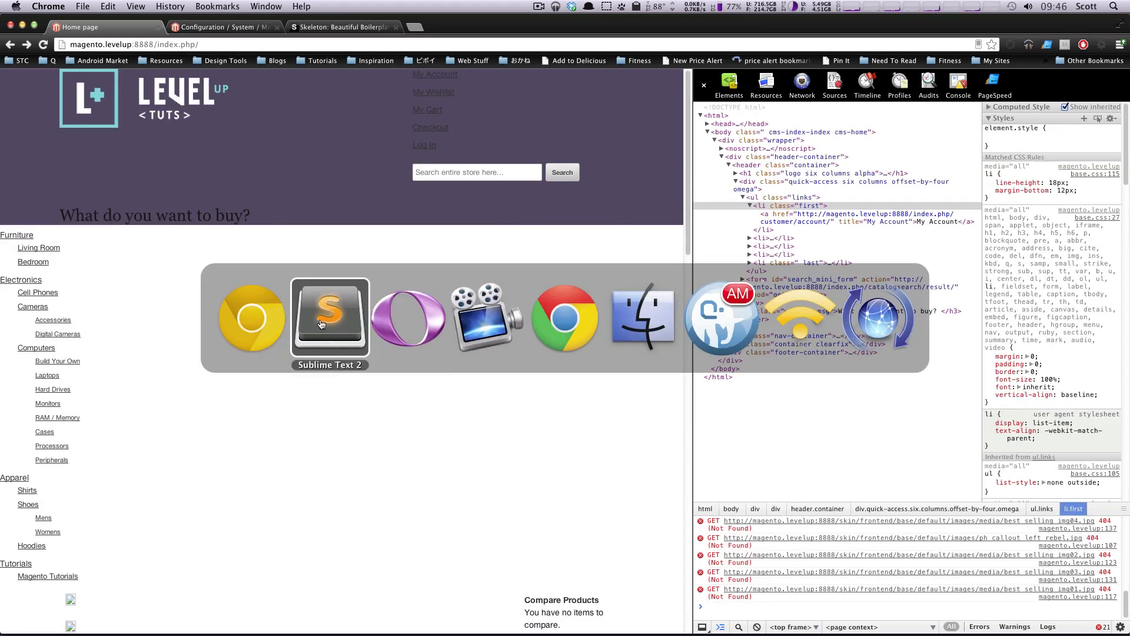
# Step: Add a /* Quick Access Links */ comment to styles.css
pyautogui.click(329, 317)
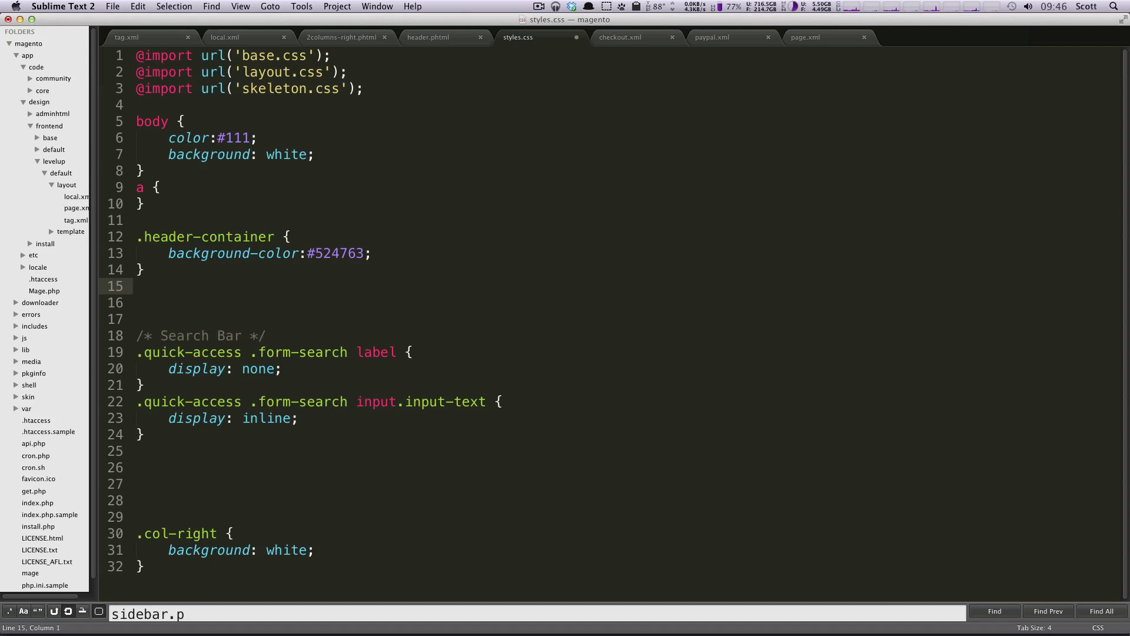
pyautogui.write('/*')
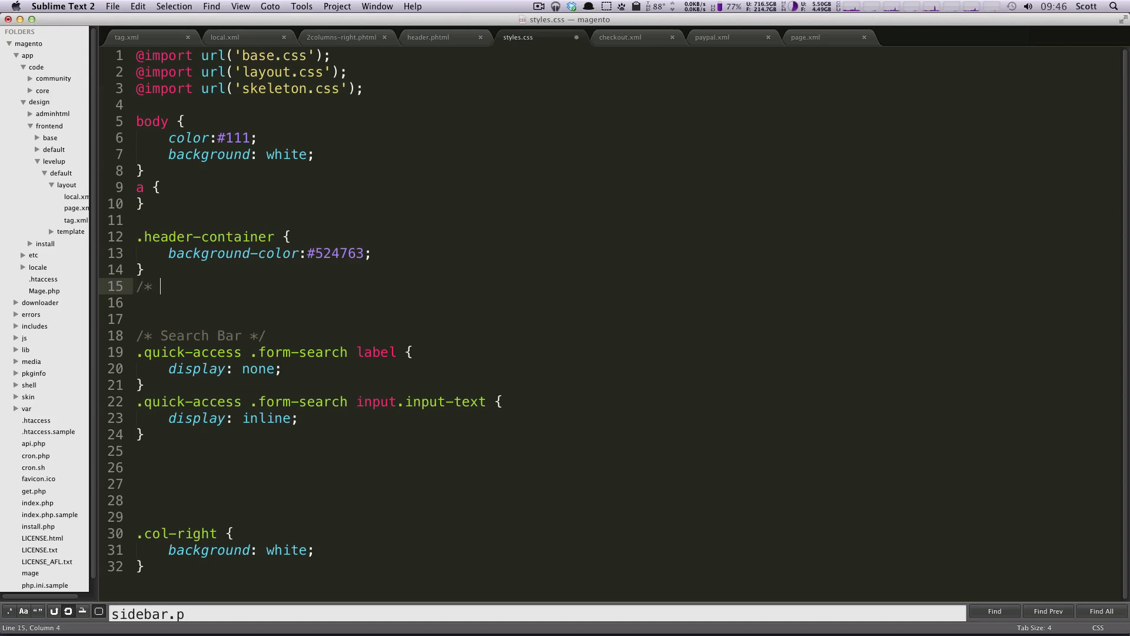
pyautogui.write('Quick Acces')
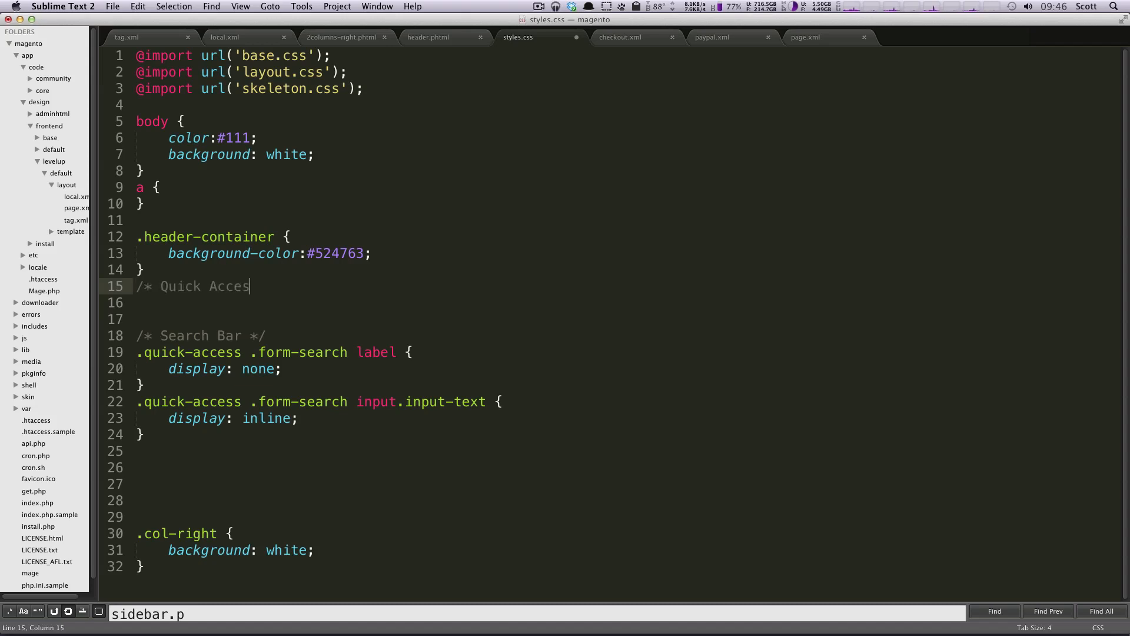
pyautogui.write('s Links */')
pyautogui.click(548, 302)
pyautogui.write('.')
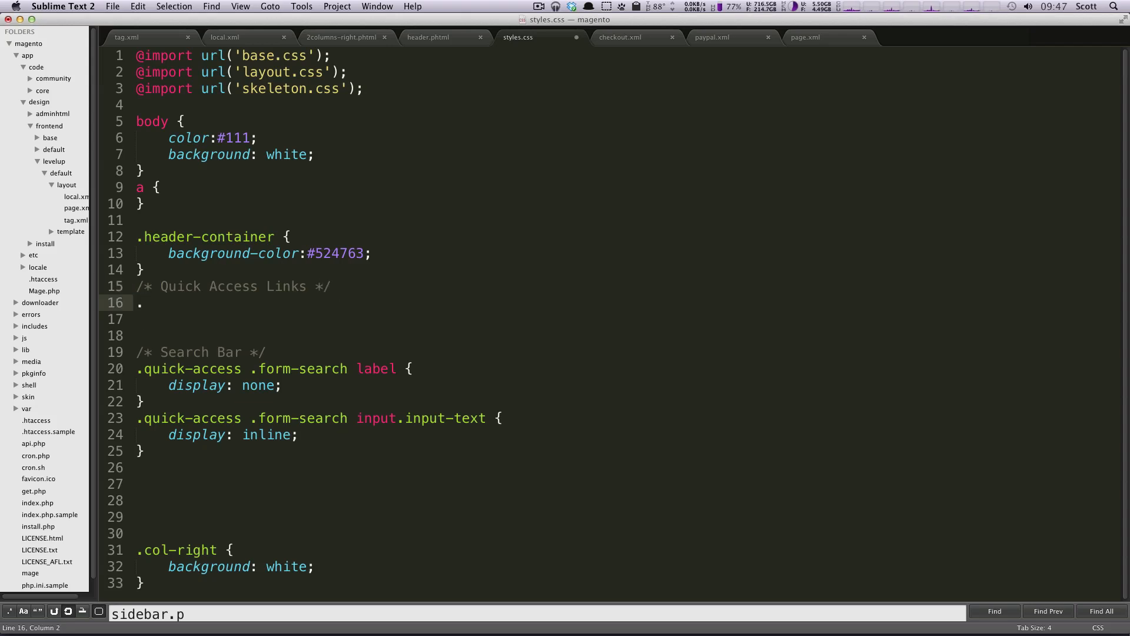
# Step: Write a .quick-access .links li rule with display: inline
pyautogui.write('quick-access .links')
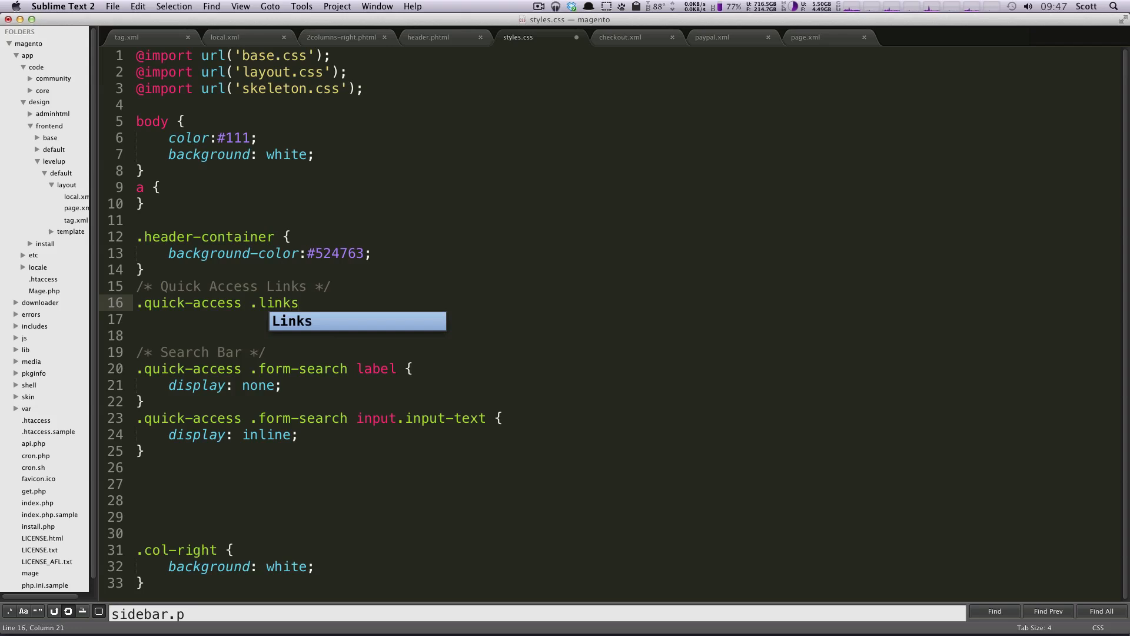
pyautogui.write('li {')
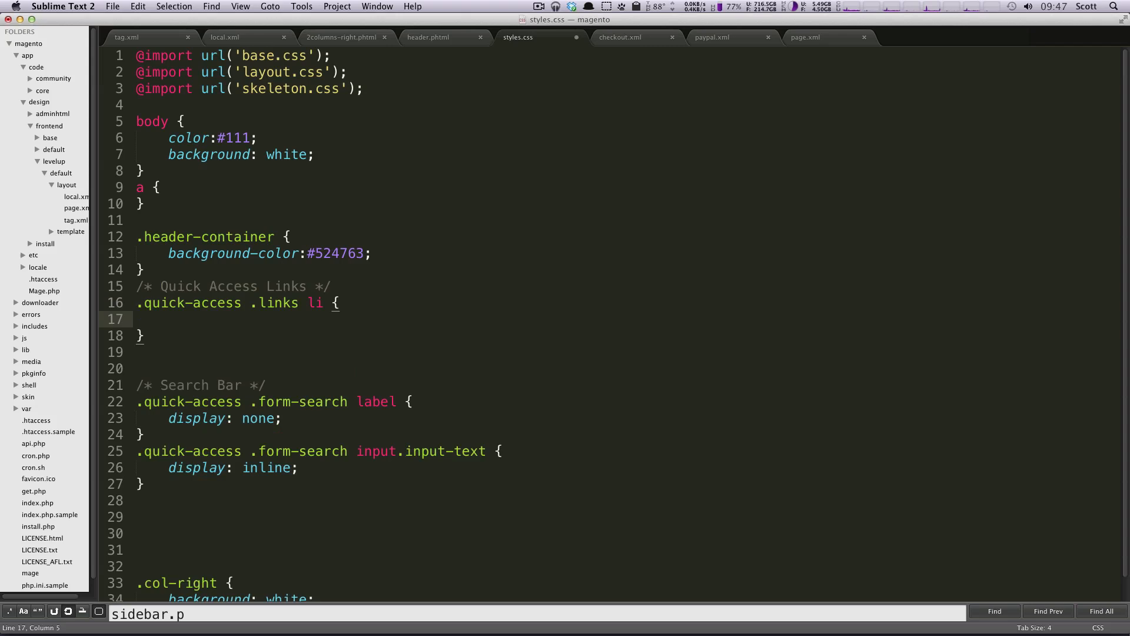
pyautogui.write('display:')
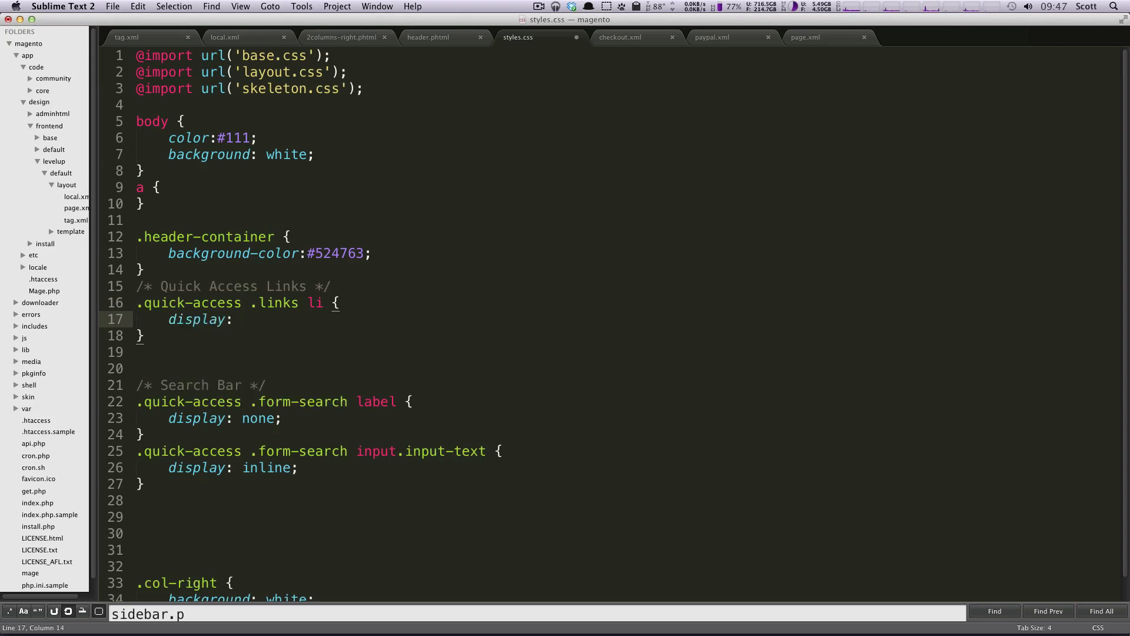
pyautogui.write('inline')
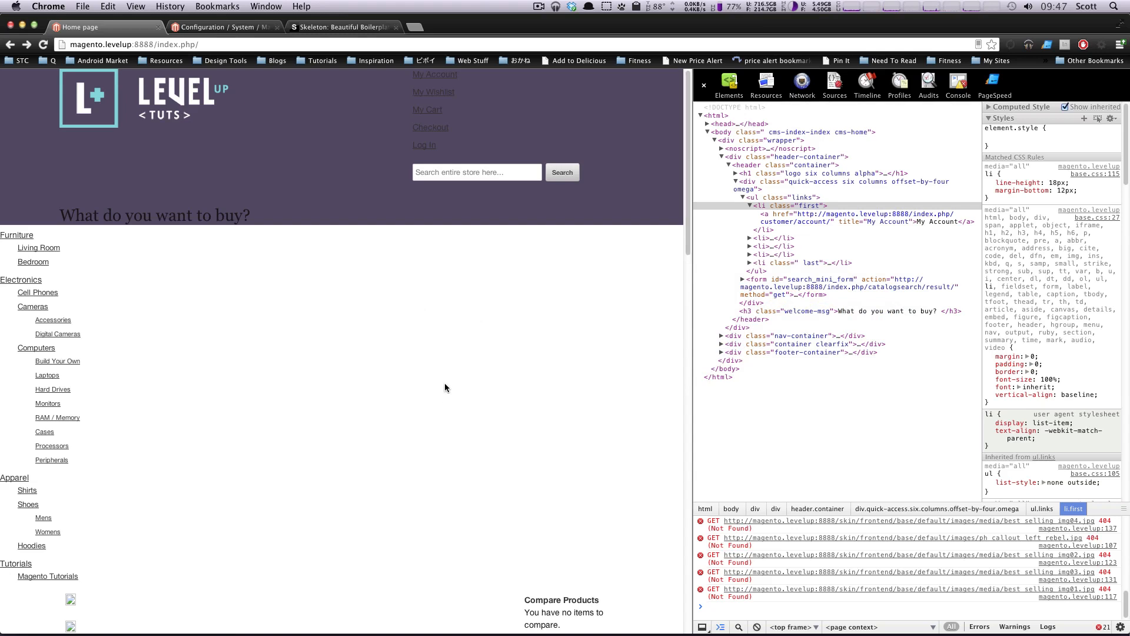
pyautogui.moveTo(410, 429)
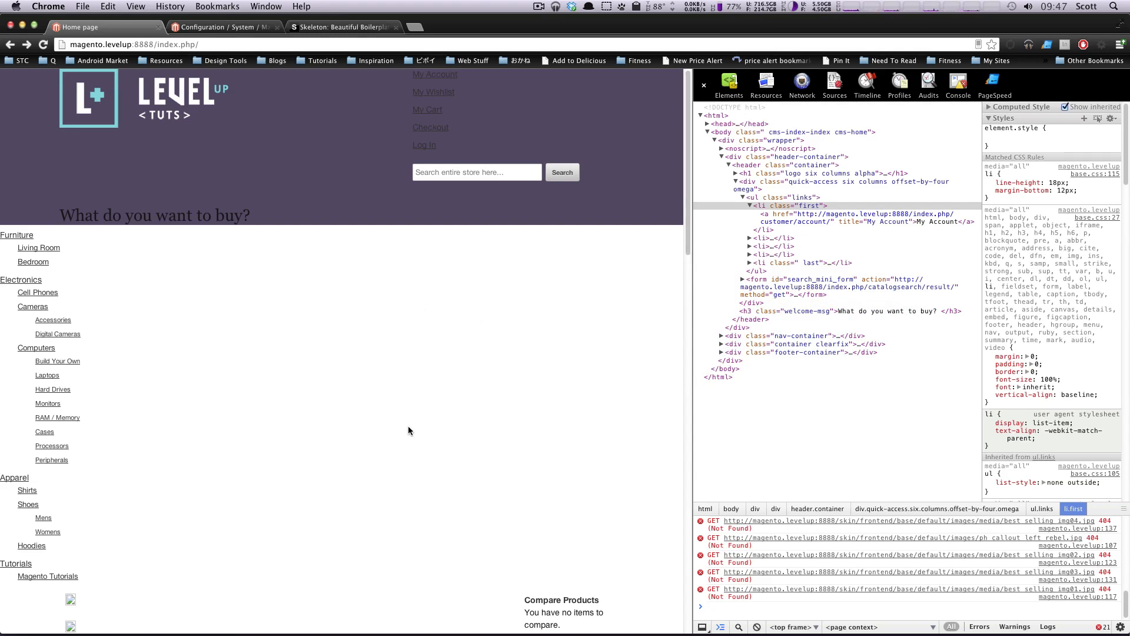
pyautogui.moveTo(436, 86)
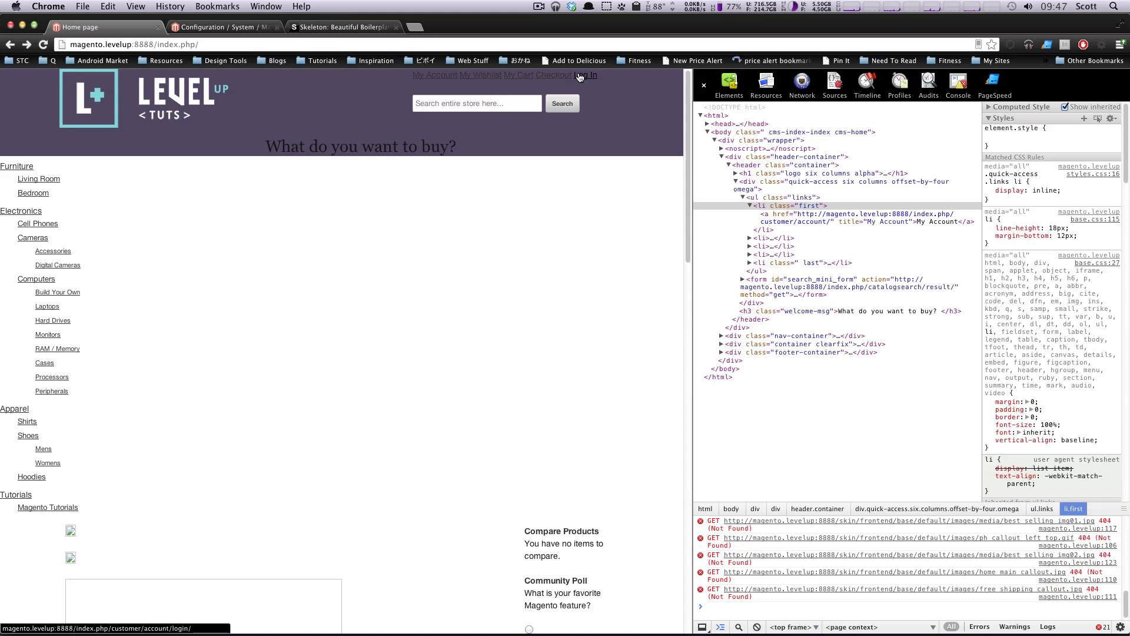
pyautogui.moveTo(381, 105)
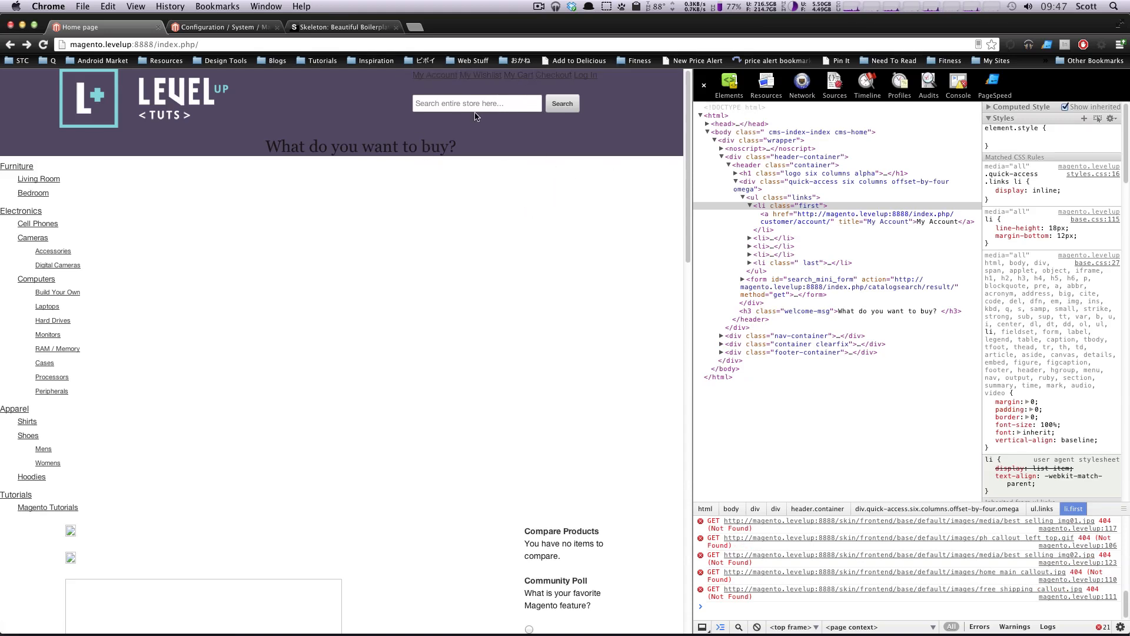
pyautogui.moveTo(488, 128)
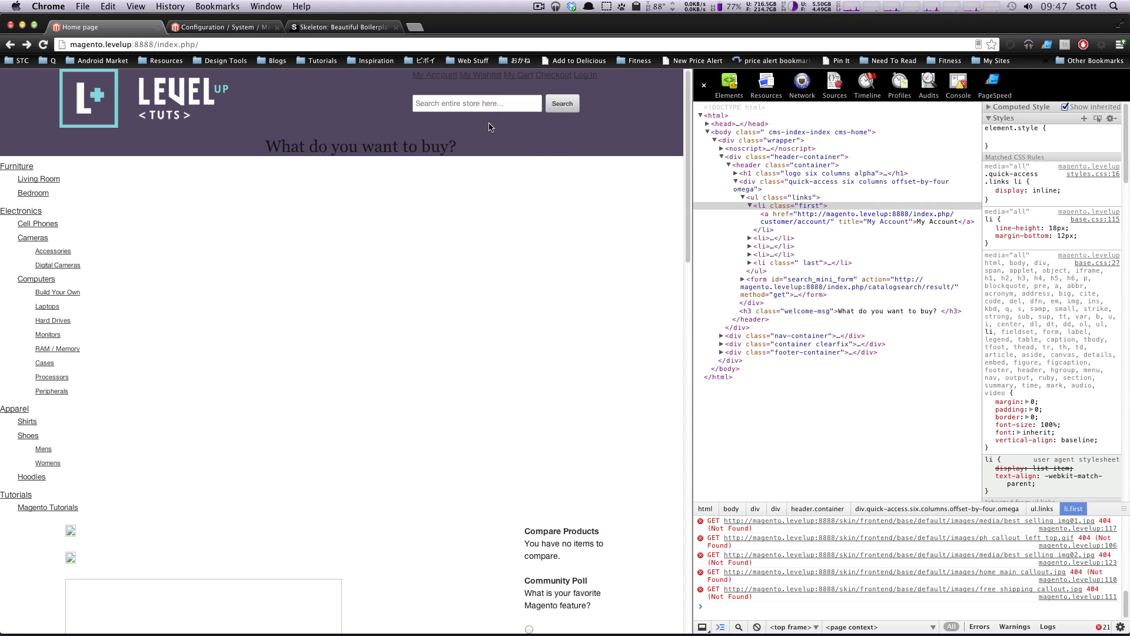
pyautogui.moveTo(526, 80)
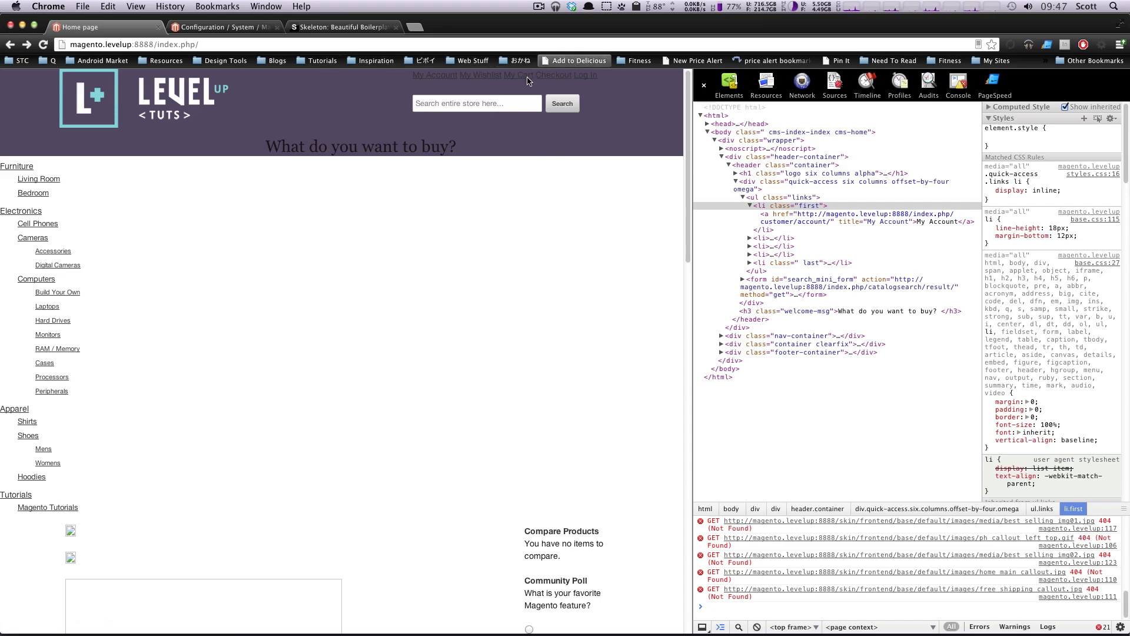
pyautogui.moveTo(572, 82)
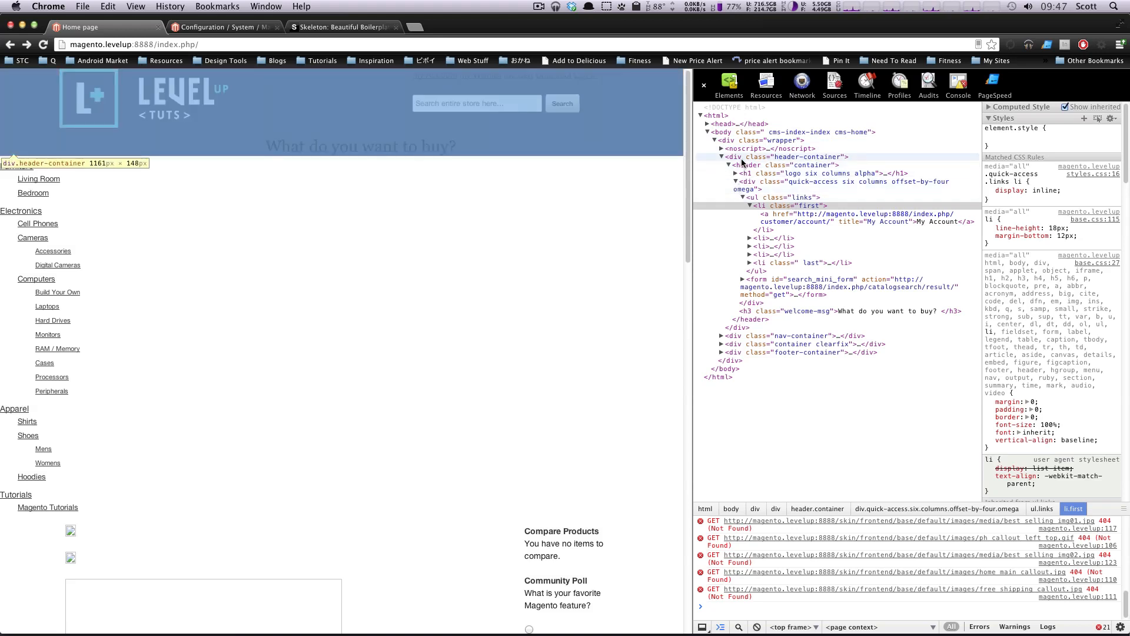
# Step: Trial an inline padding on the inner header, adjusting it to 40px 0 20px
pyautogui.click(778, 164)
pyautogui.write('padding:')
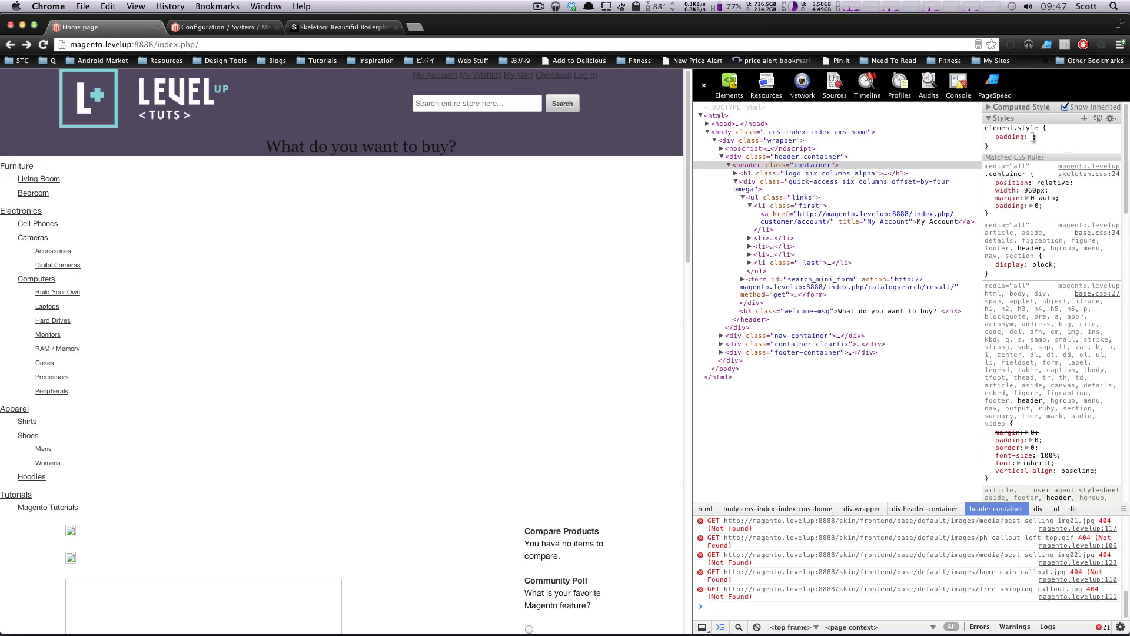
pyautogui.write('20px 0')
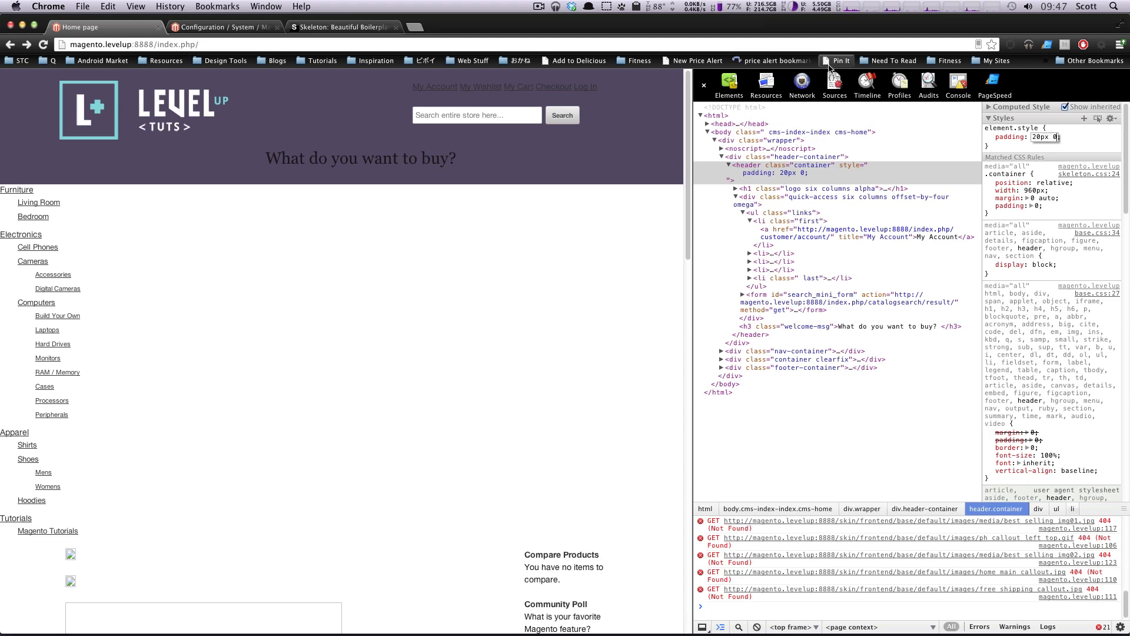
pyautogui.moveTo(676, 177)
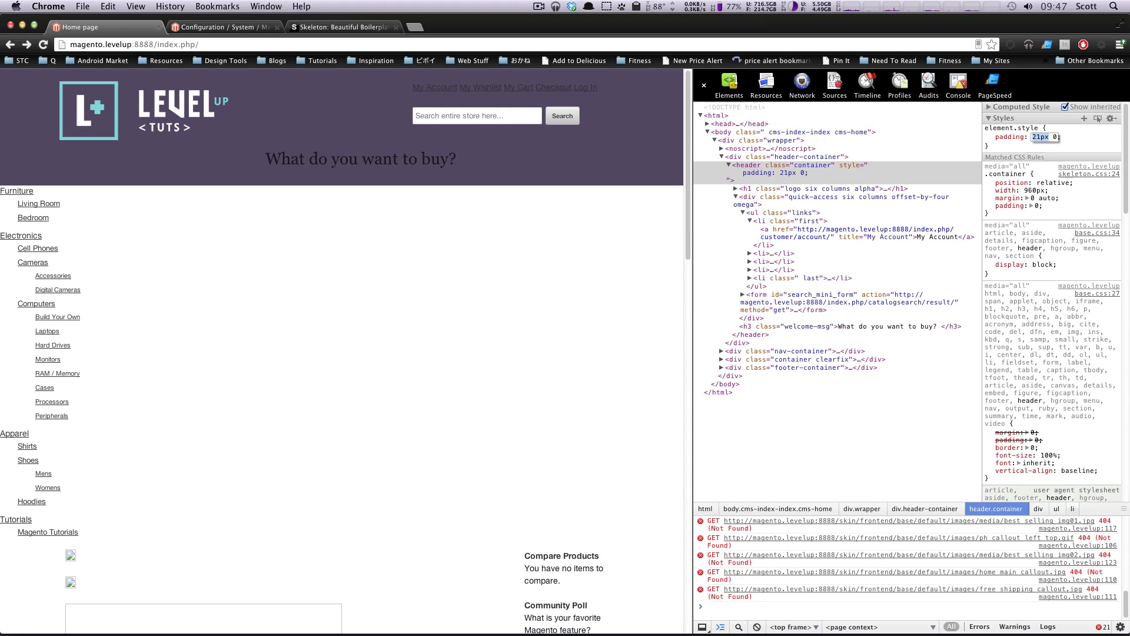
pyautogui.write('26px 0')
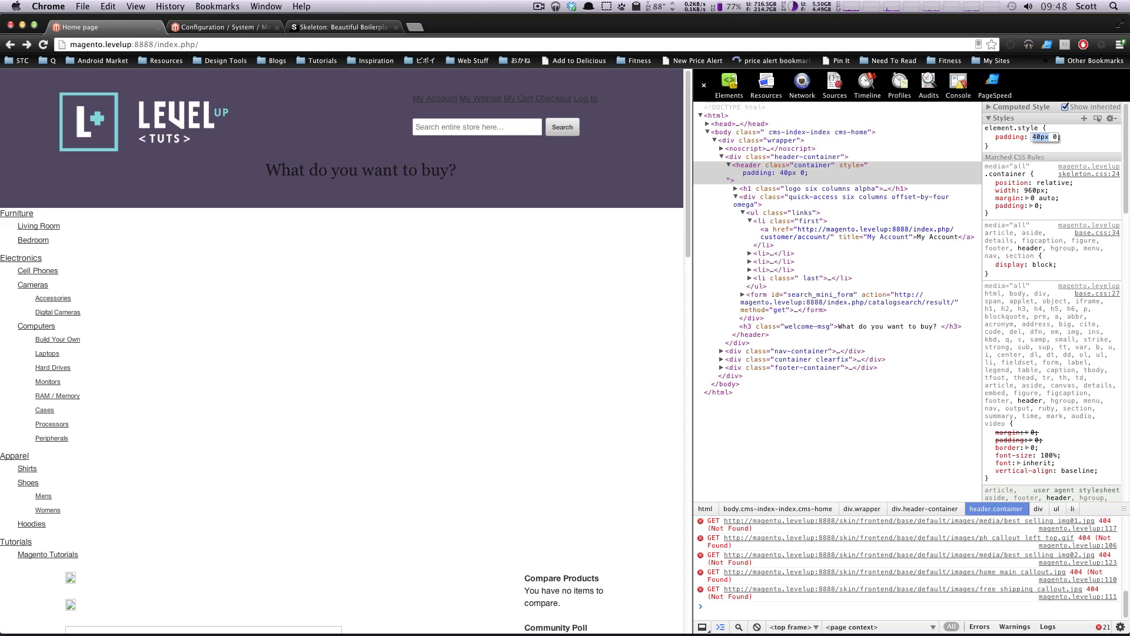
pyautogui.moveTo(1045, 145)
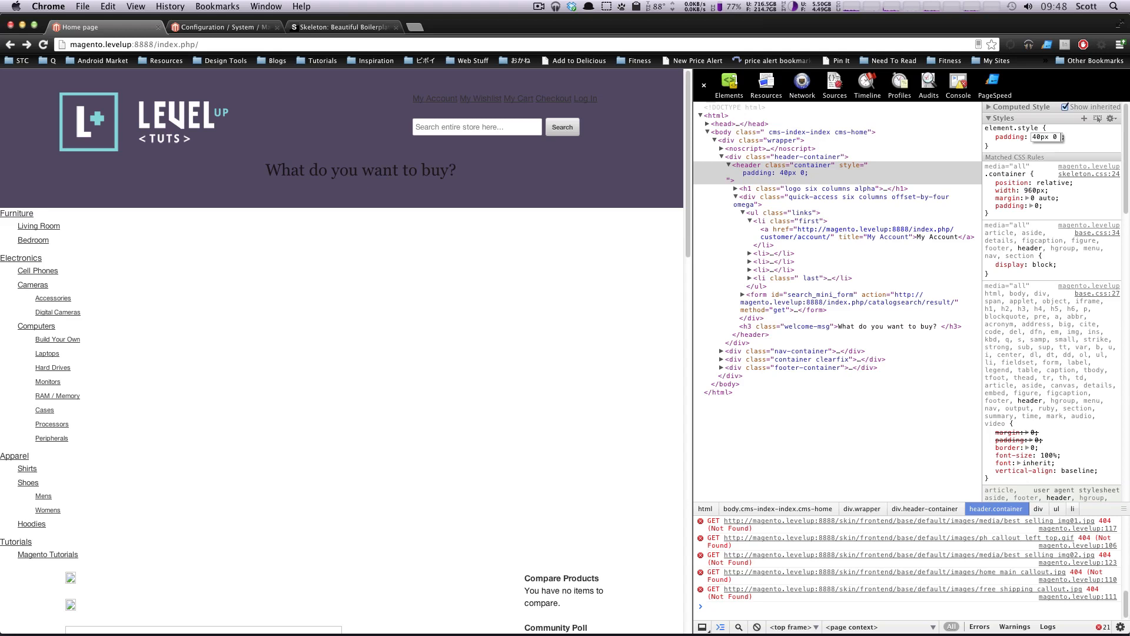
pyautogui.write('20px')
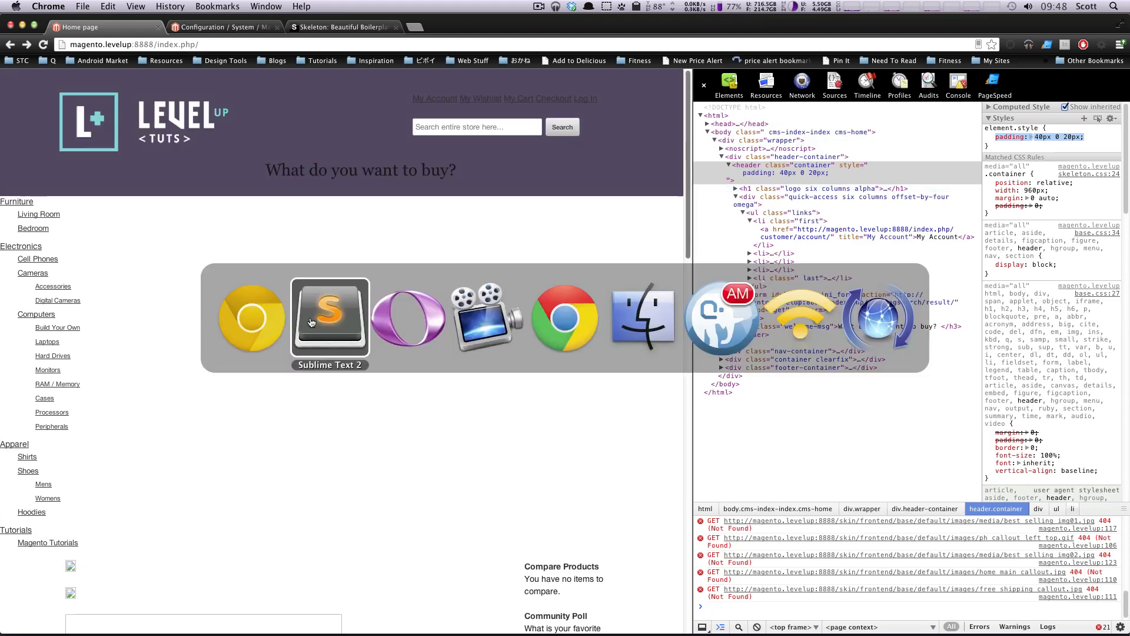
# Step: Start an empty header rule on line 11 of styles.css
pyautogui.click(328, 317)
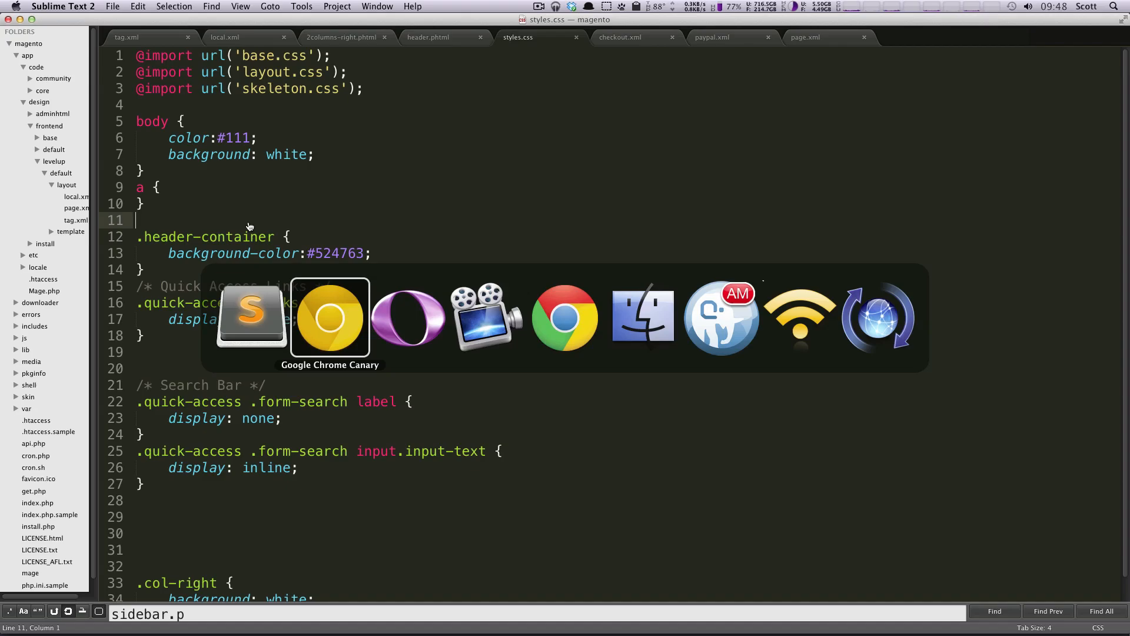
pyautogui.click(329, 317)
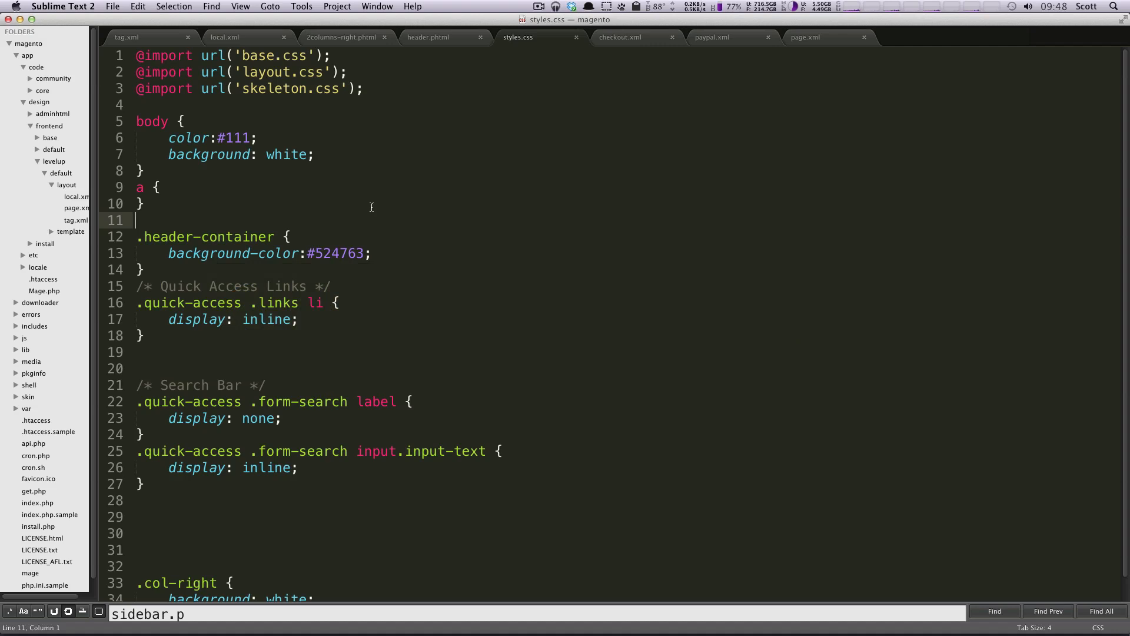
pyautogui.write('header.')
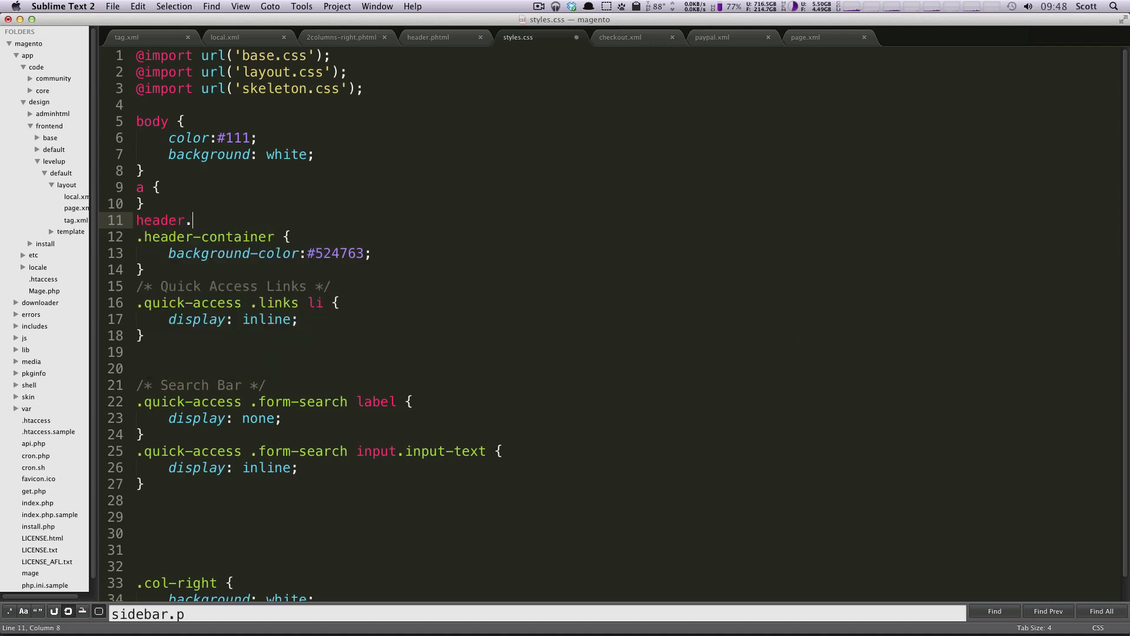
pyautogui.write('c')
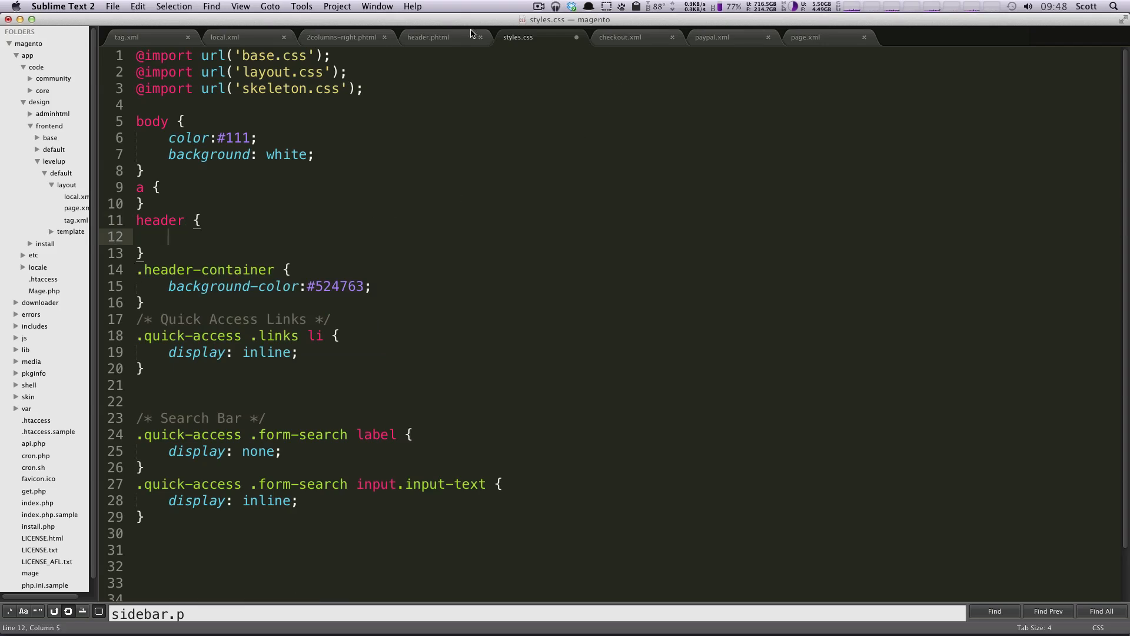
# Step: Add a main-header class to the inner header in header.phtml
pyautogui.click(427, 37)
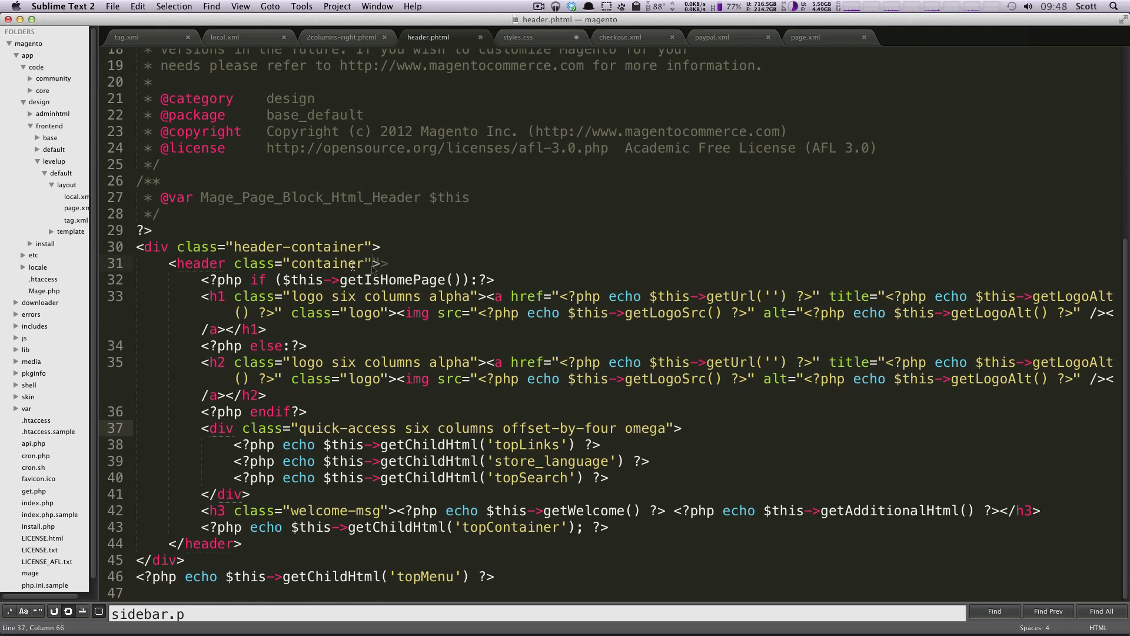
pyautogui.write('mai')
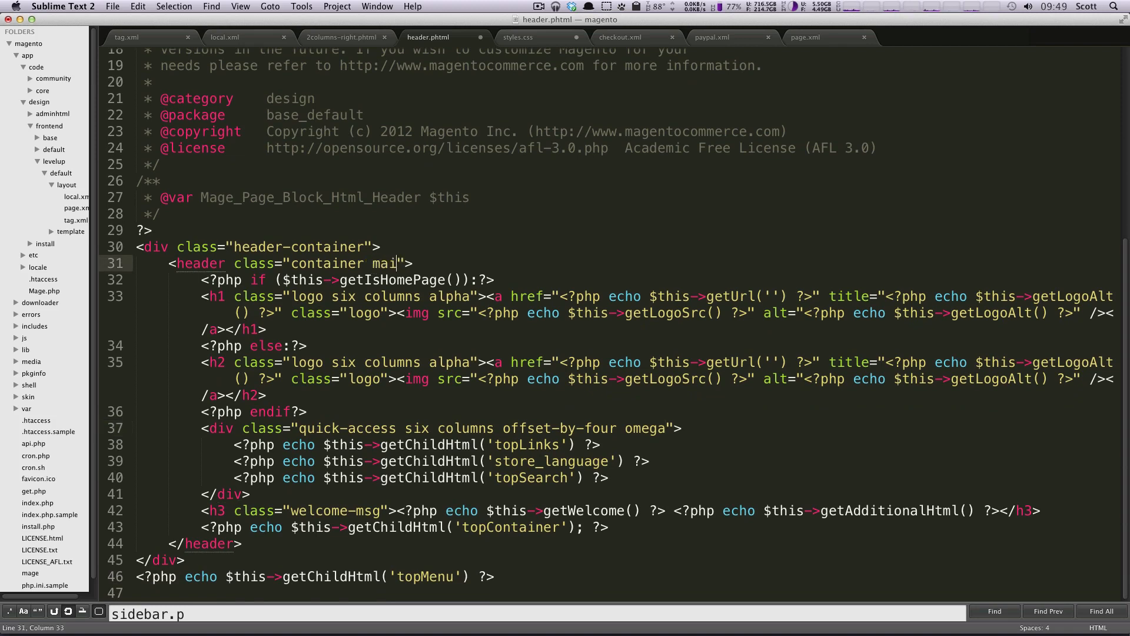
pyautogui.write('n-header')
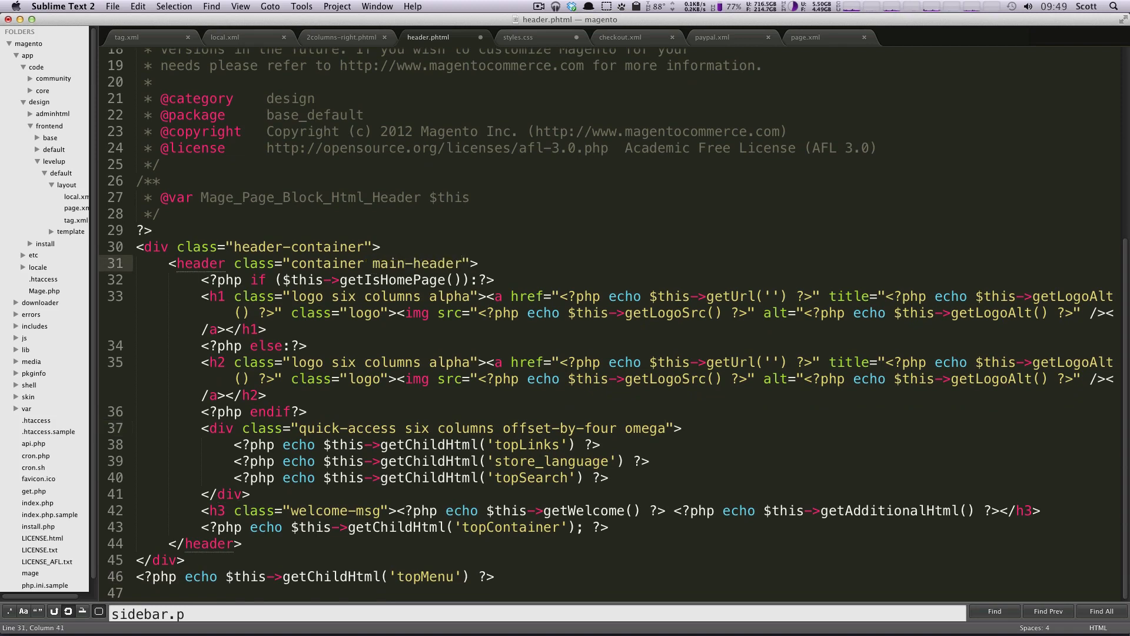
pyautogui.click(516, 37)
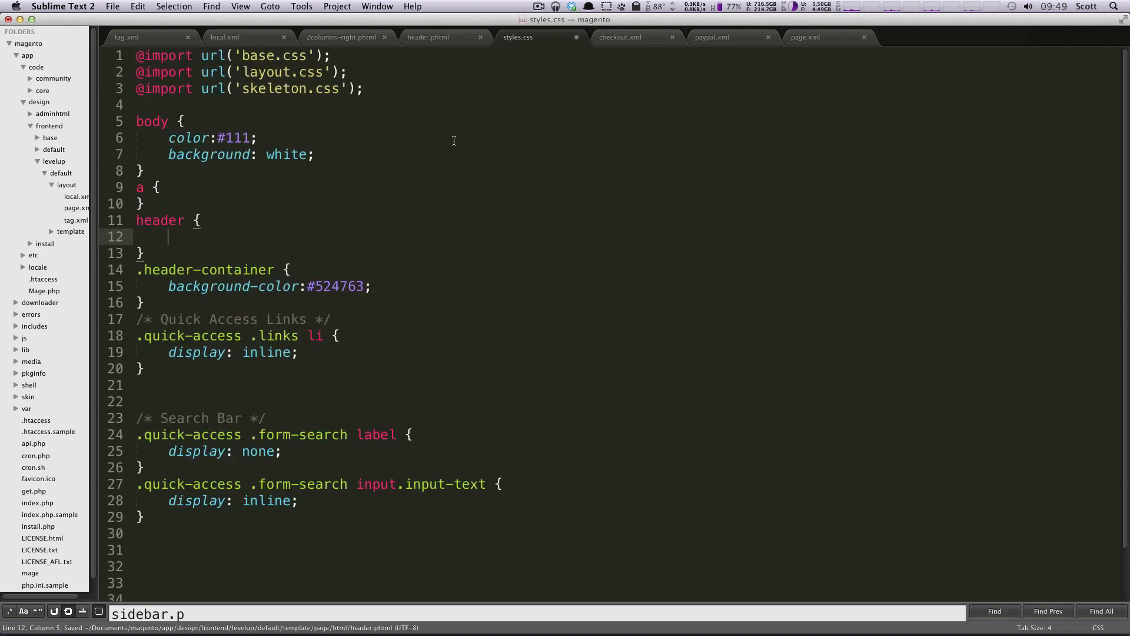
# Step: Retarget the rule to .main-header with padding: 40px 0 20px and save the stylesheet
pyautogui.doubleClick(160, 220)
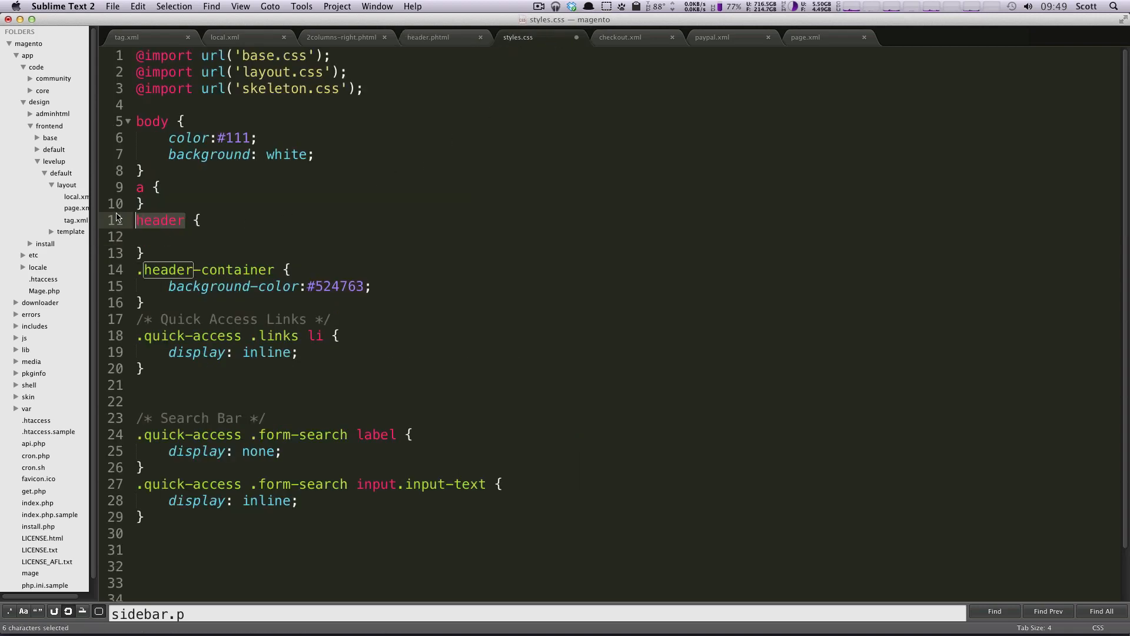
pyautogui.write('.main-heade')
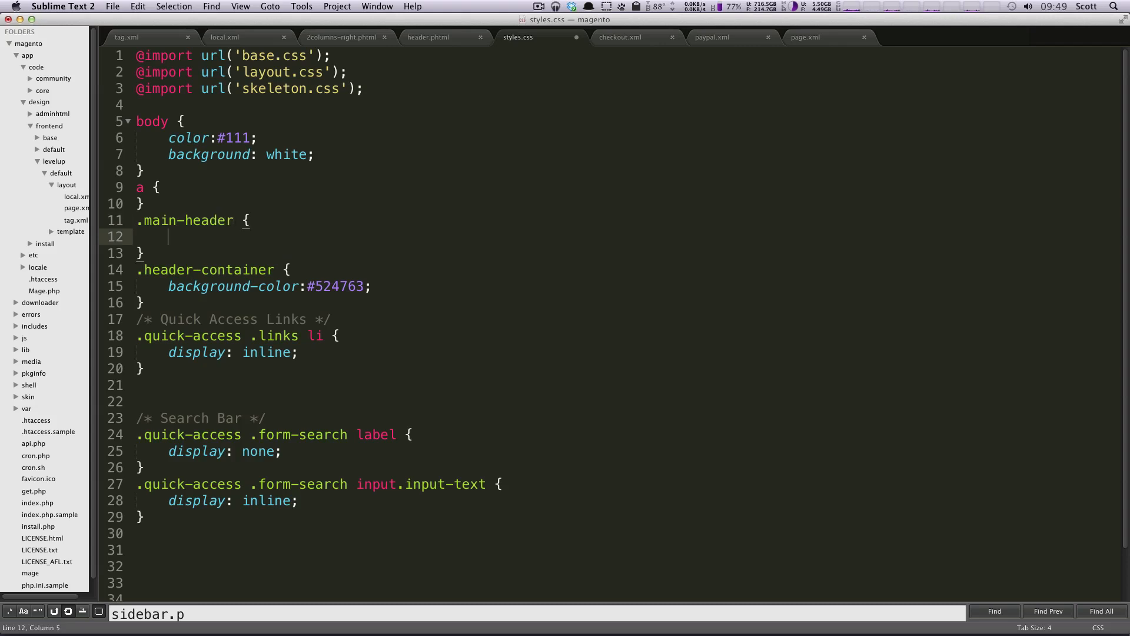
pyautogui.write('padding: 40px 0 20px;')
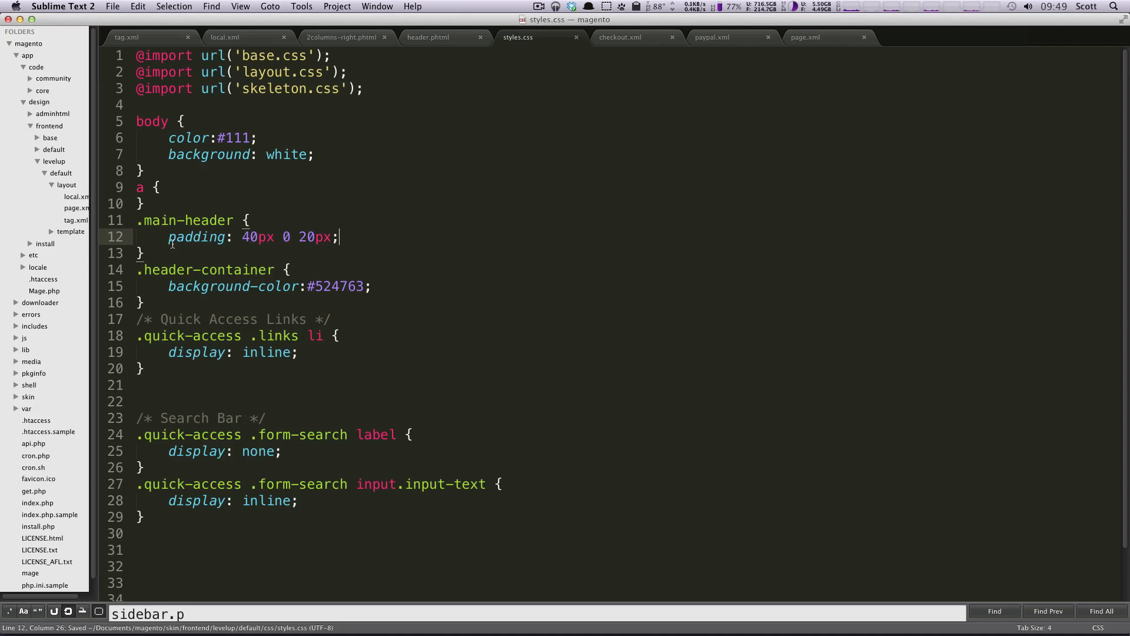
pyautogui.doubleClick(256, 236)
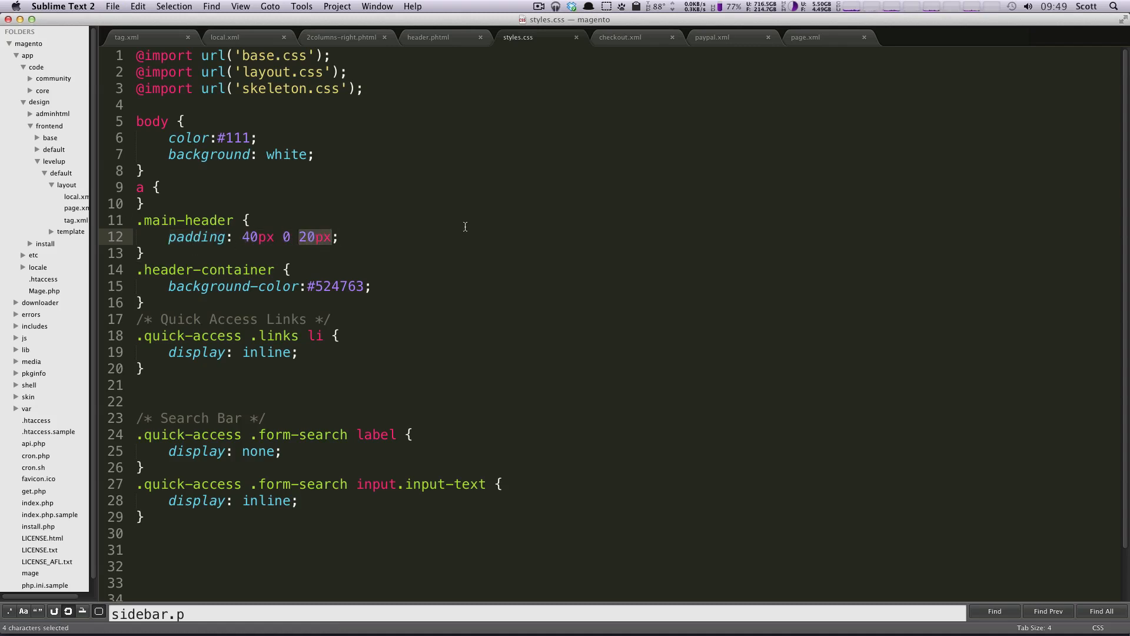
pyautogui.click(48, 7)
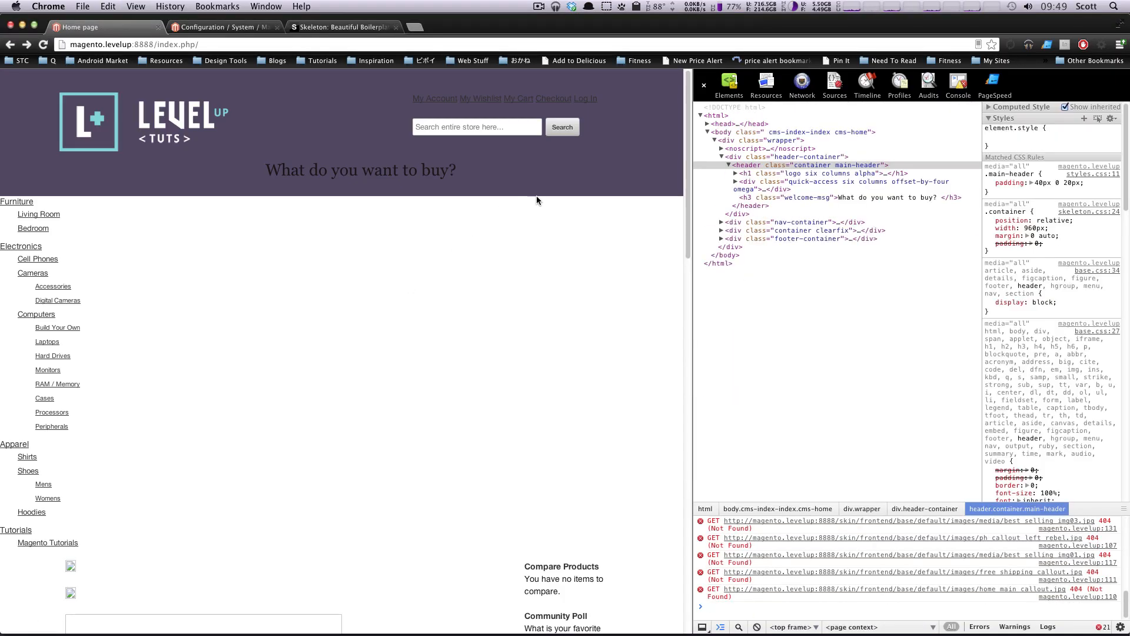
pyautogui.moveTo(553, 99)
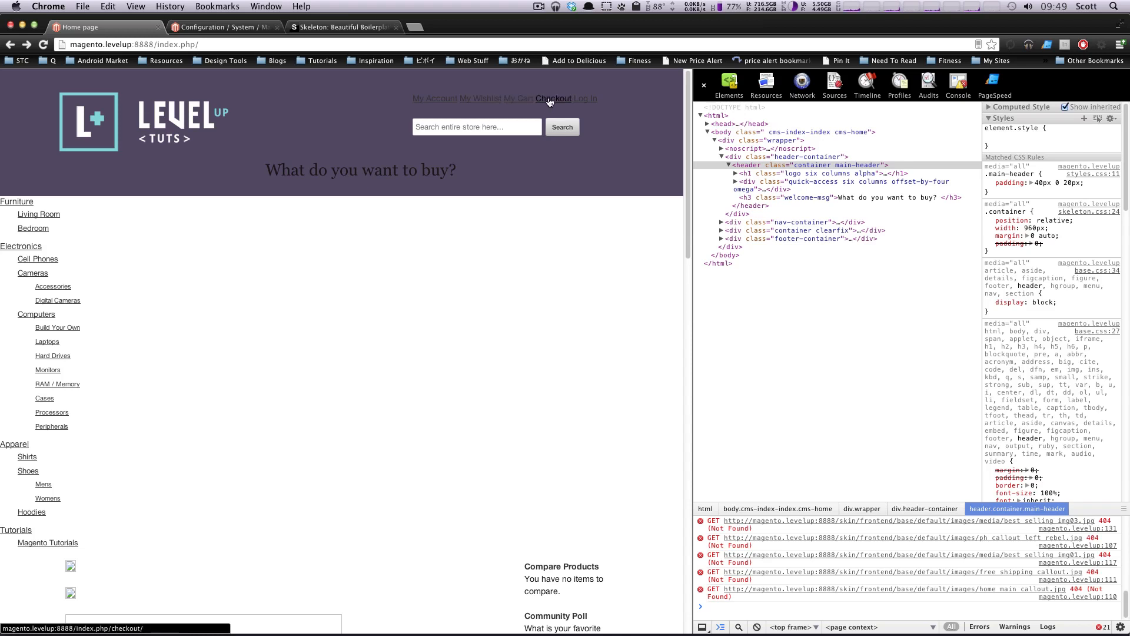
pyautogui.moveTo(518, 98)
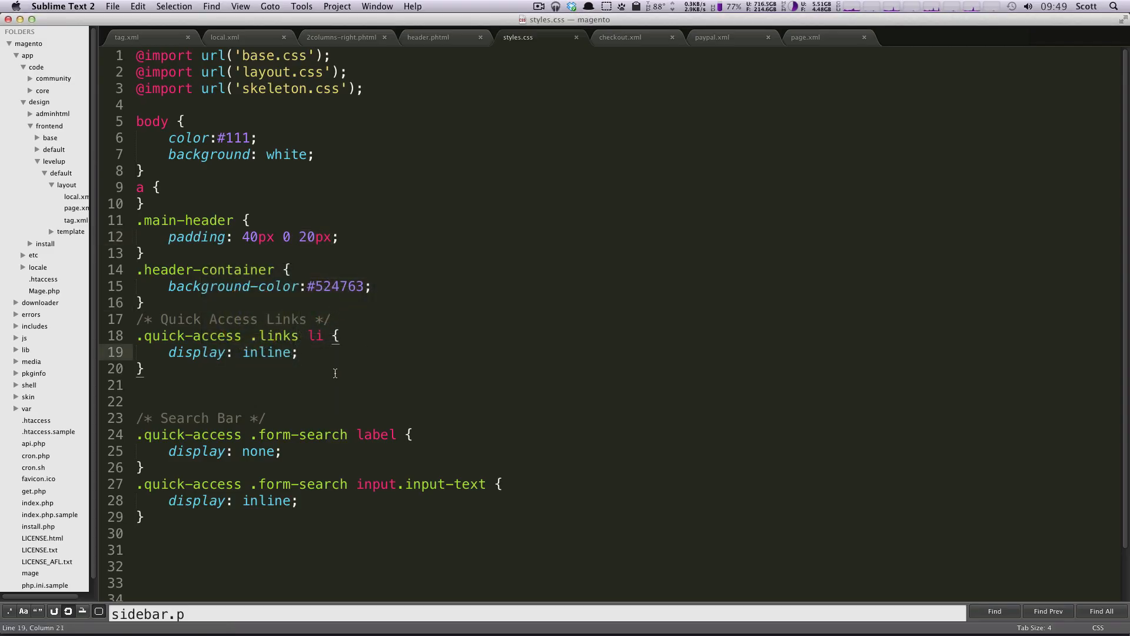
# Step: Write a .quick-access .links li a rule with color: white and text-decoration: none
pyautogui.press('enter')
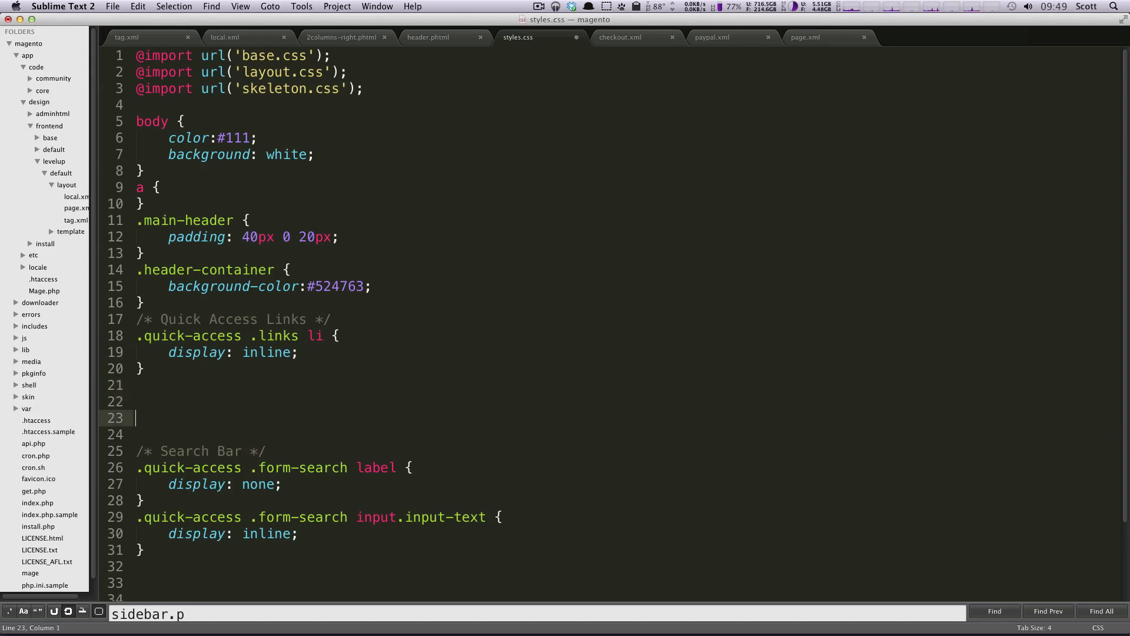
pyautogui.write('.quick-access .links')
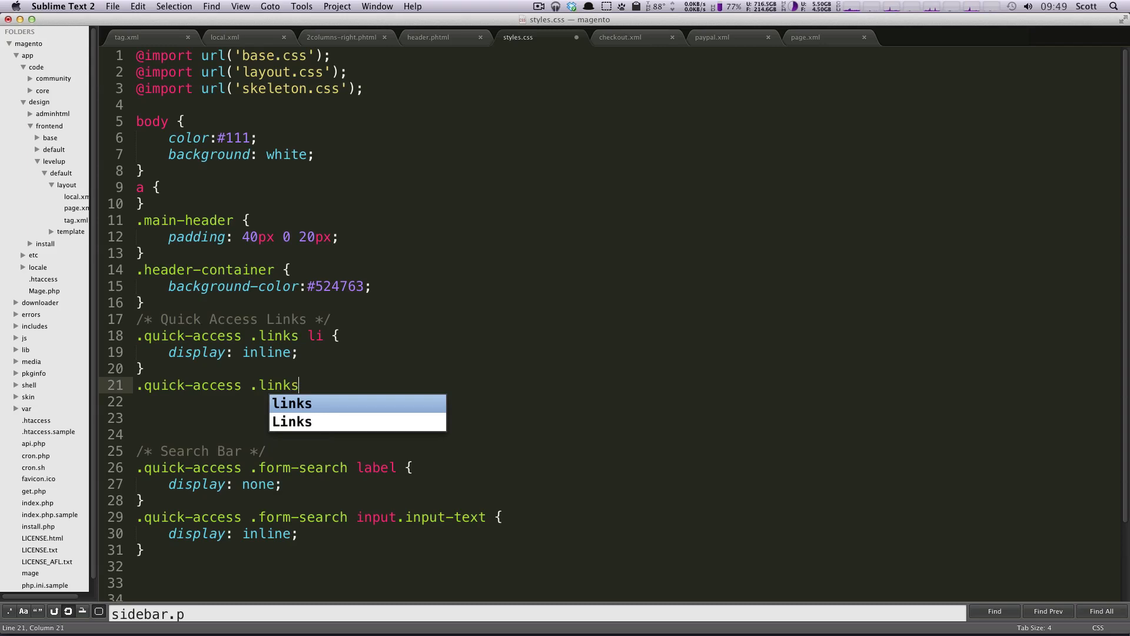
pyautogui.write('li a {')
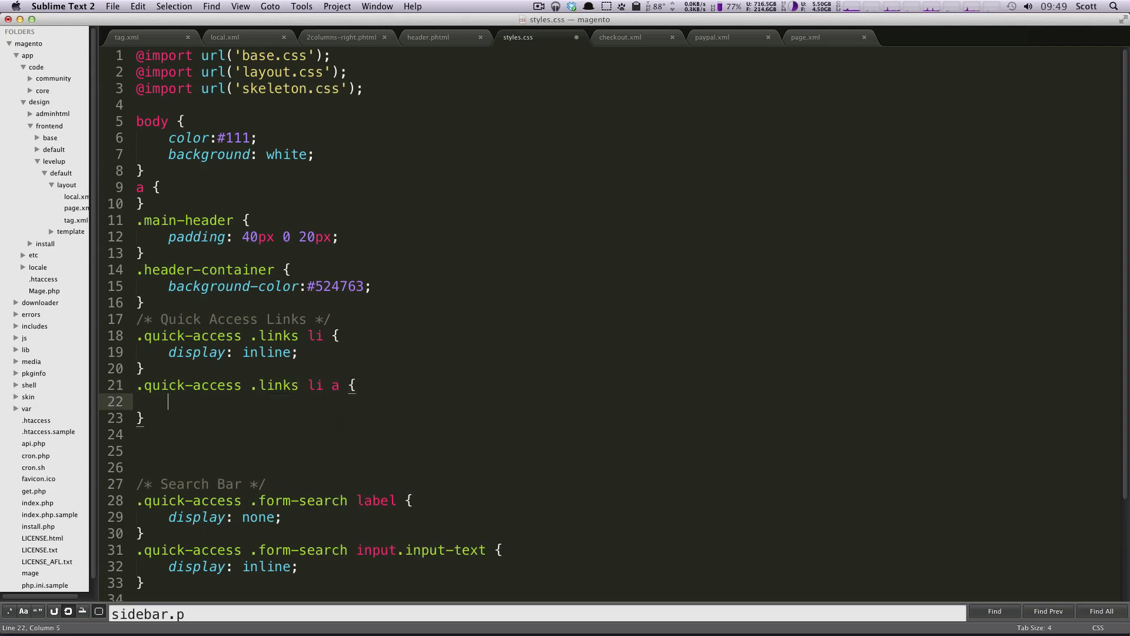
pyautogui.write('color:white;')
pyautogui.write('text-decoration:')
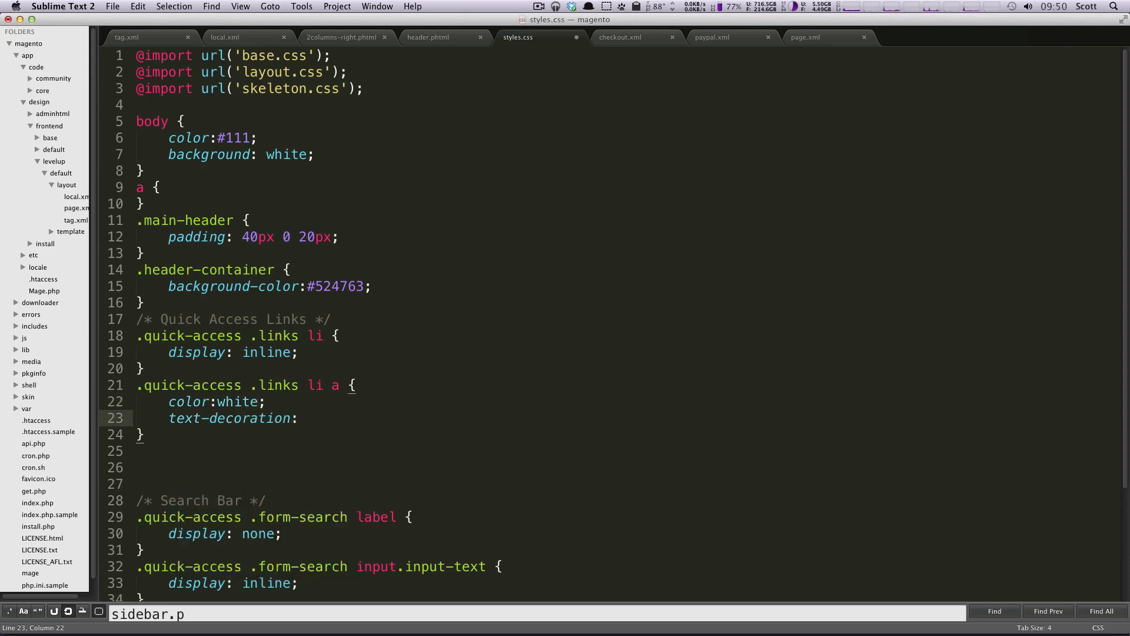
pyautogui.write('none;')
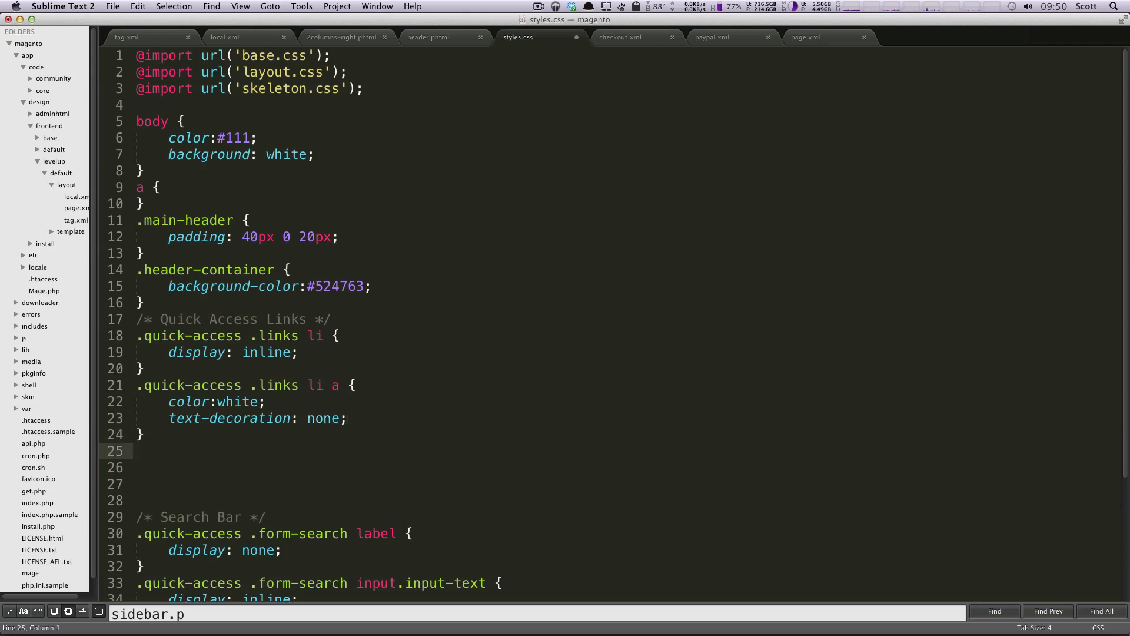
# Step: Write a .quick-access .links li a:hover rule with text-decoration: underline
pyautogui.write('.quick-access .')
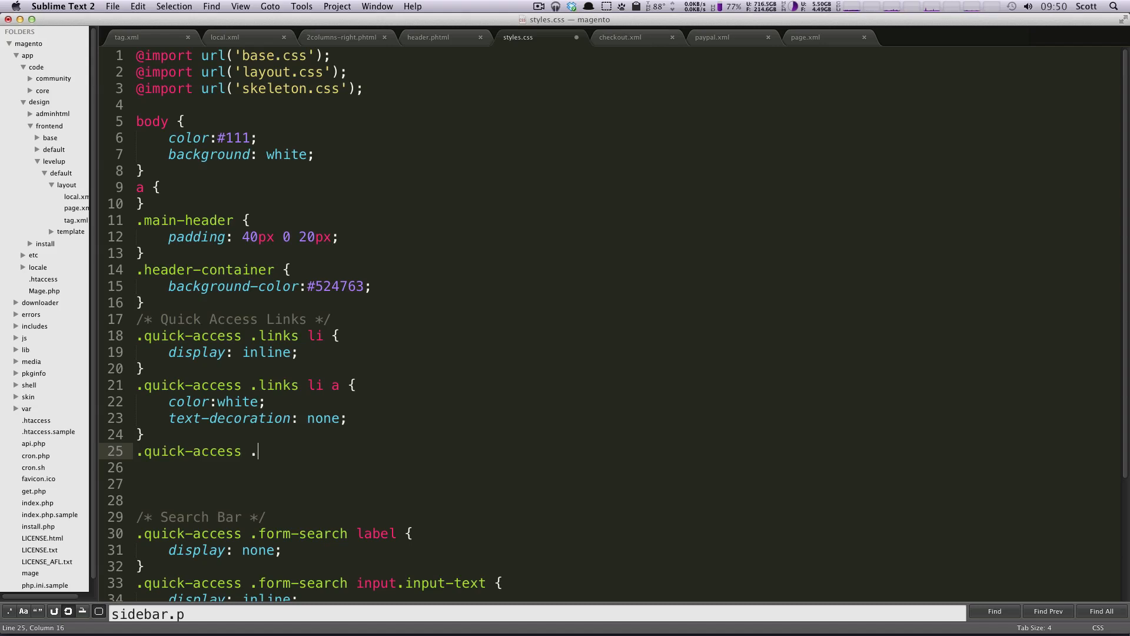
pyautogui.write('links')
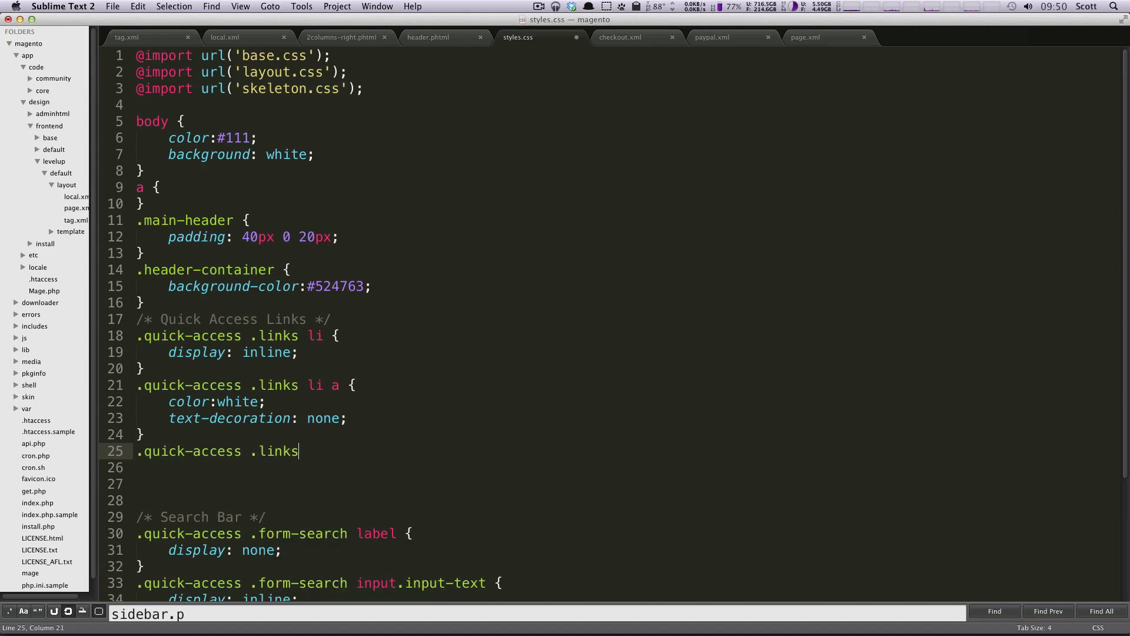
pyautogui.write('li a')
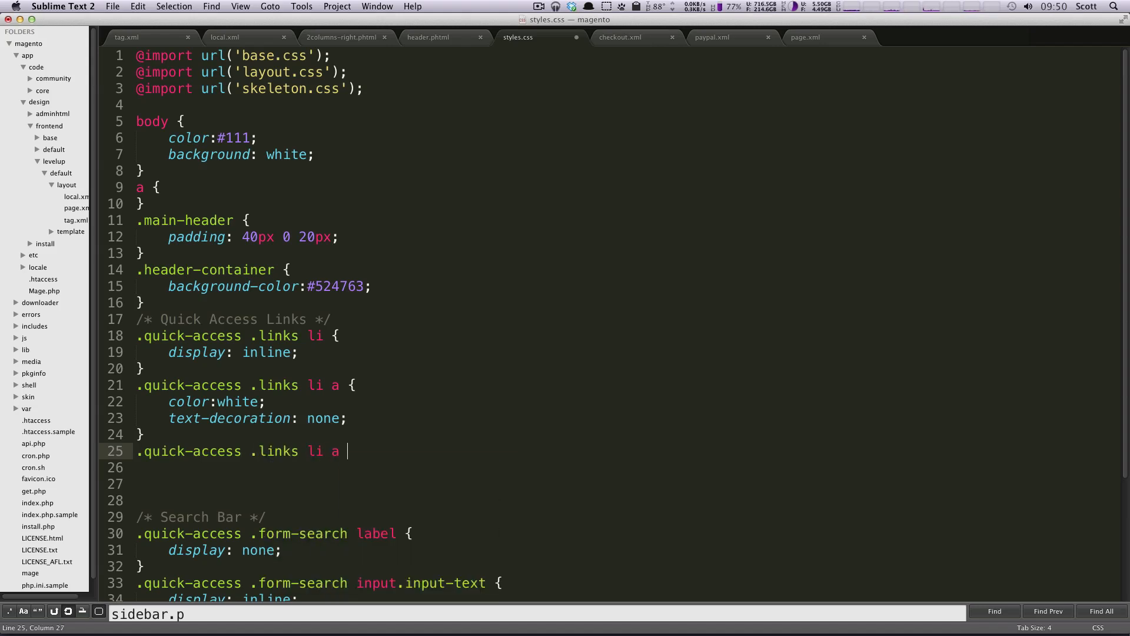
pyautogui.write(':')
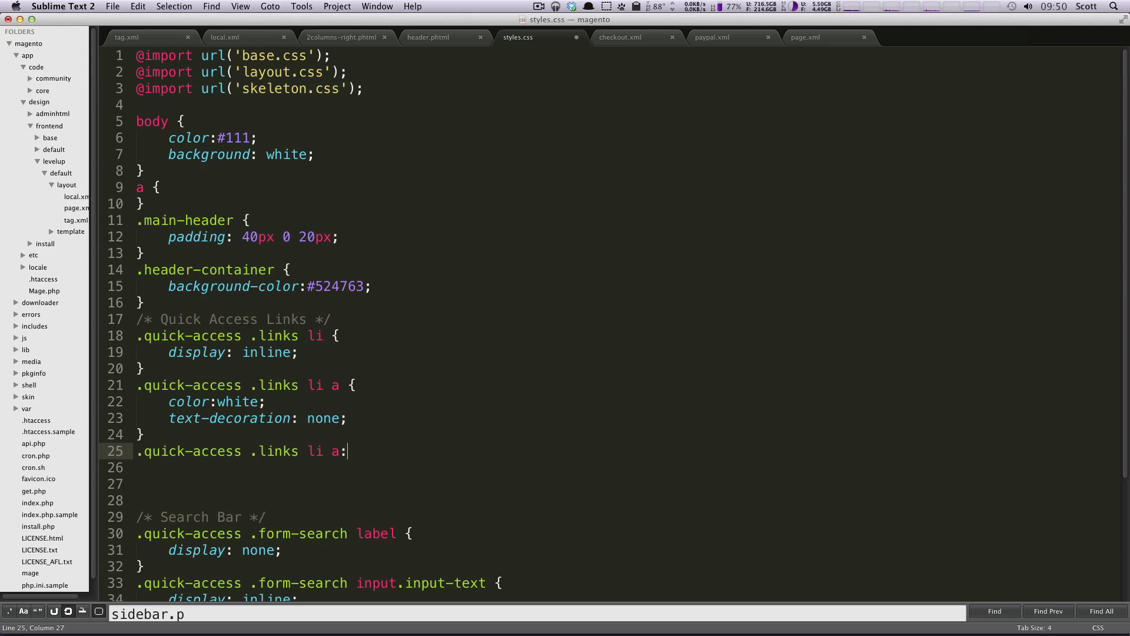
pyautogui.write('hover {')
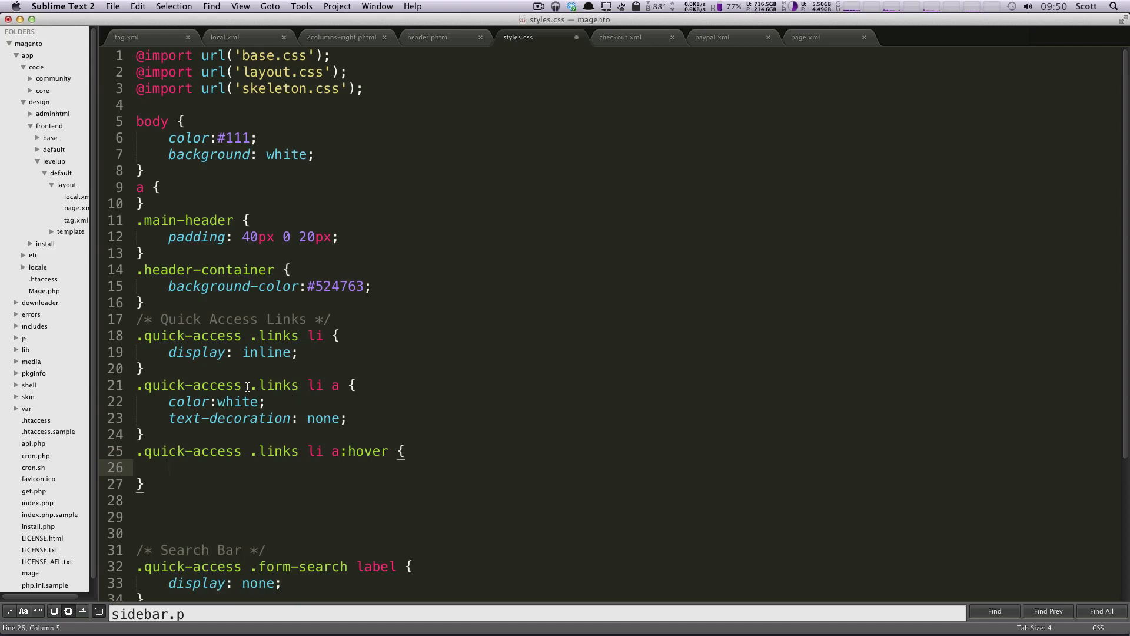
pyautogui.click(194, 450)
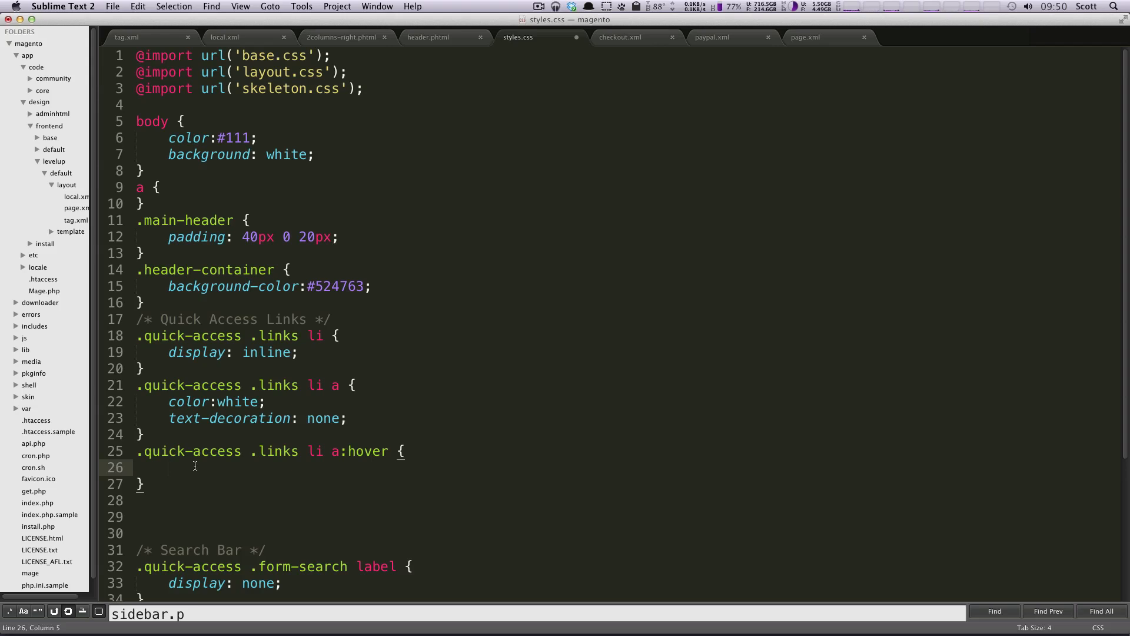
pyautogui.write('text-decoration: underline;')
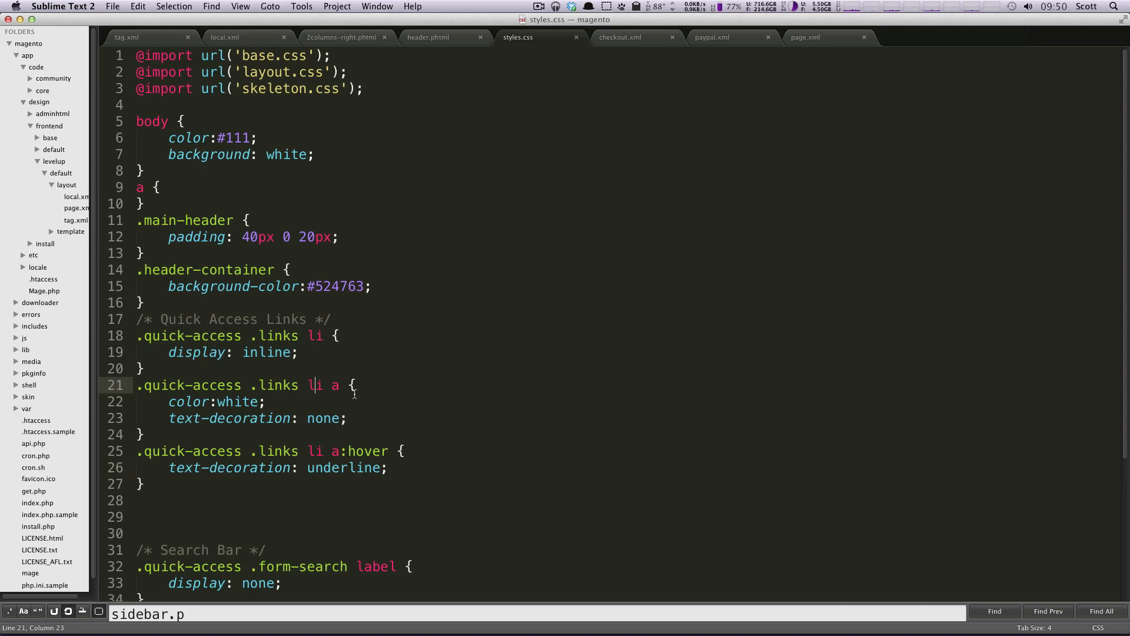
pyautogui.moveTo(364, 383)
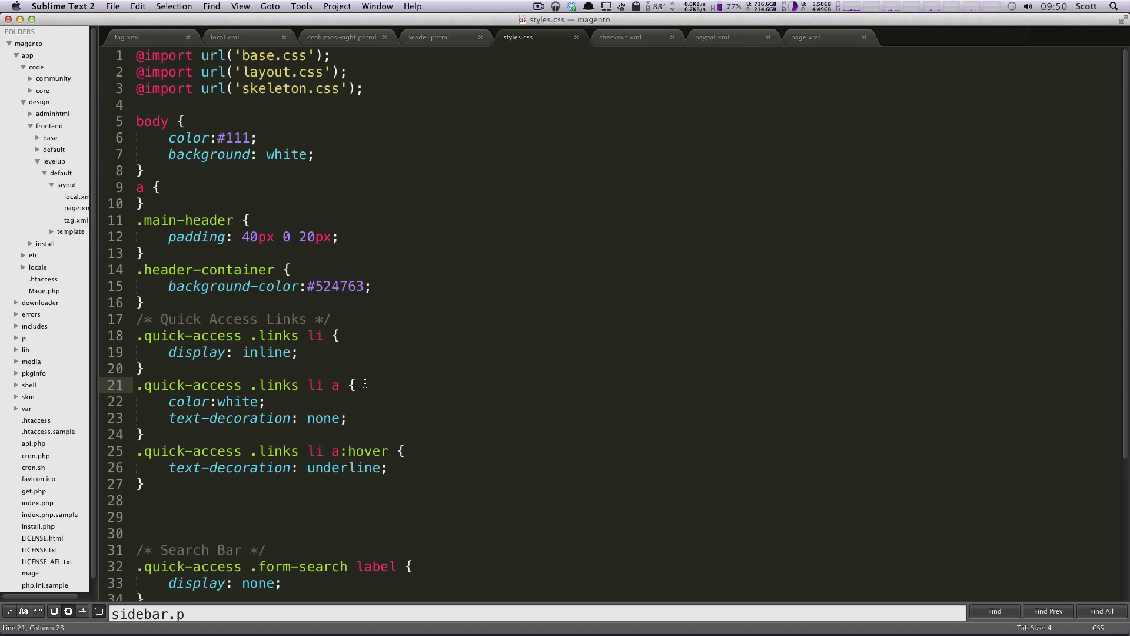
pyautogui.click(297, 352)
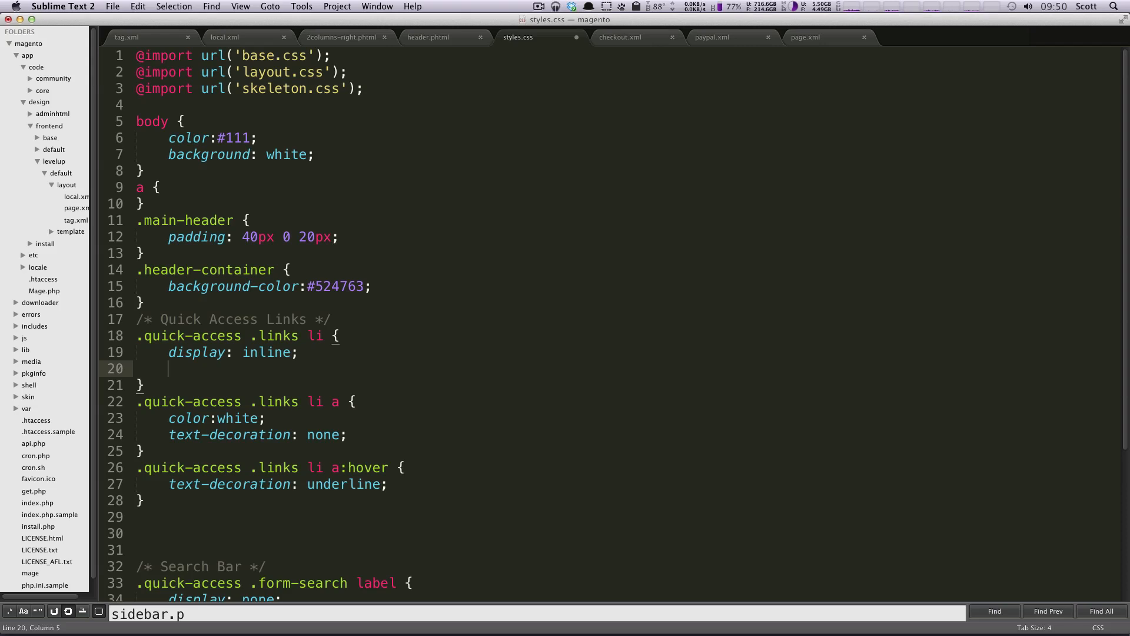
# Step: Start a margin declaration of 0 in the .quick-access .links li rule
pyautogui.write('margin:;')
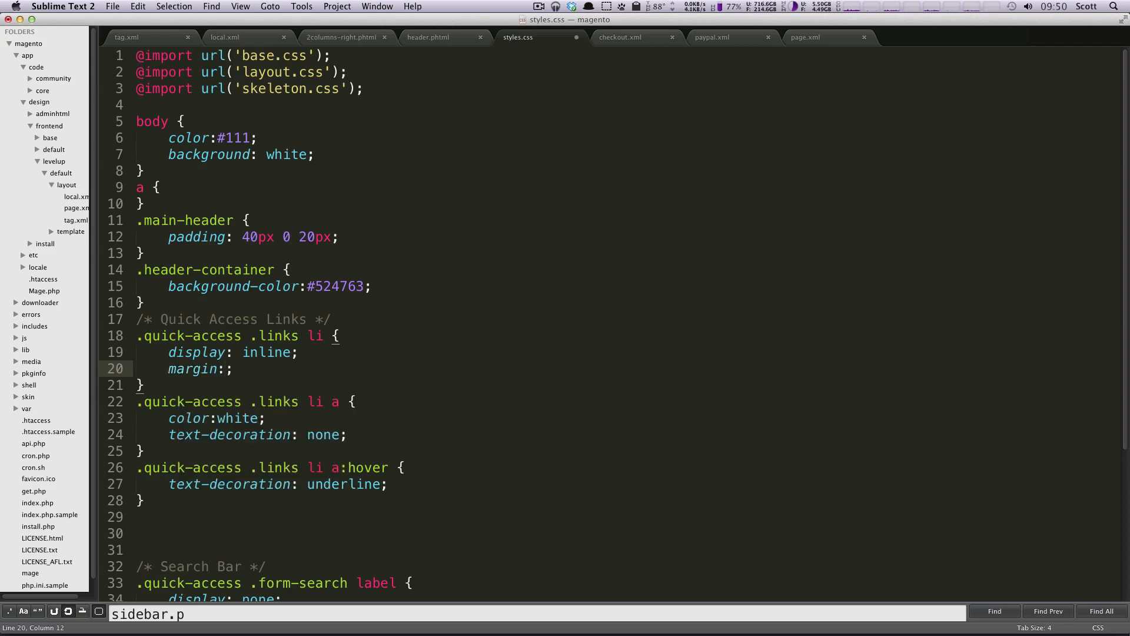
pyautogui.write('0')
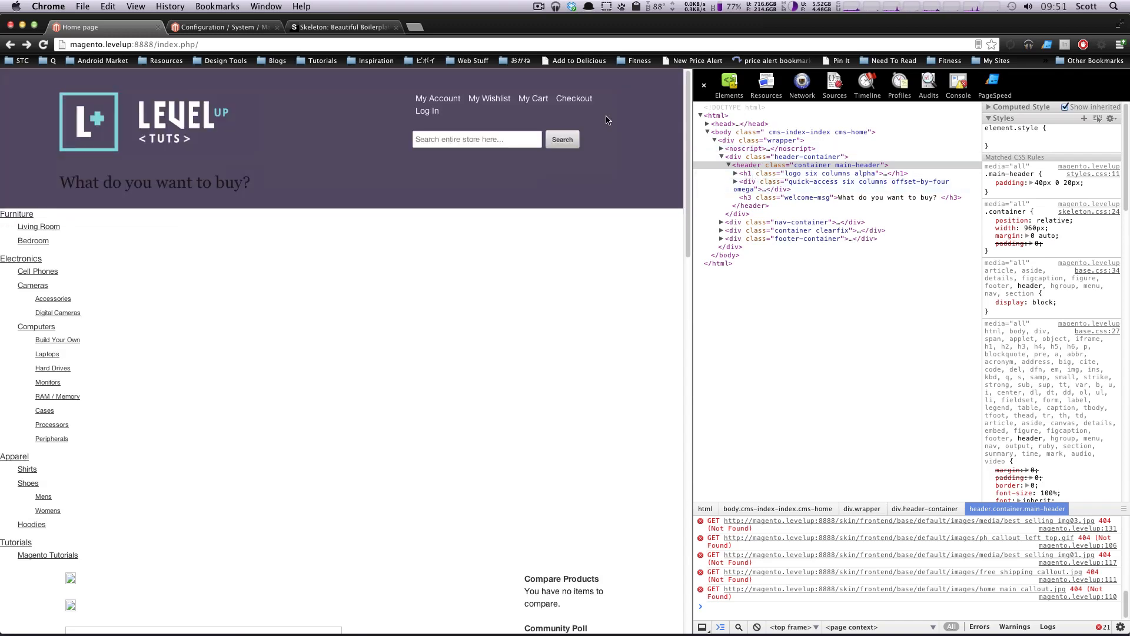
# Step: Inspect the My Cart list item and trial its side margin as 0 2px so links fit one line
pyautogui.rightClick(533, 98)
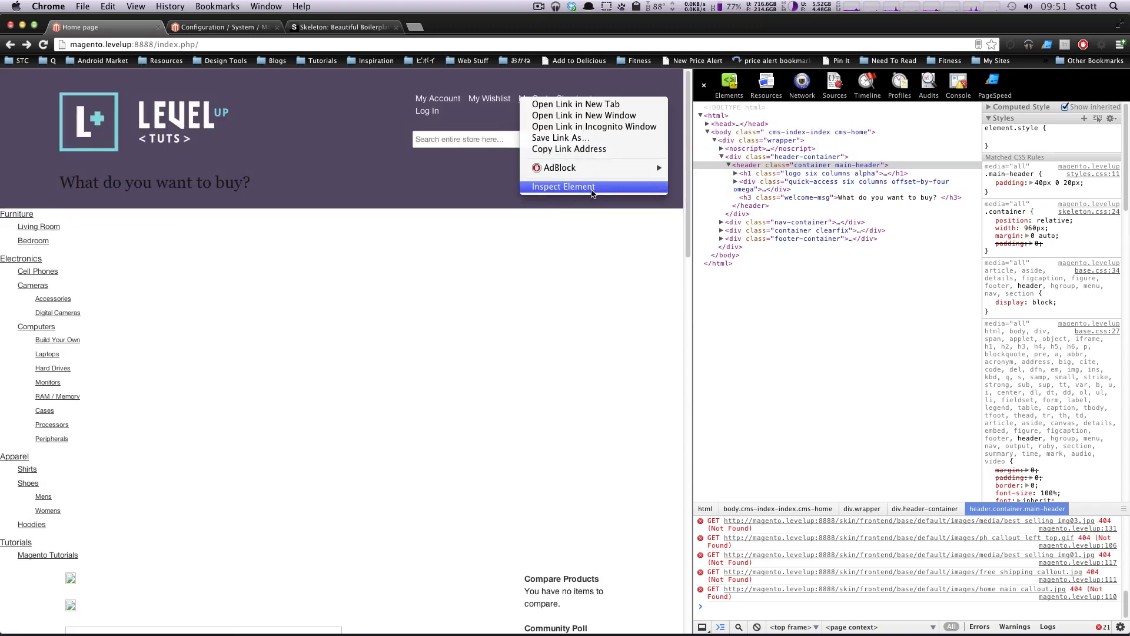
pyautogui.click(556, 187)
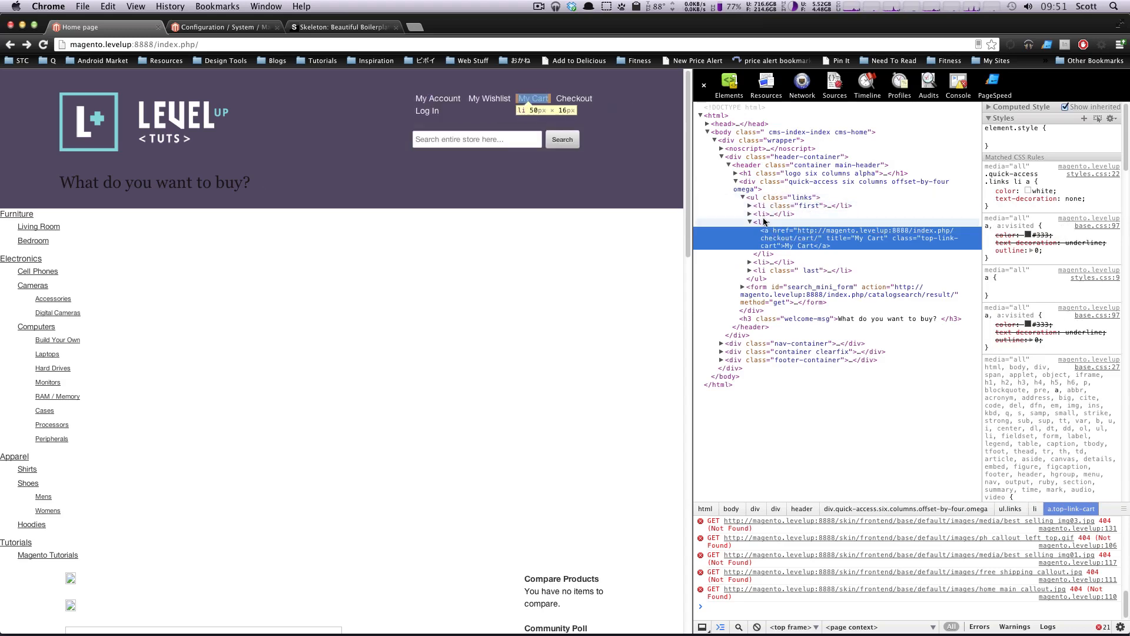
pyautogui.click(793, 205)
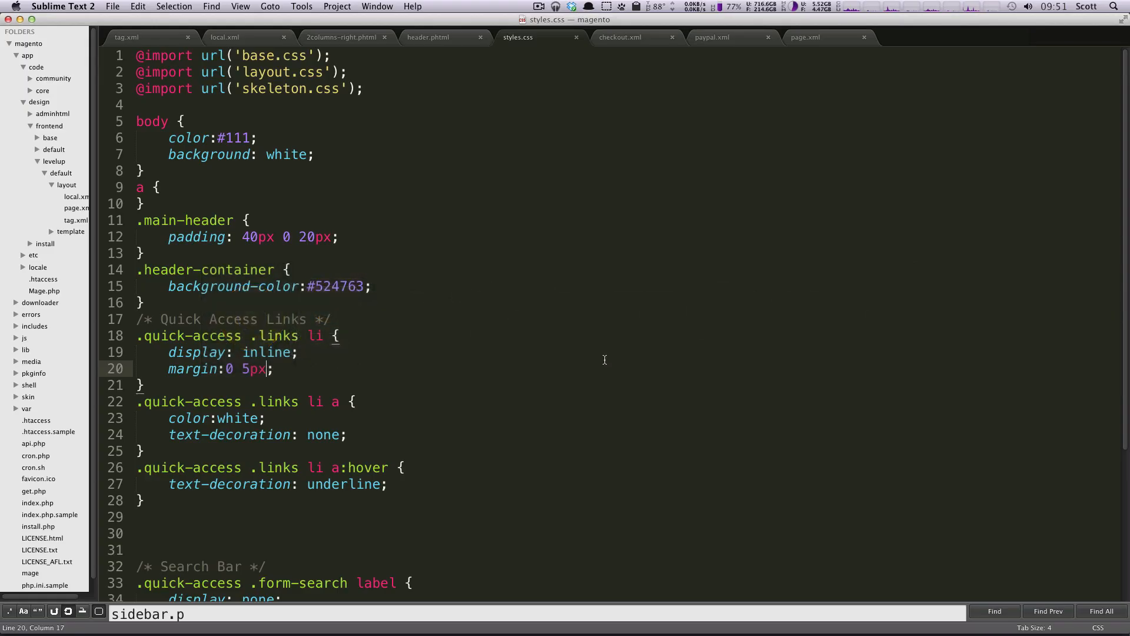
pyautogui.doubleClick(250, 368)
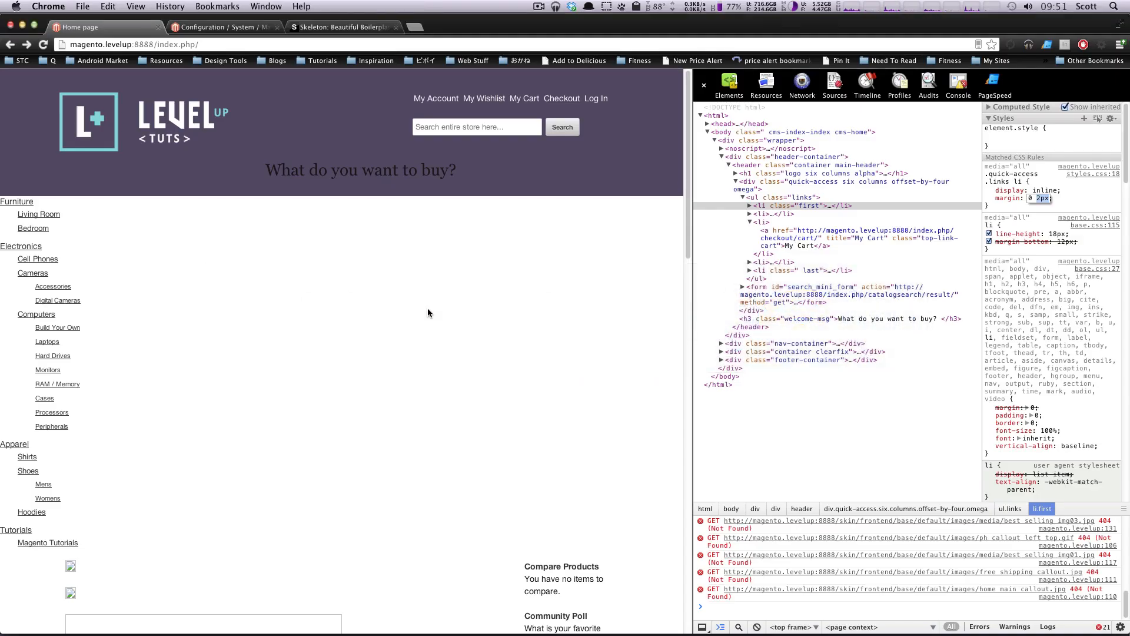
pyautogui.click(750, 205)
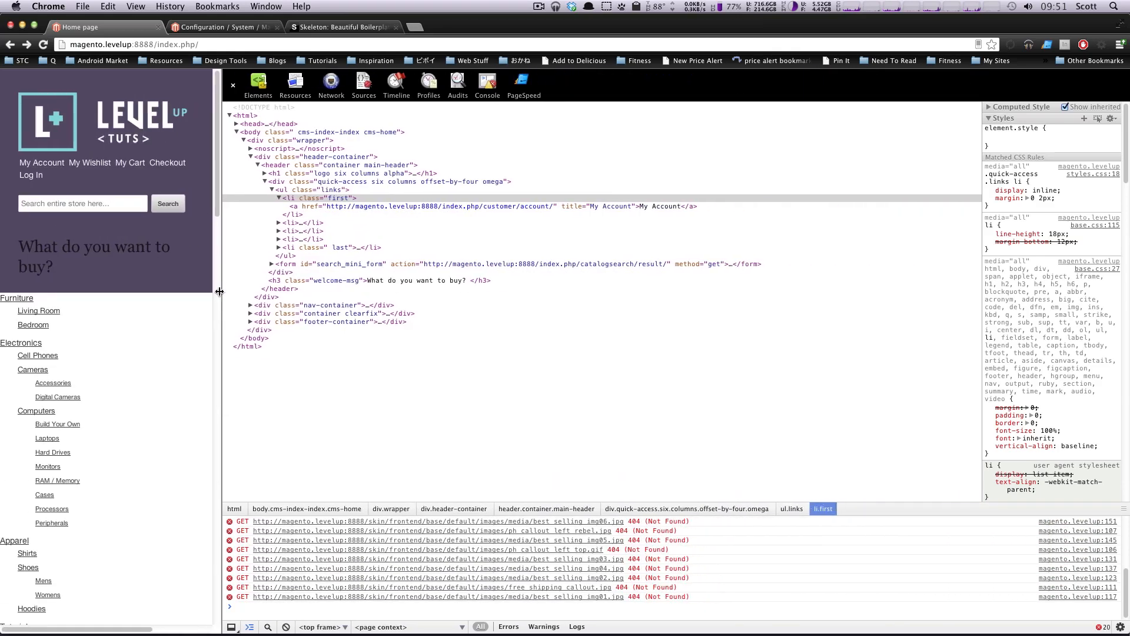
# Step: Narrow the viewport to check the header wrapping, then focus the store search field
pyautogui.moveTo(219, 290); pyautogui.dragTo(247, 290)
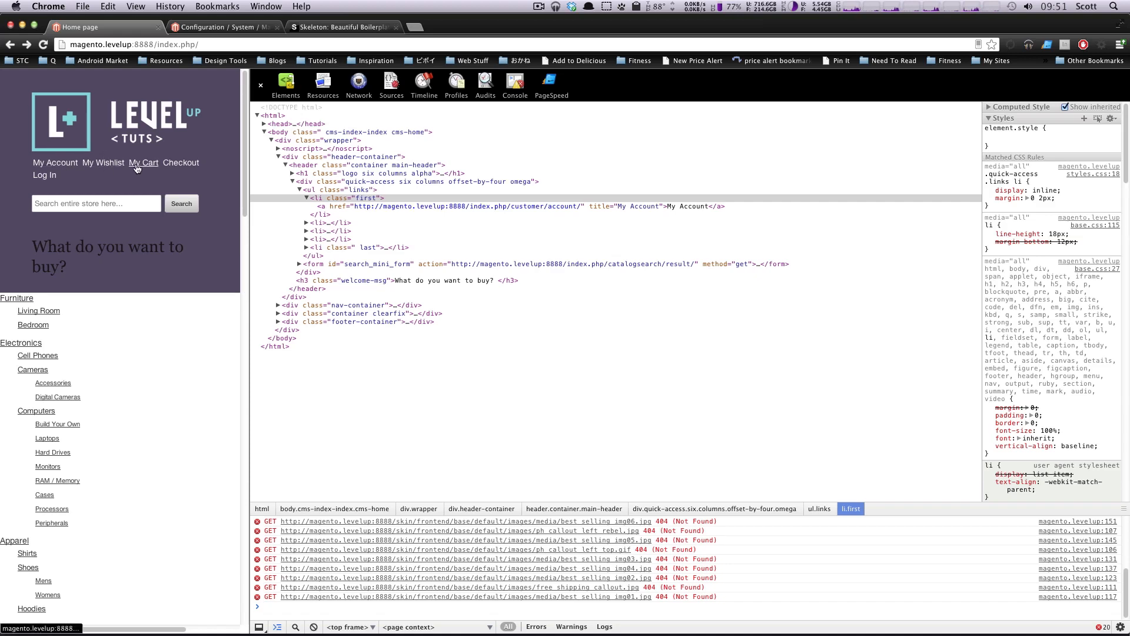
pyautogui.moveTo(98, 198)
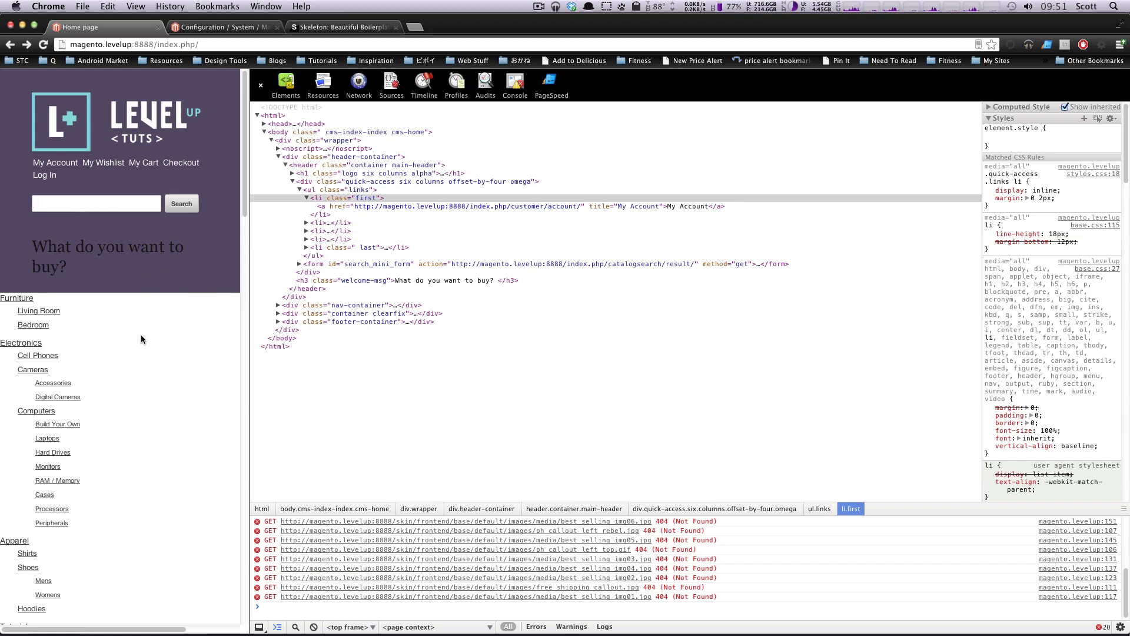
pyautogui.moveTo(68, 71)
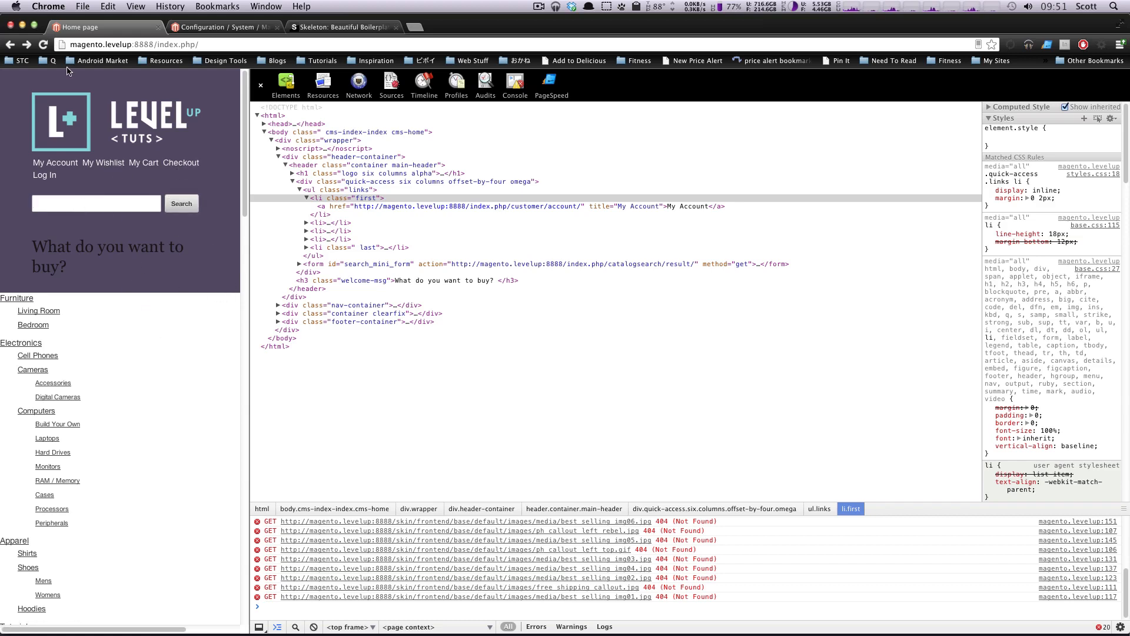
pyautogui.click(95, 202)
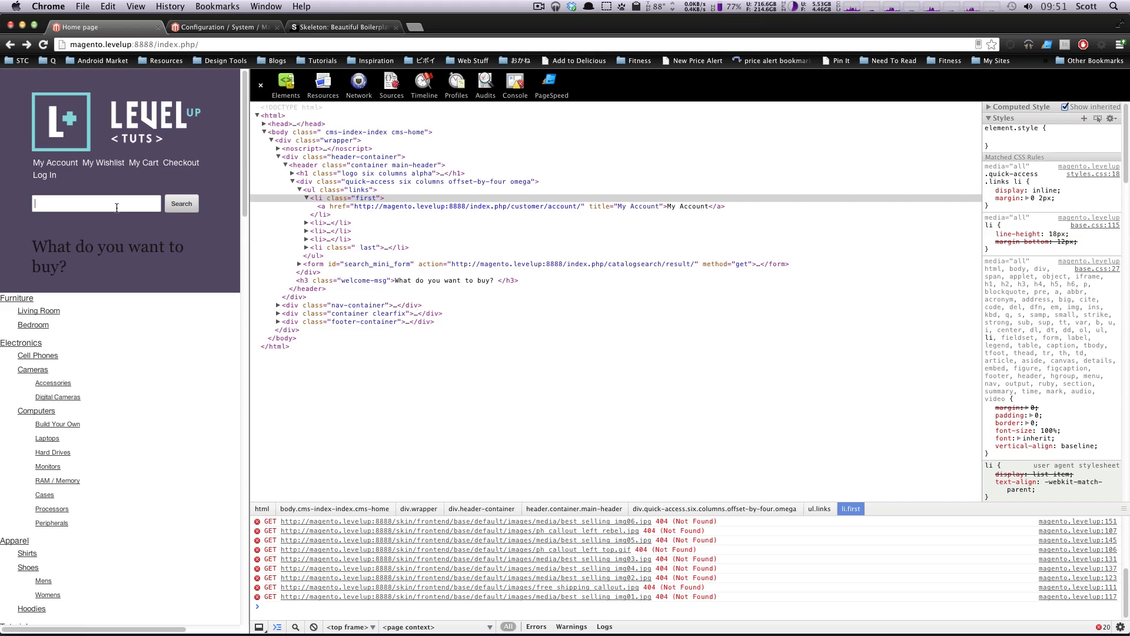
pyautogui.moveTo(250, 329)
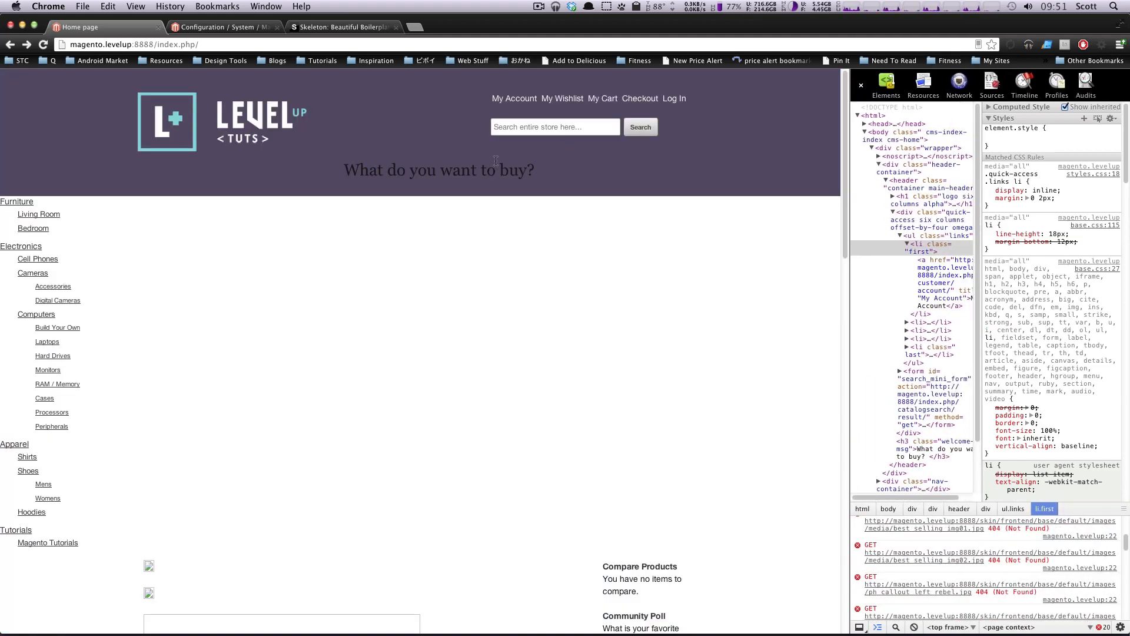
# Step: Inspect the quick-access container markup, then switch to styles.css in Sublime Text 2
pyautogui.rightClick(486, 169)
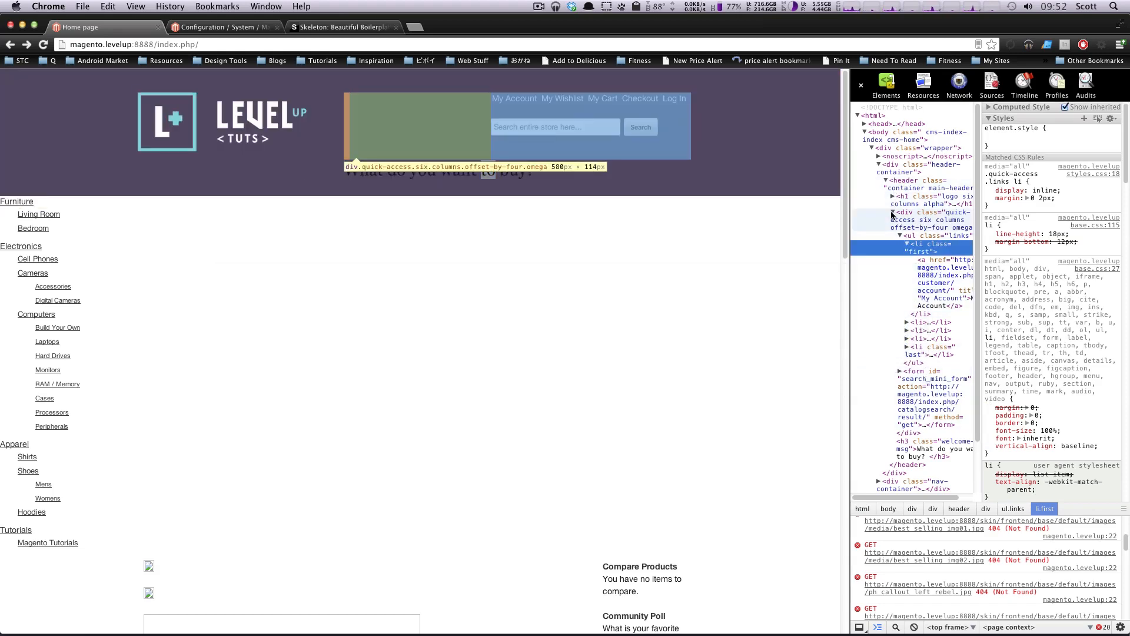
pyautogui.click(930, 257)
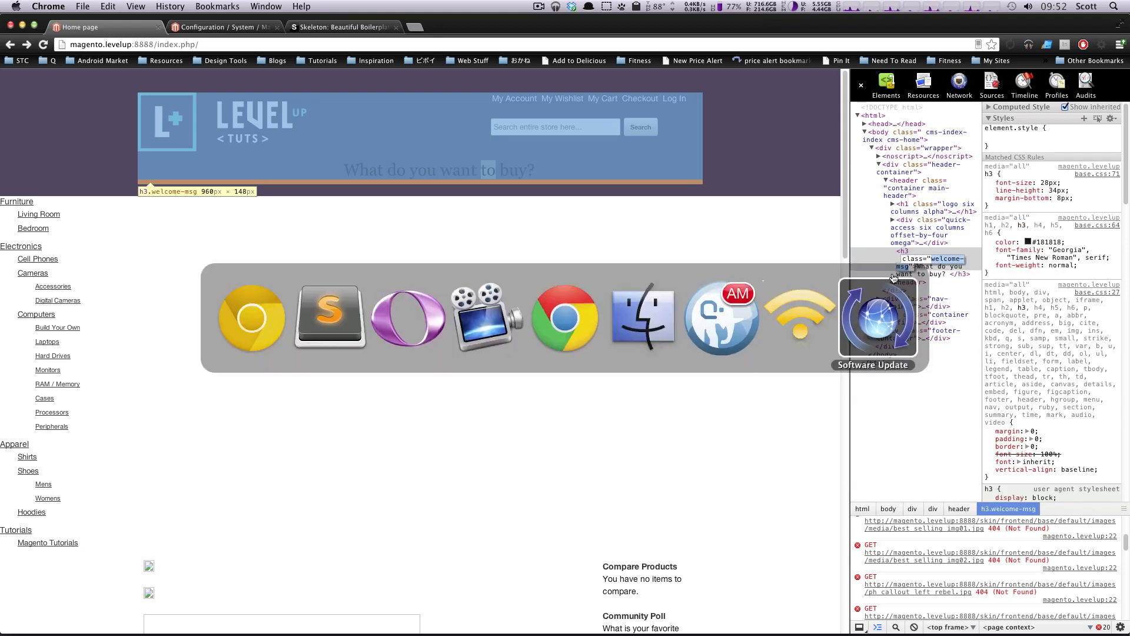
pyautogui.click(329, 317)
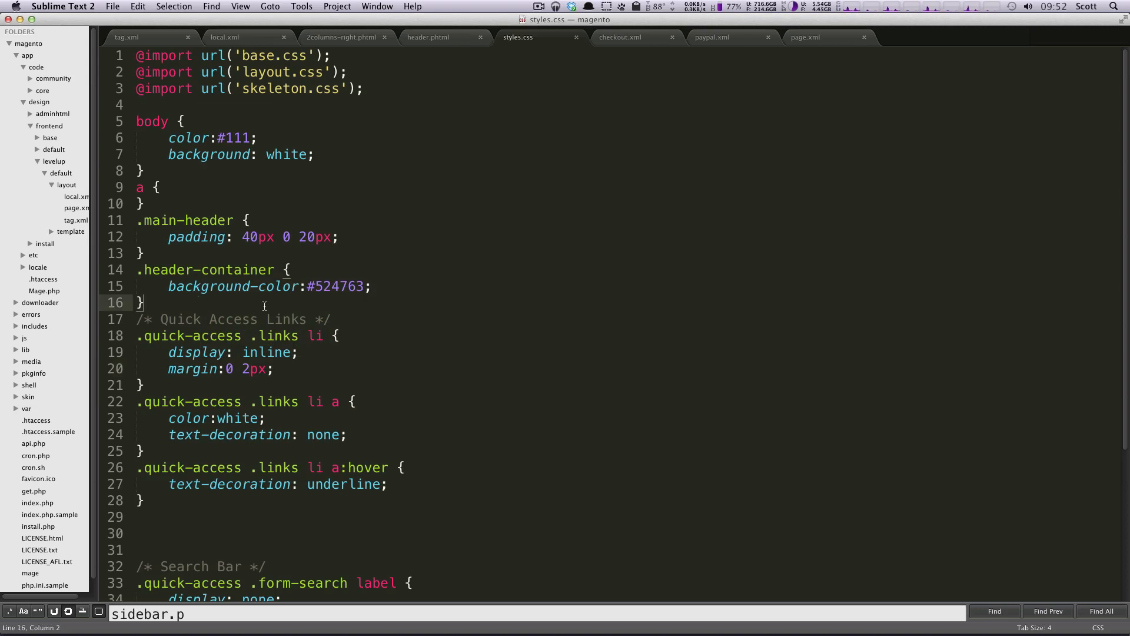
# Step: Write a /* Welcome */ section with a .welcome-msg rule setting color:white
pyautogui.click(191, 500)
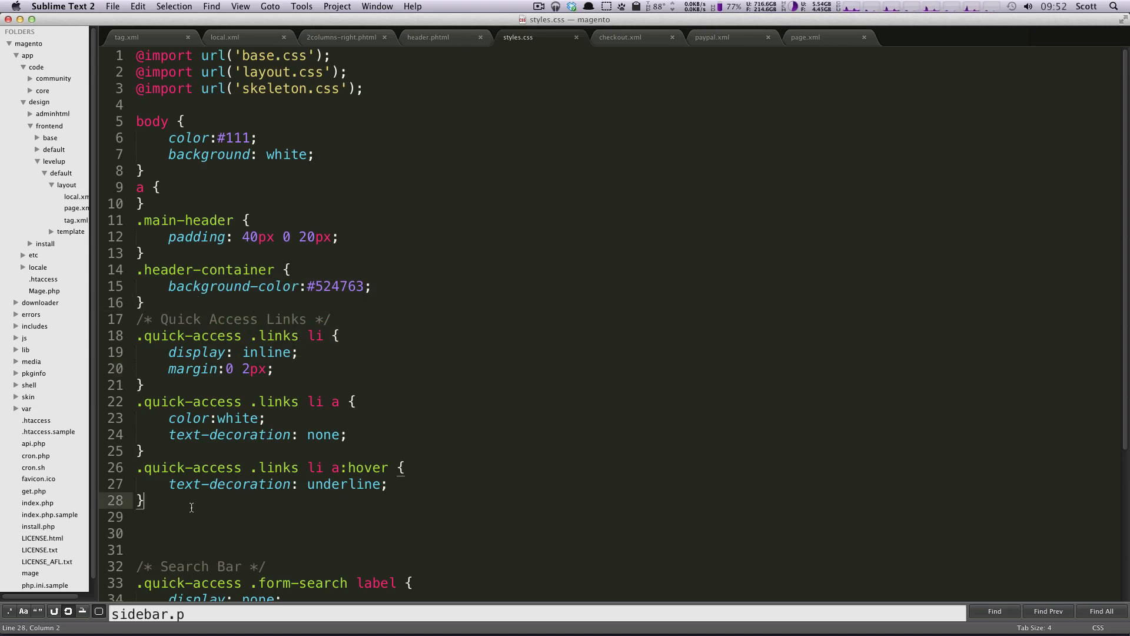
pyautogui.scroll(-3)
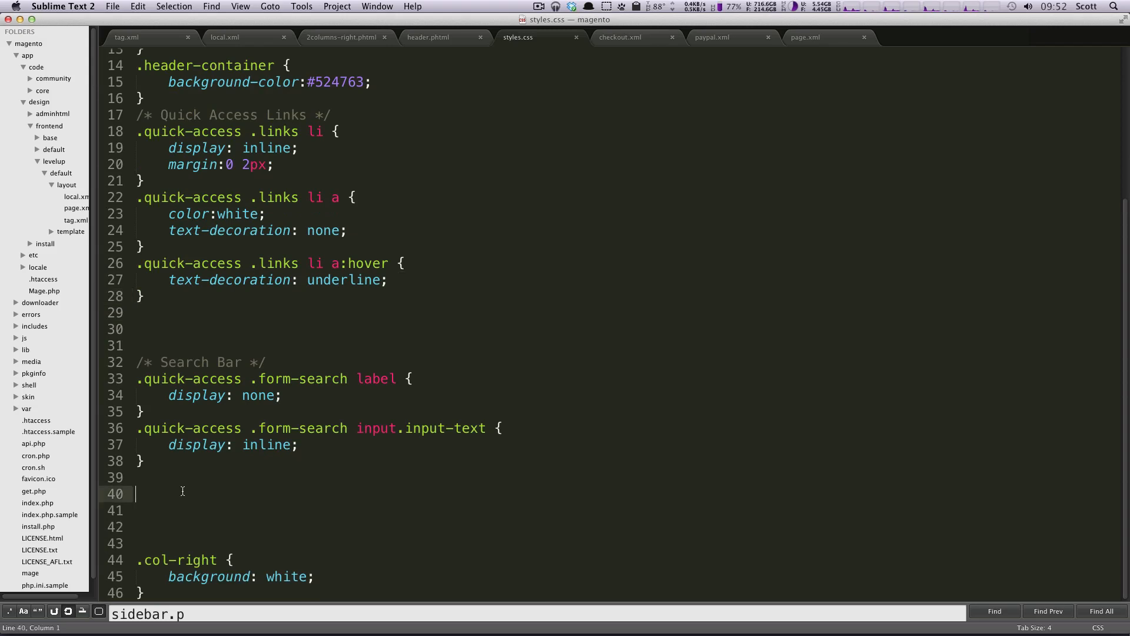
pyautogui.write('/* Welcom */')
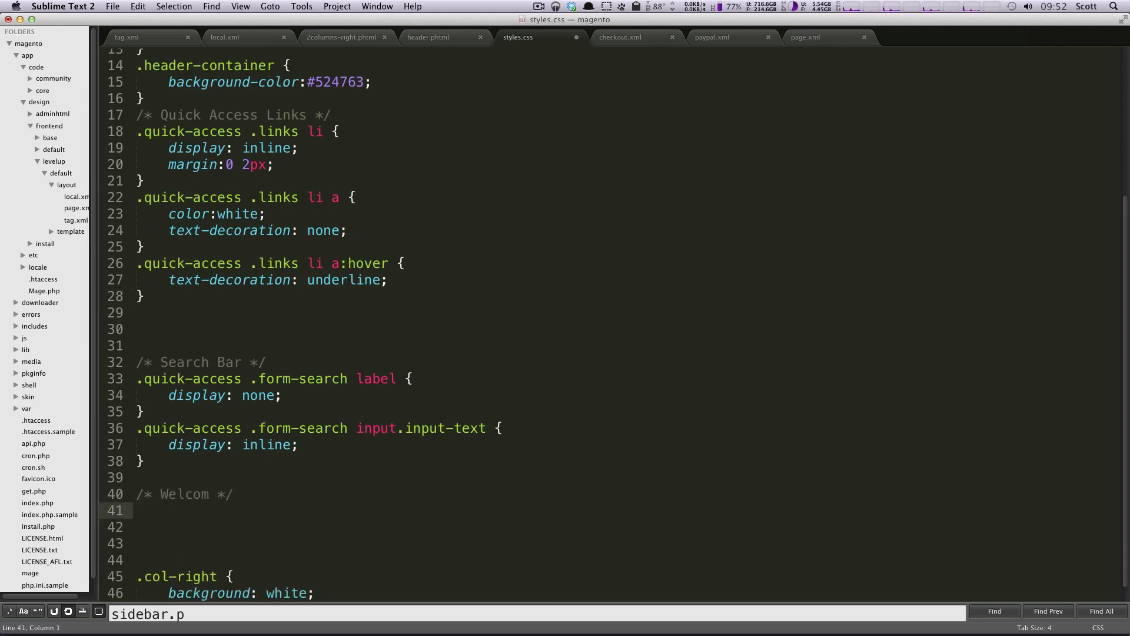
pyautogui.write('e')
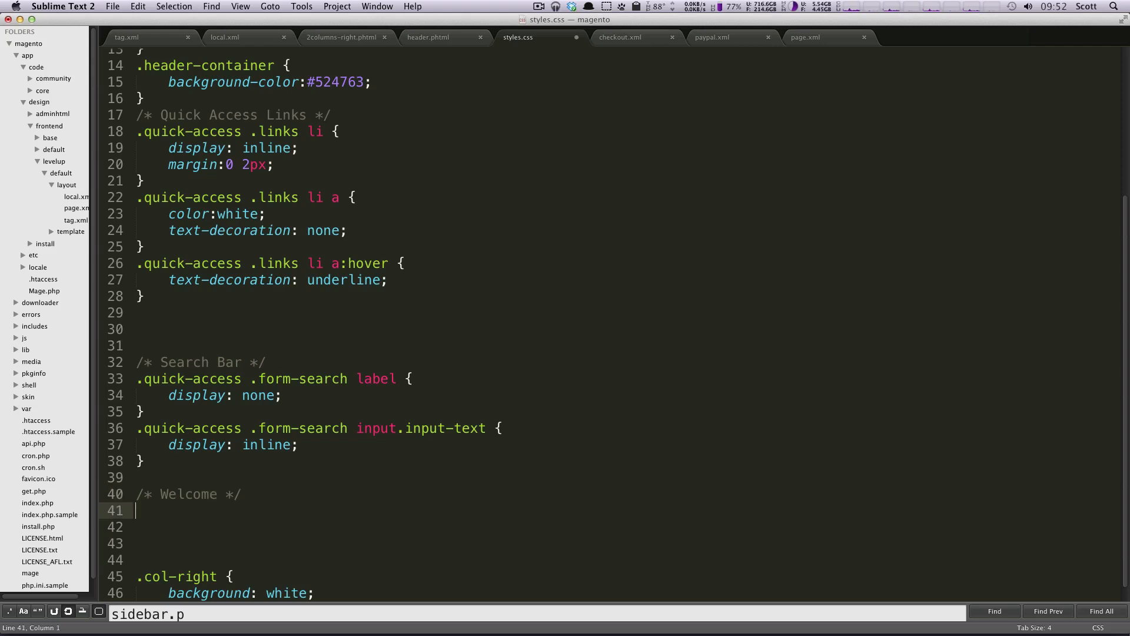
pyautogui.write('.welcome-msg')
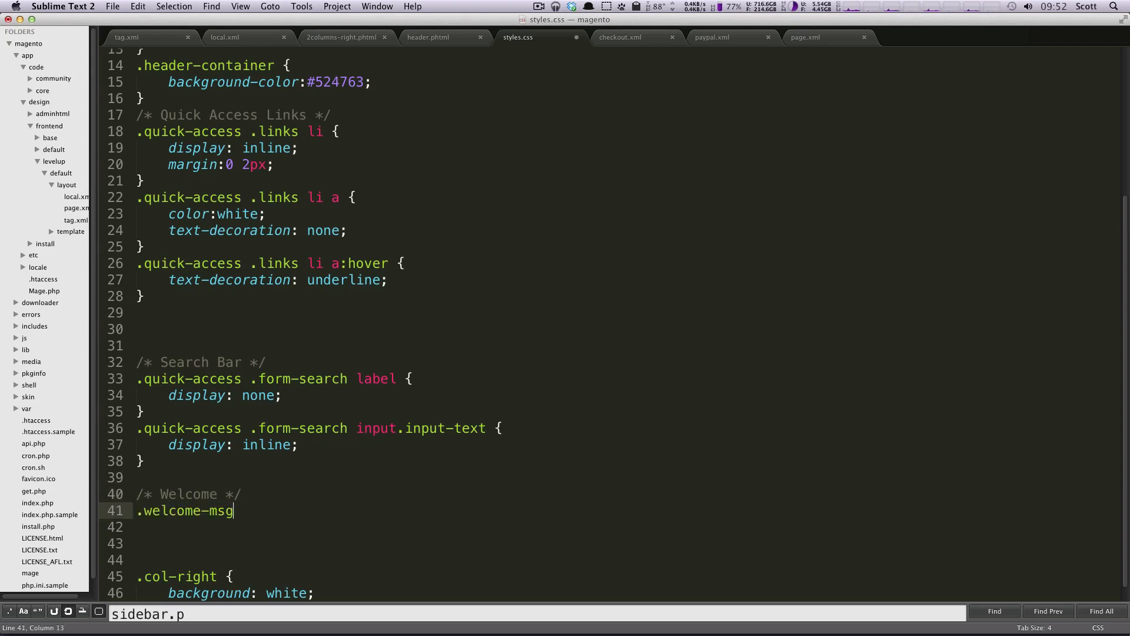
pyautogui.write('{')
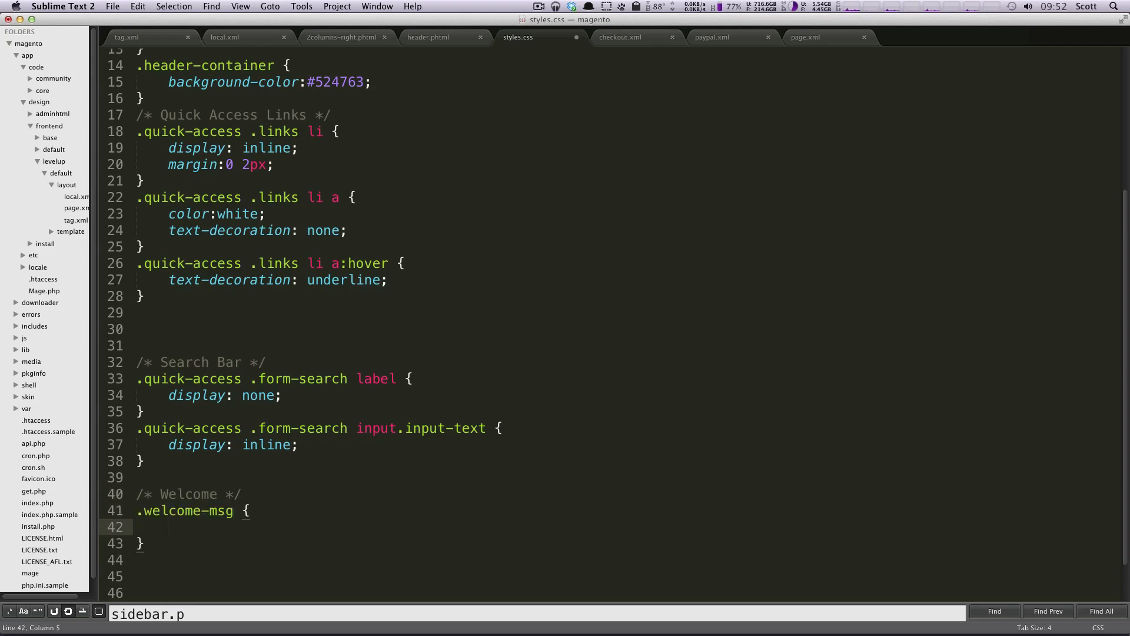
pyautogui.write('color:white;')
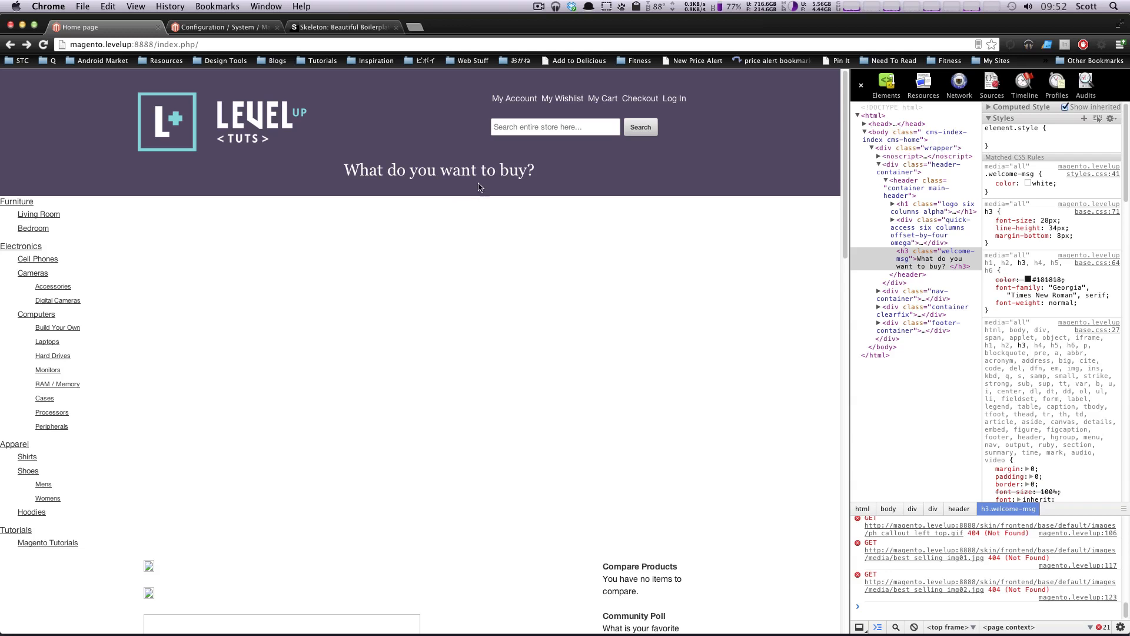
pyautogui.moveTo(487, 153)
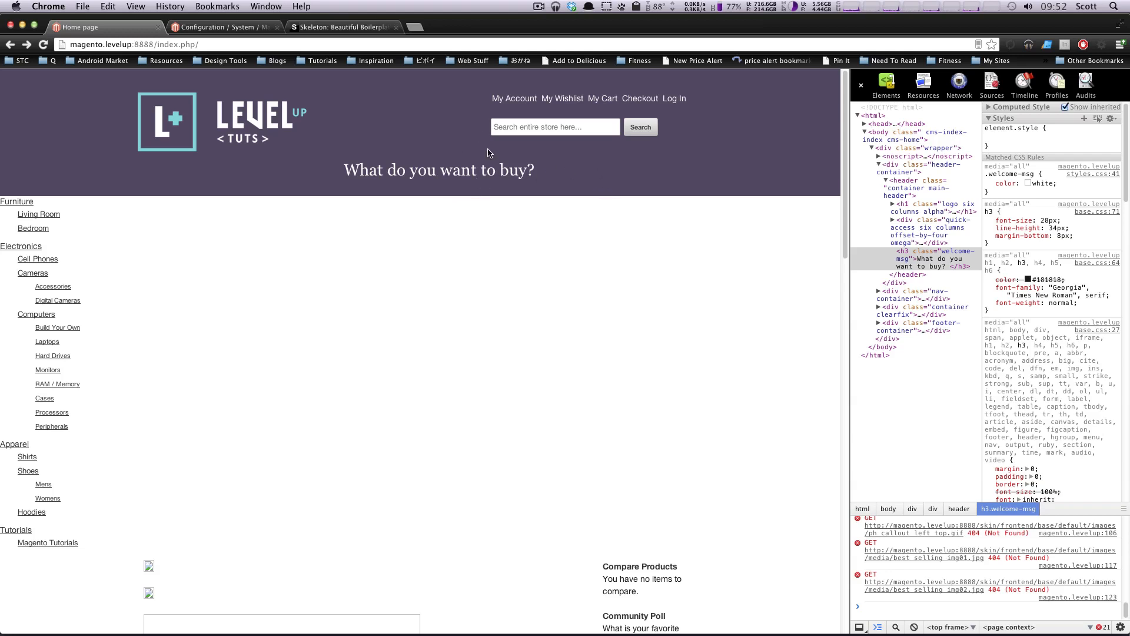
pyautogui.moveTo(779, 104)
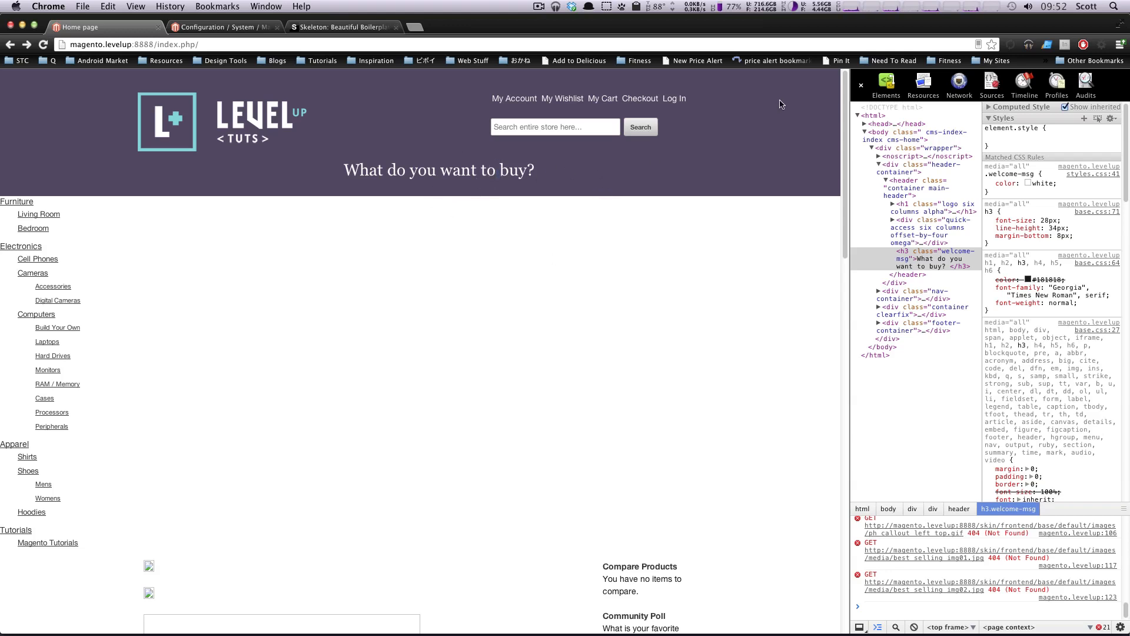
pyautogui.moveTo(617, 162)
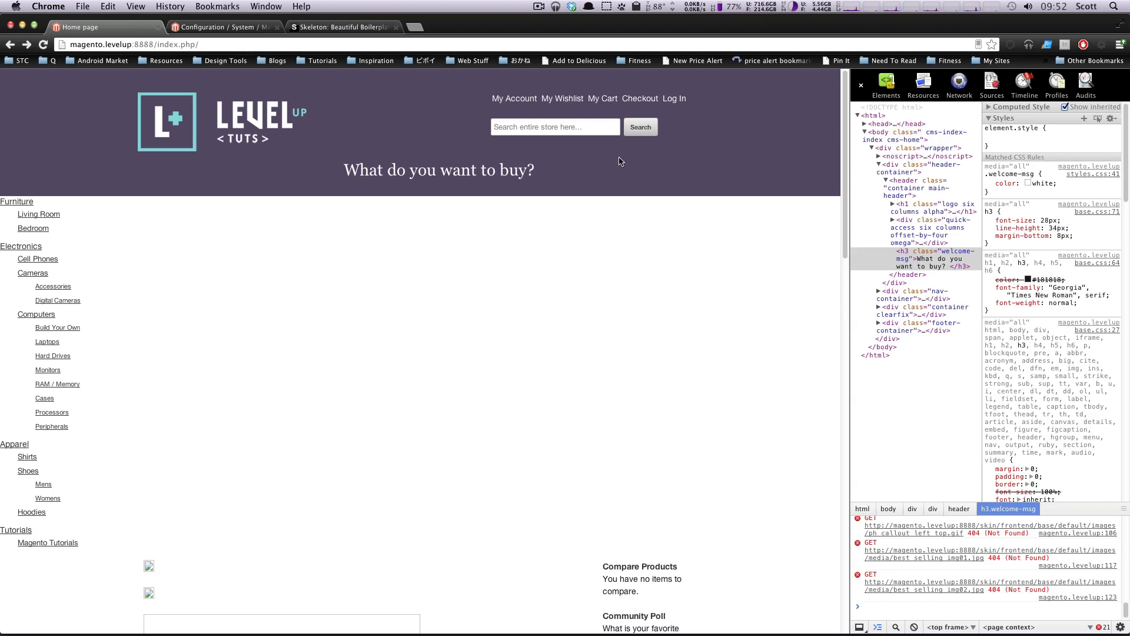
# Step: Scroll through the reloaded page and Styles pane confirming .welcome-msg shows white
pyautogui.scroll(-3)
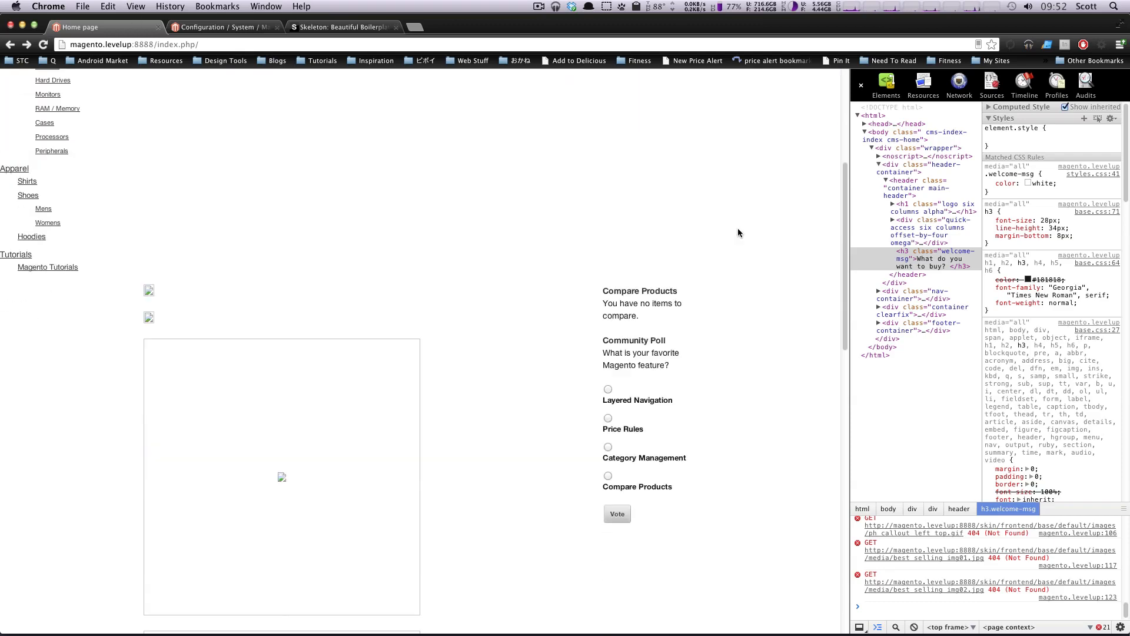
pyautogui.scroll(-3)
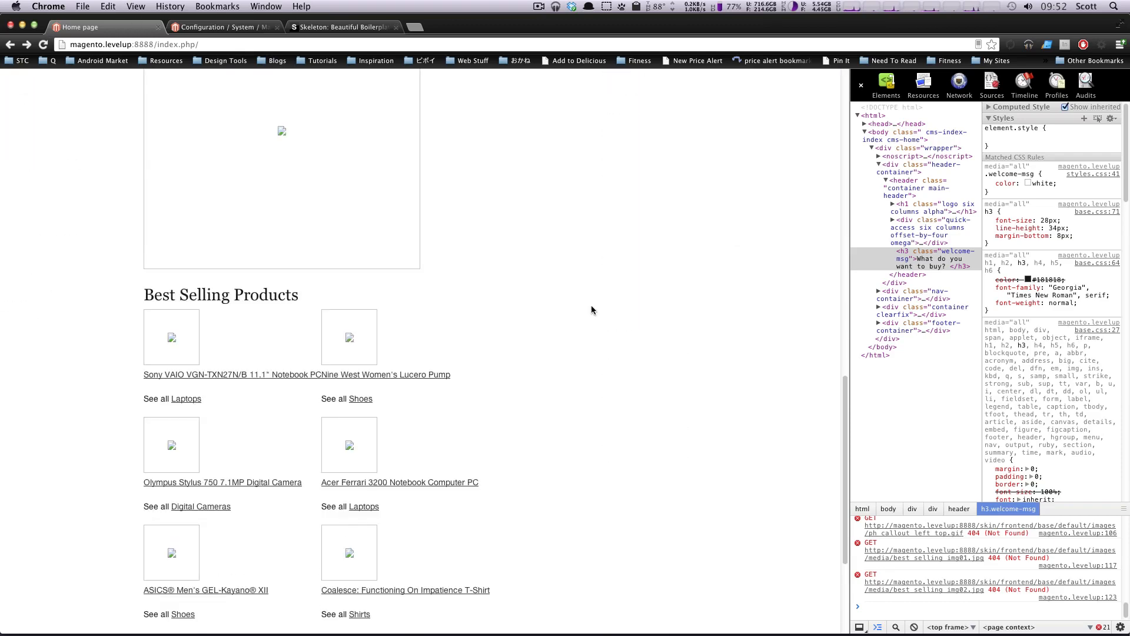
pyautogui.scroll(-3)
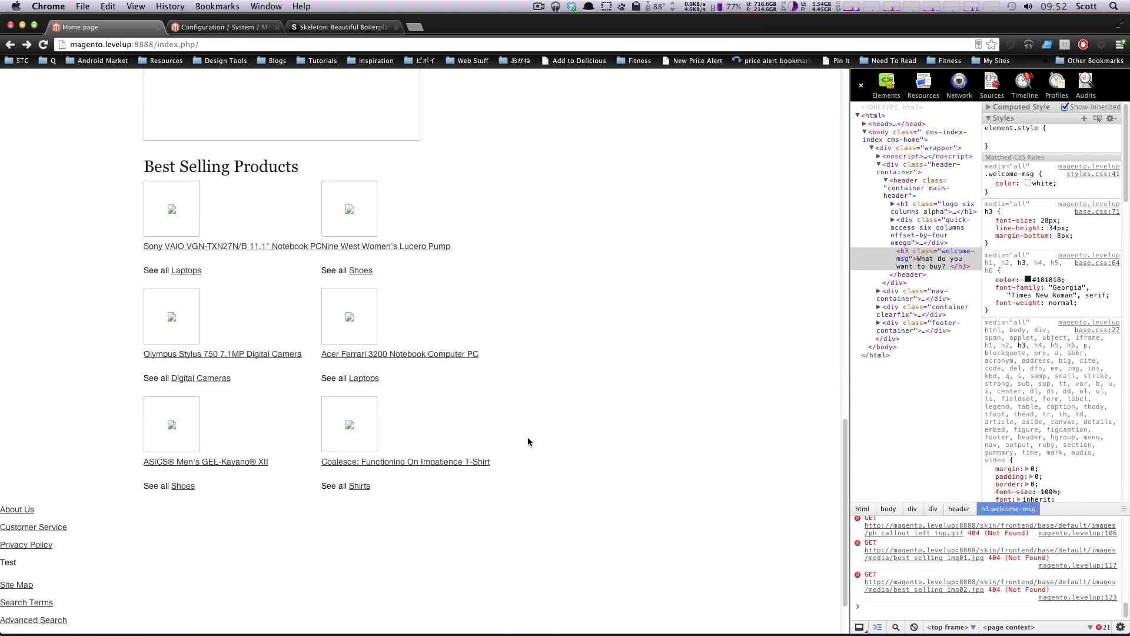
pyautogui.scroll(3)
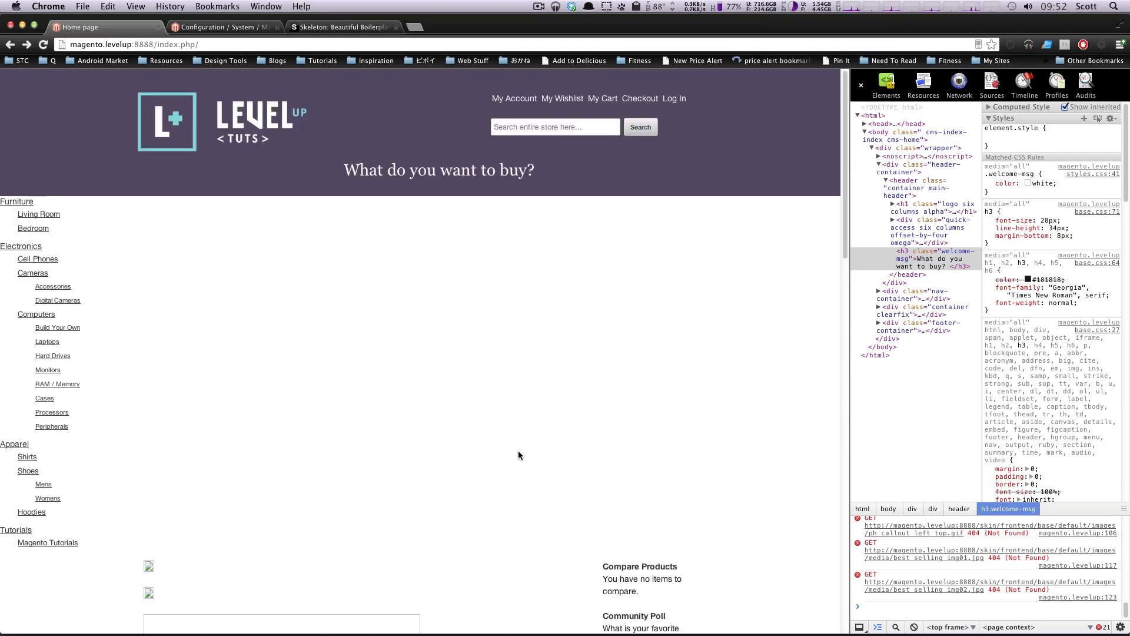
pyautogui.moveTo(80, 498)
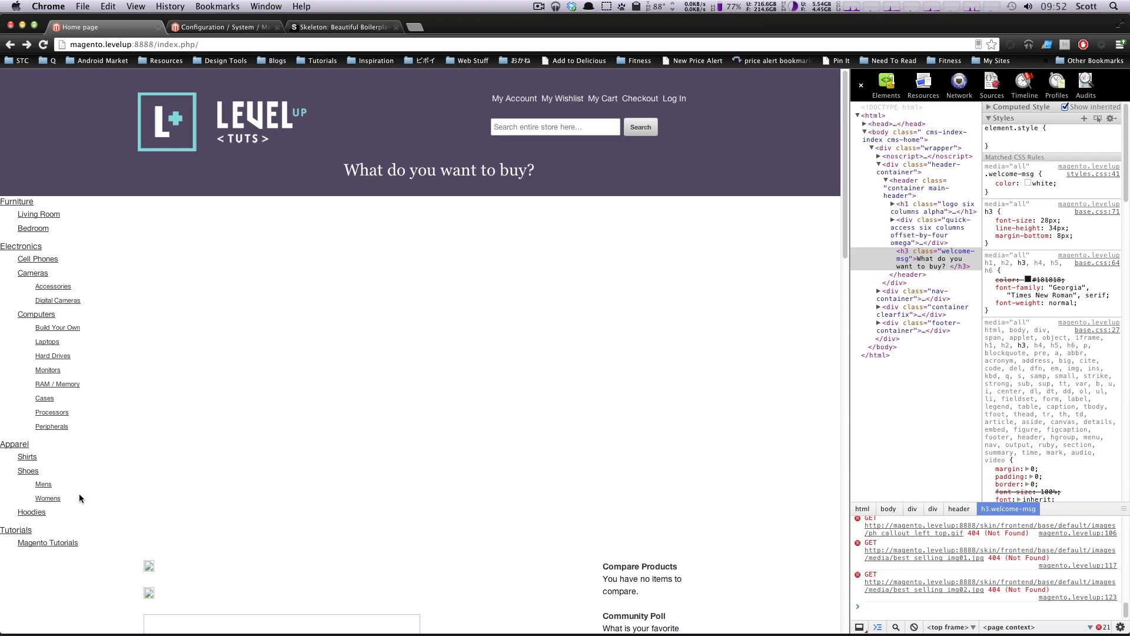
pyautogui.moveTo(204, 510)
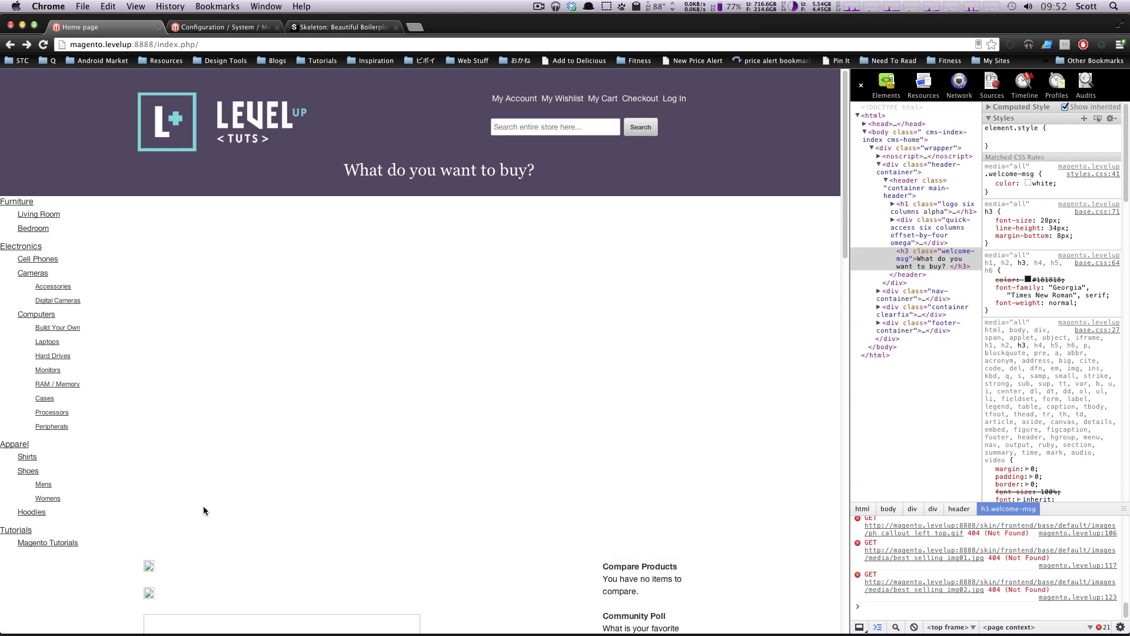
pyautogui.moveTo(481, 218)
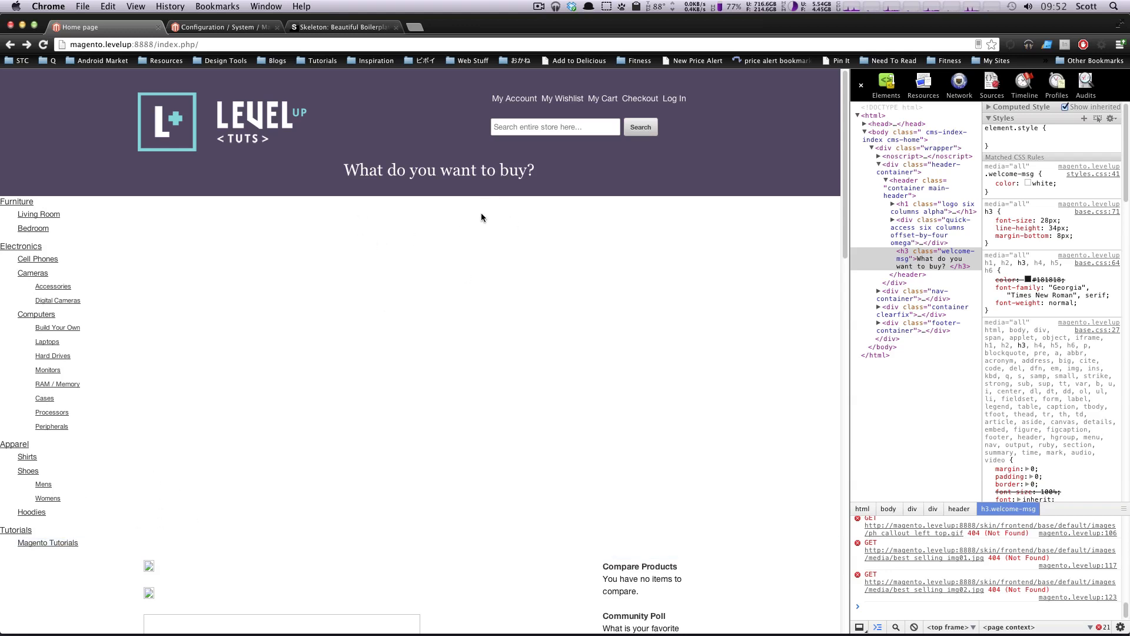
pyautogui.moveTo(646, 221)
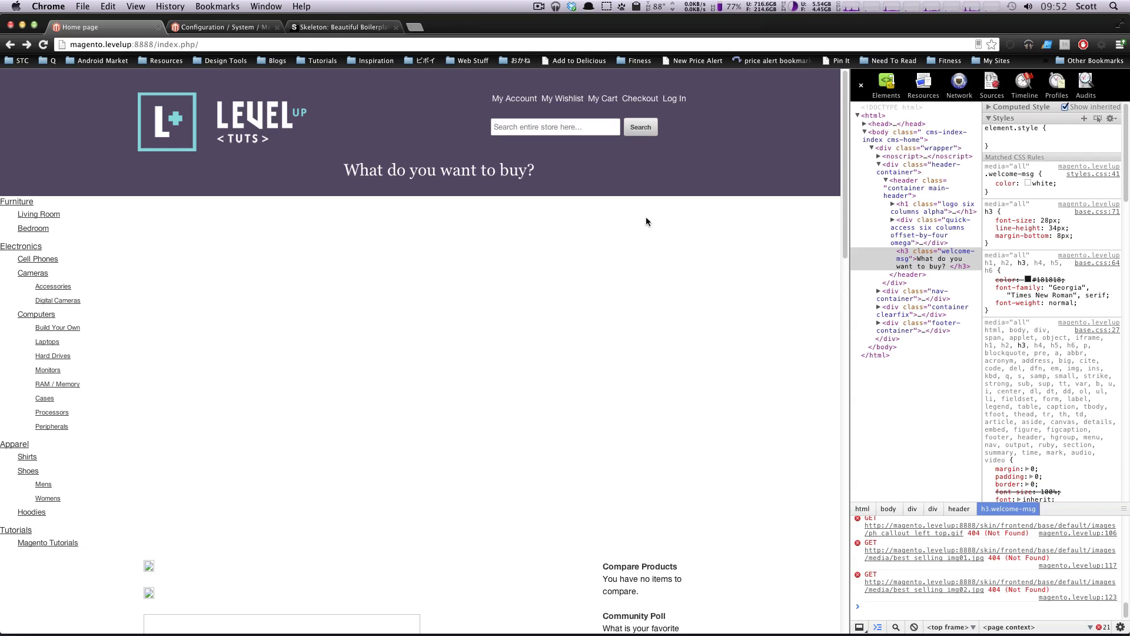
pyautogui.scroll(-3)
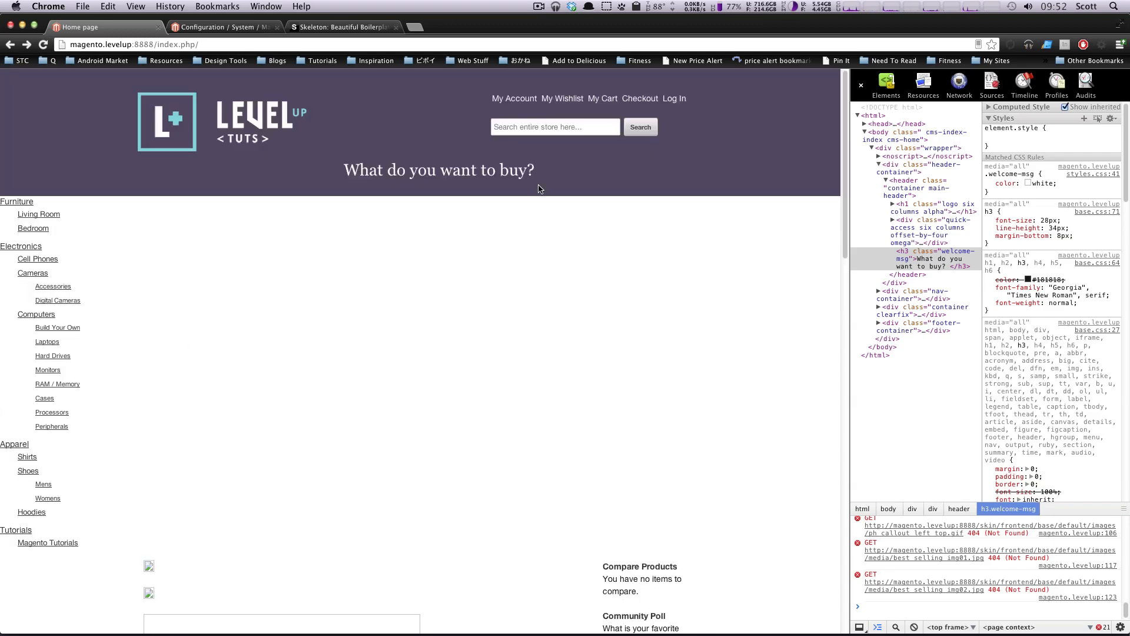
pyautogui.scroll(-3)
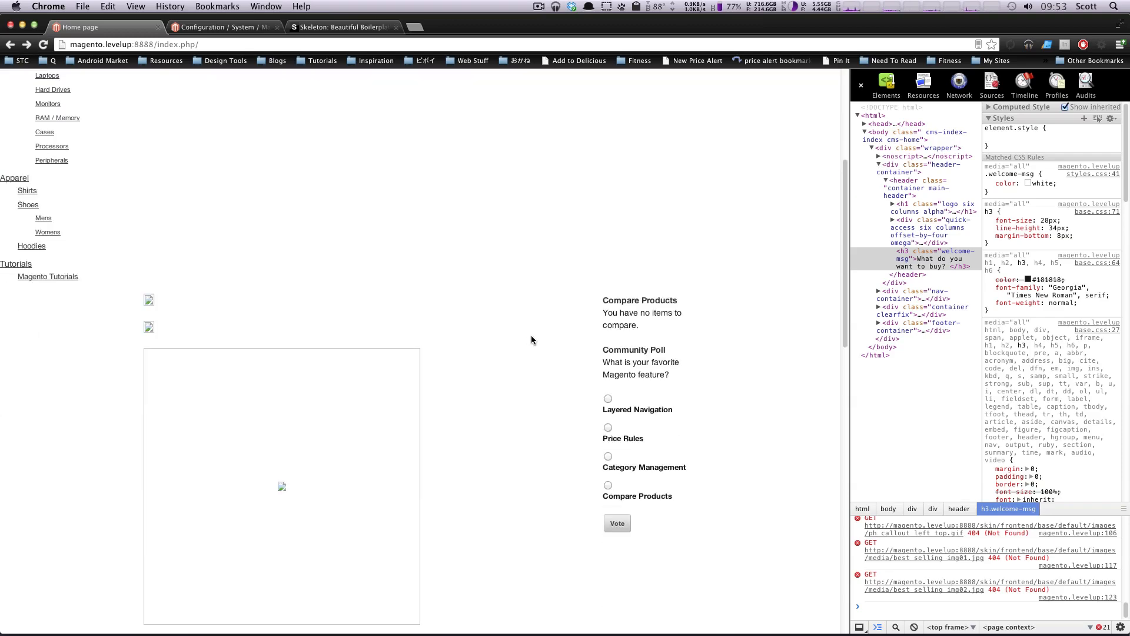
pyautogui.scroll(3)
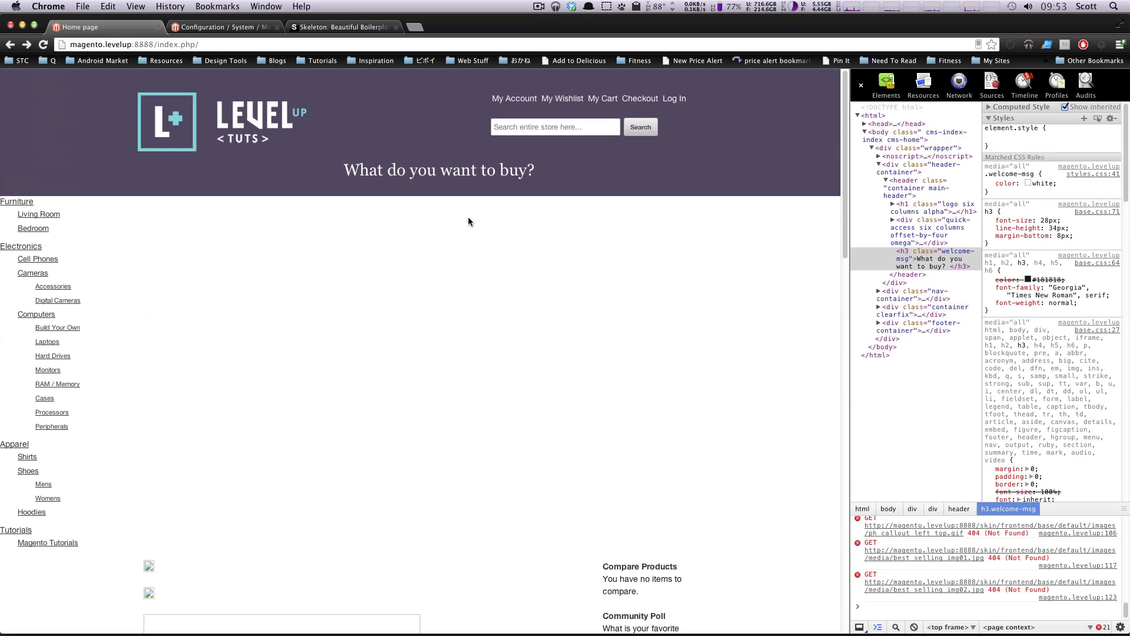